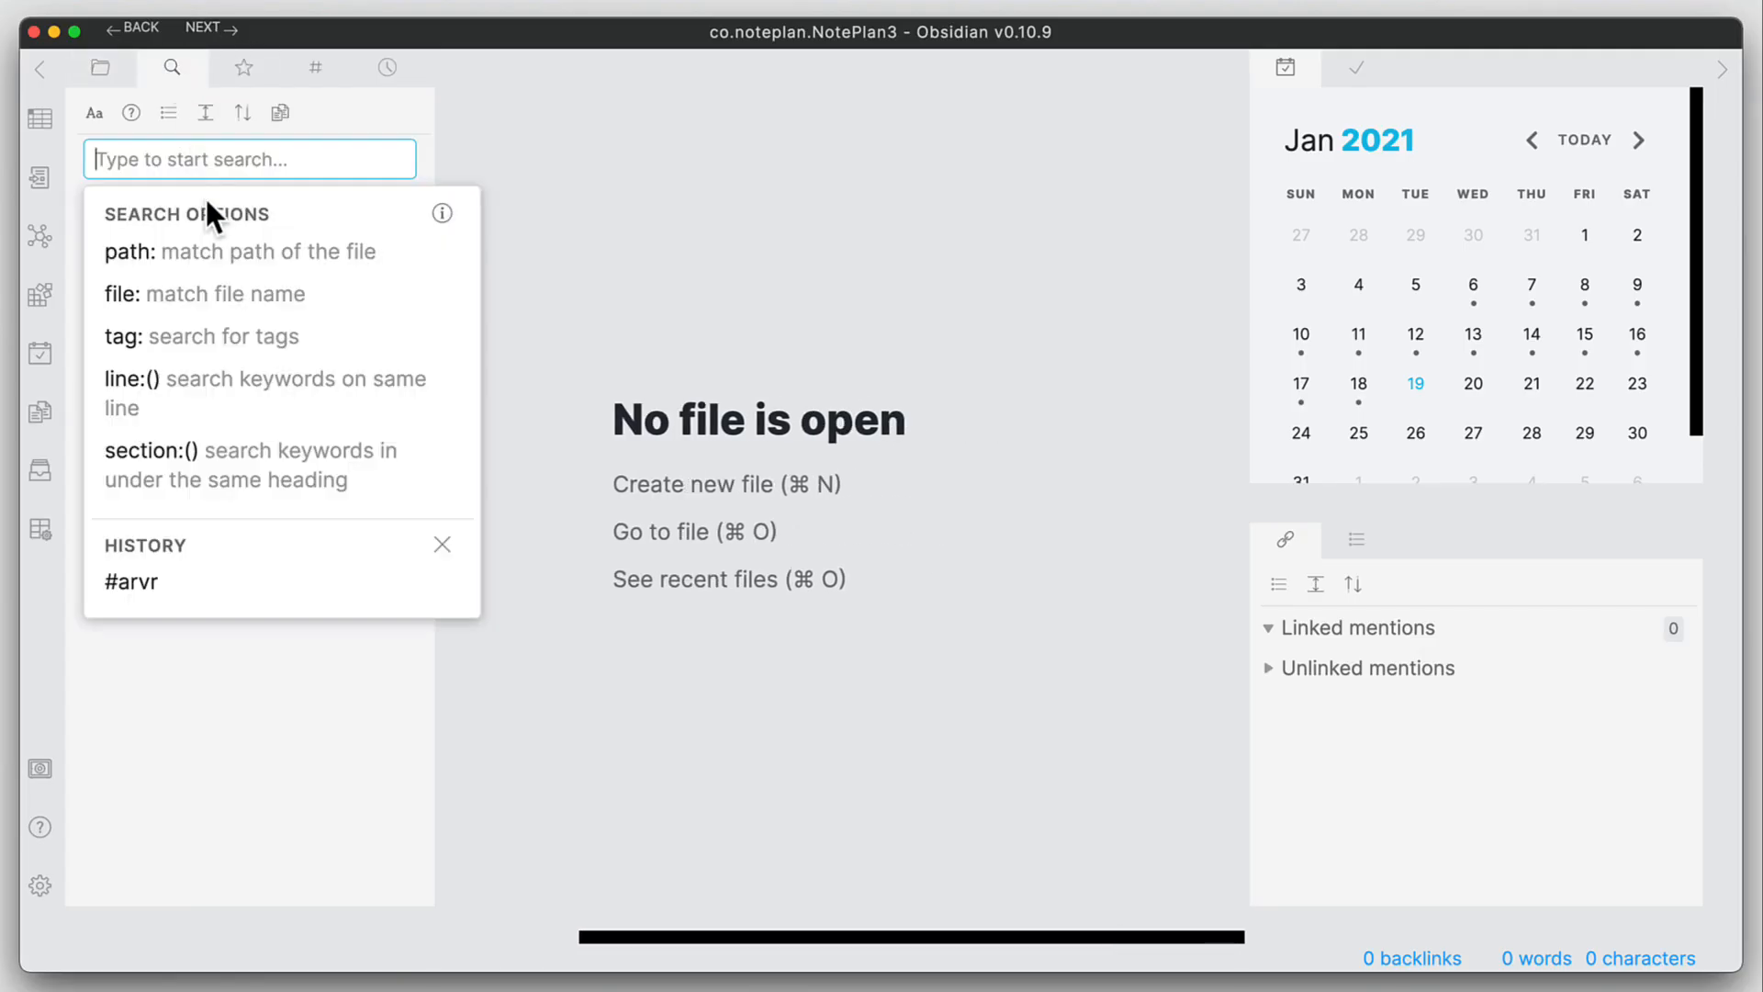
pyautogui.moveTo(249, 239)
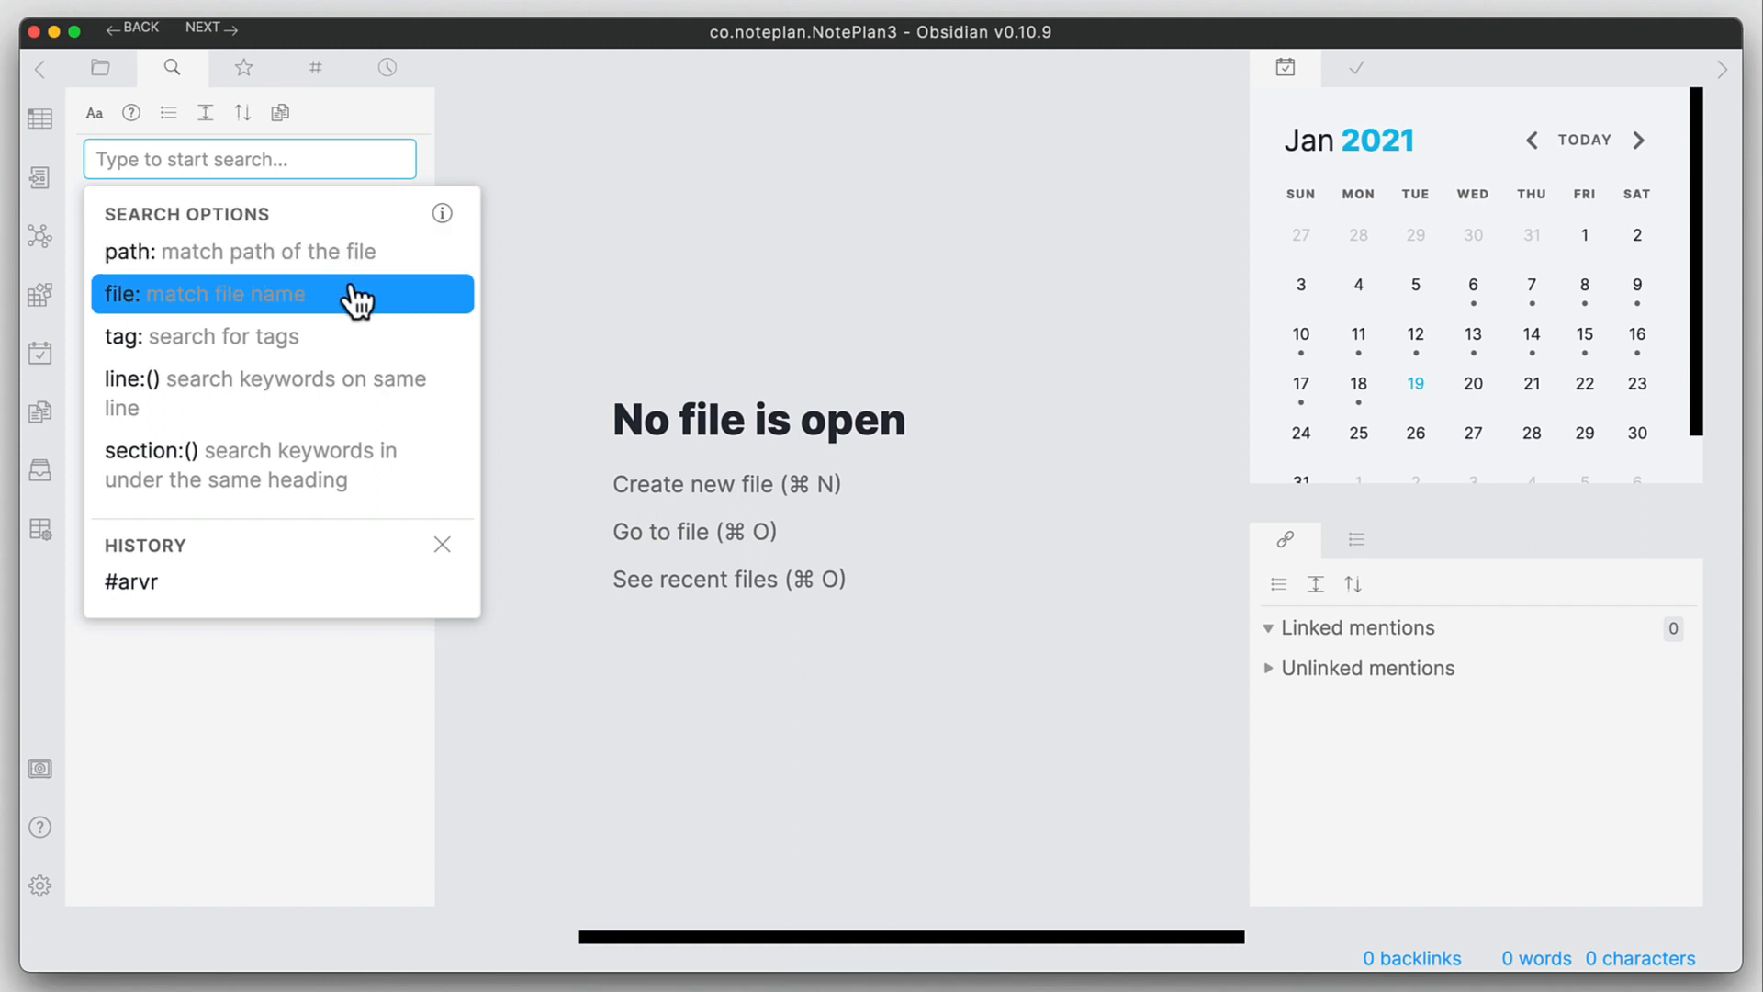
pyautogui.moveTo(236, 304)
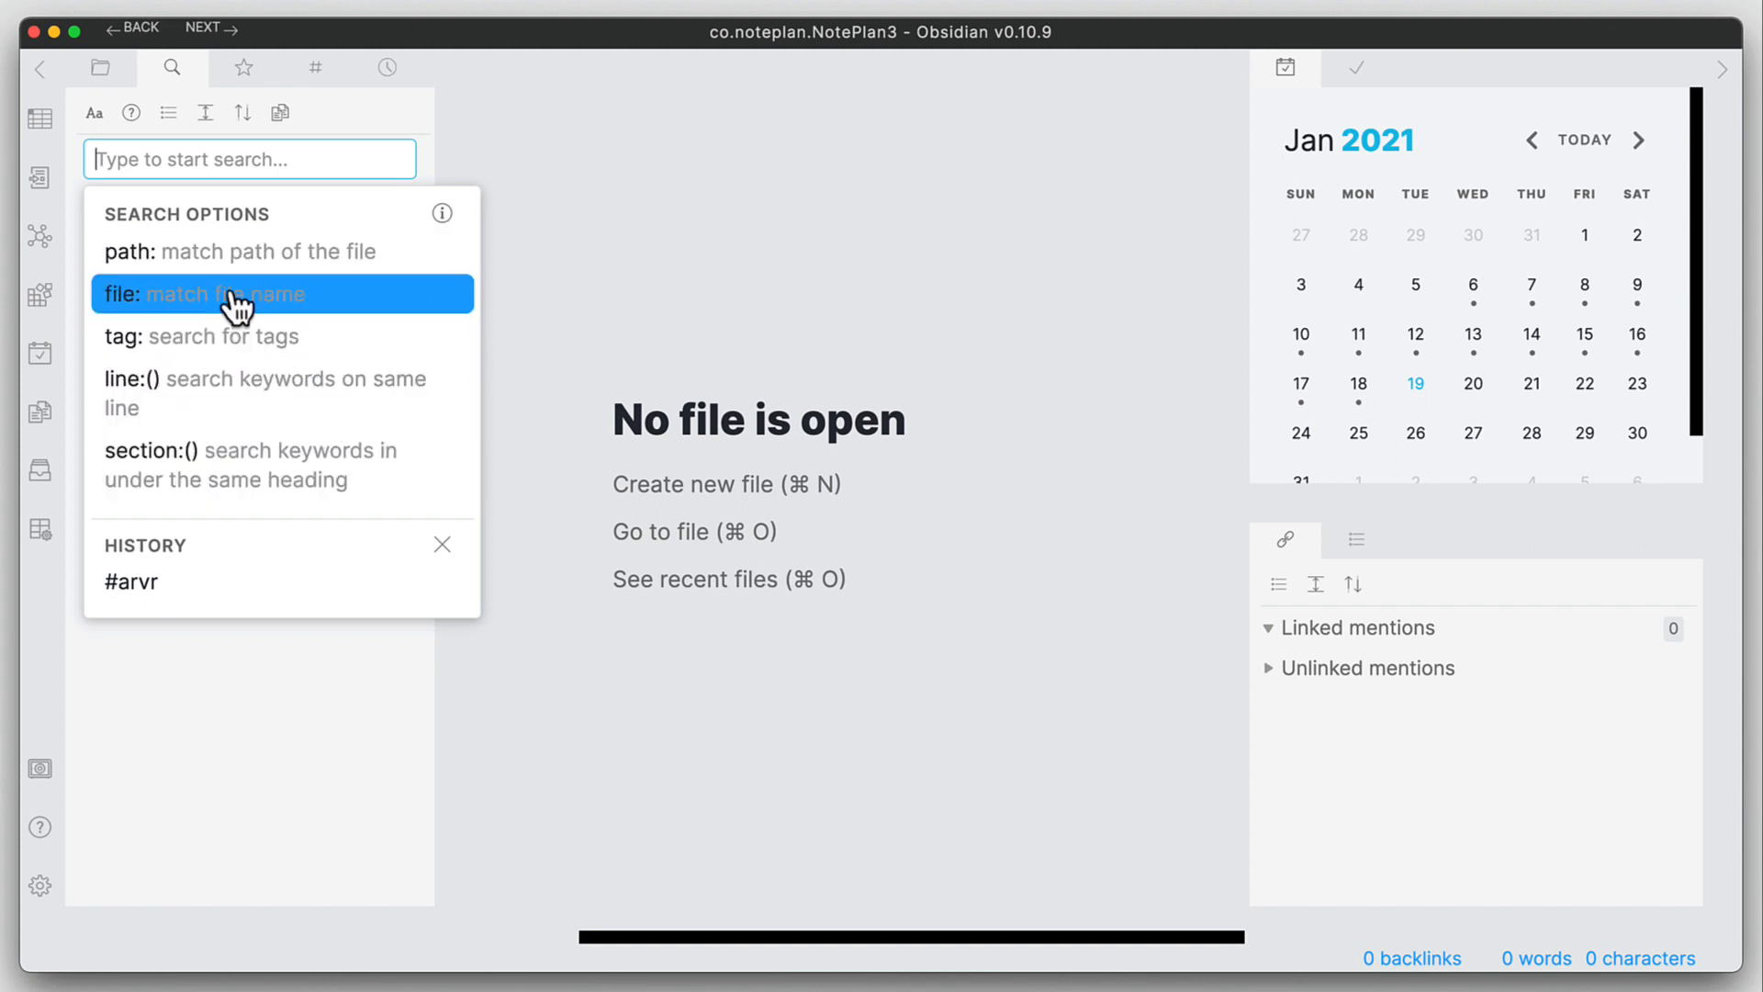
pyautogui.moveTo(270, 270)
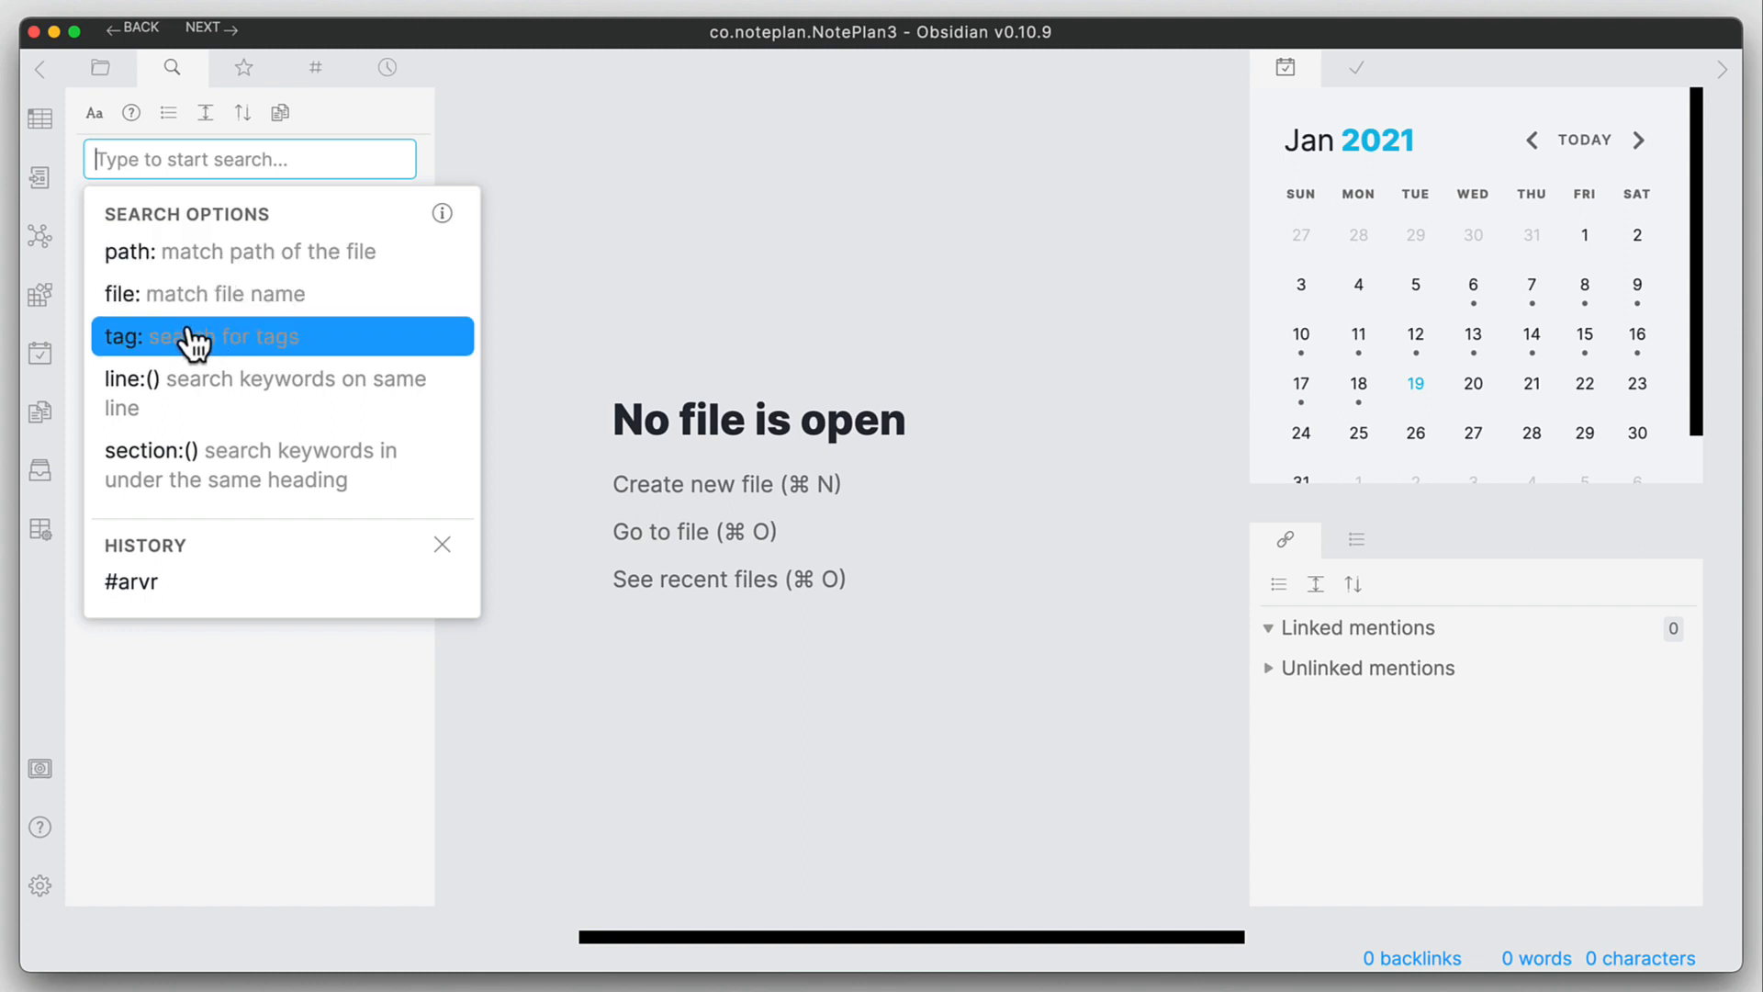
pyautogui.moveTo(214, 465)
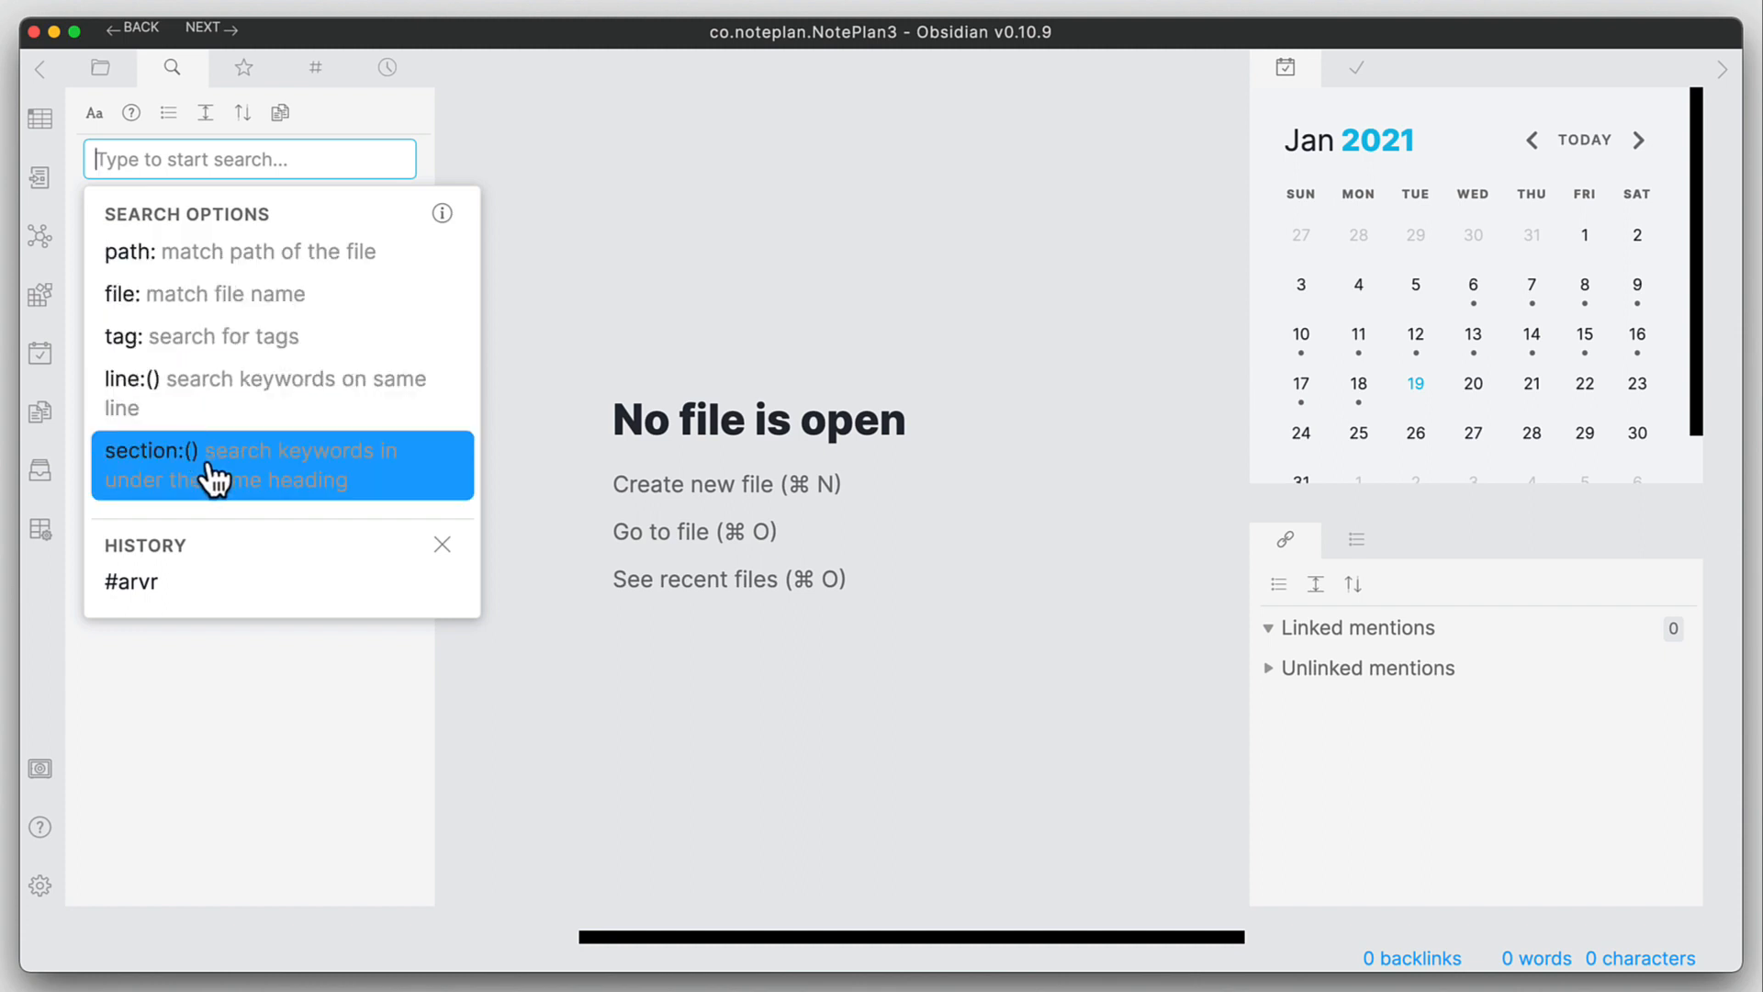
pyautogui.moveTo(225, 484)
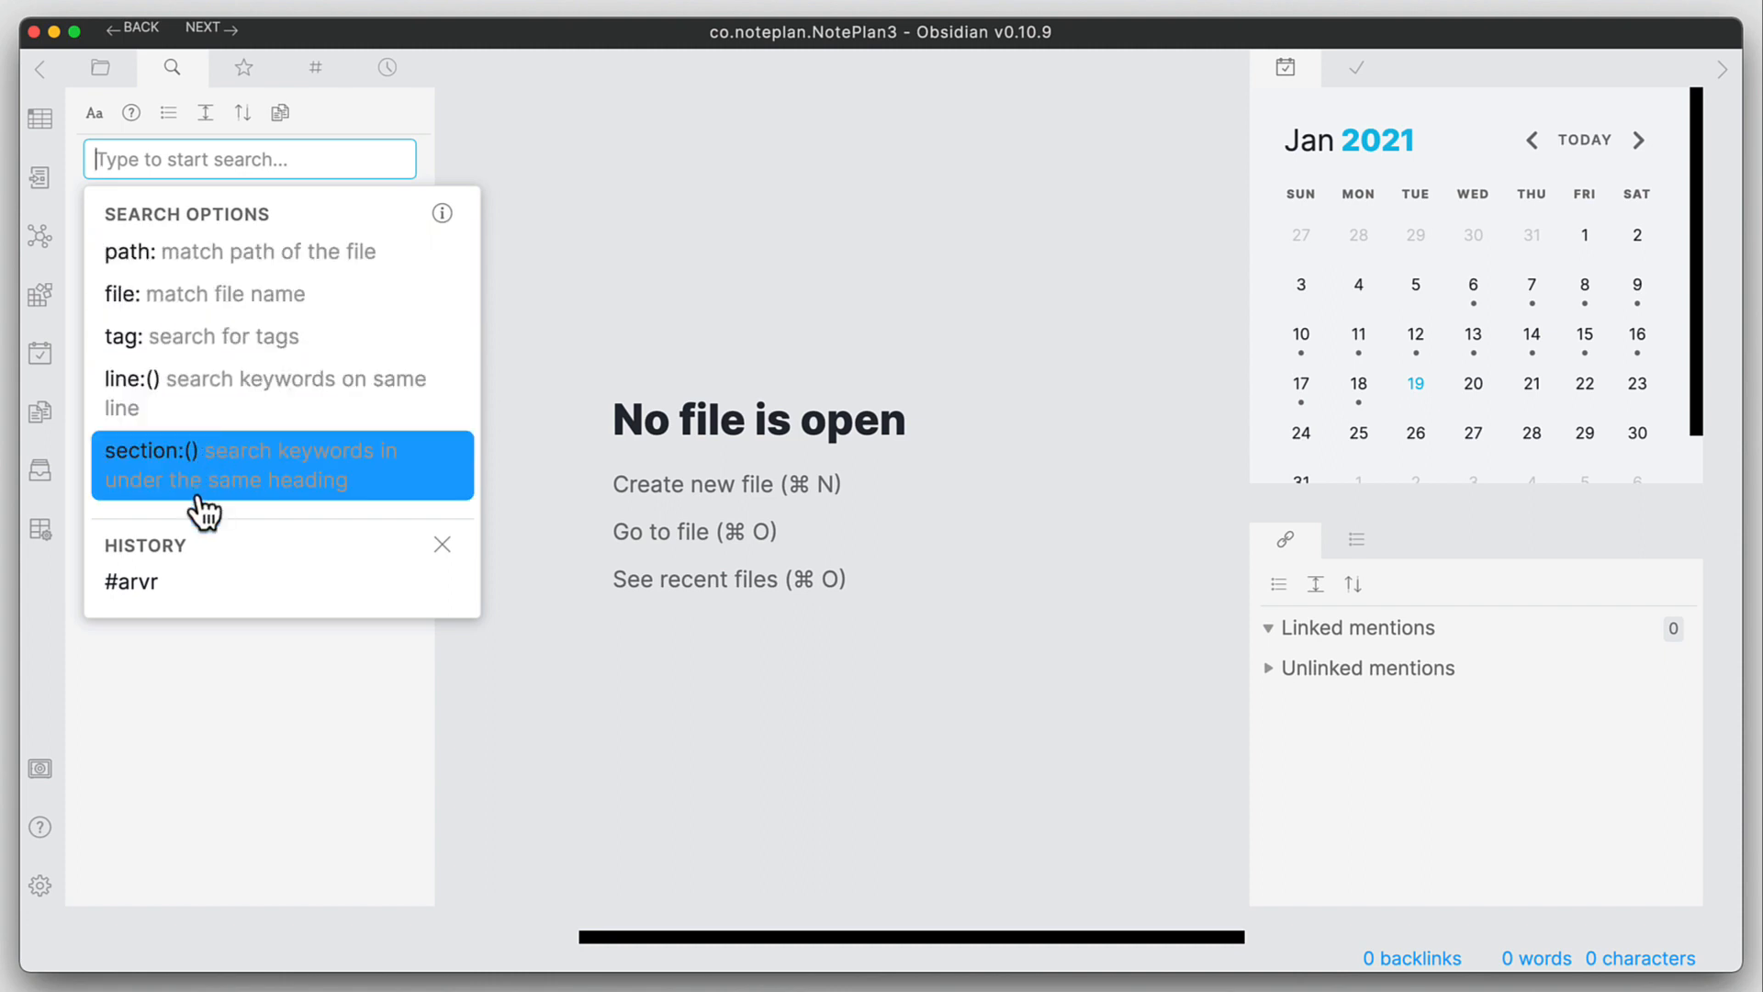
pyautogui.moveTo(214, 562)
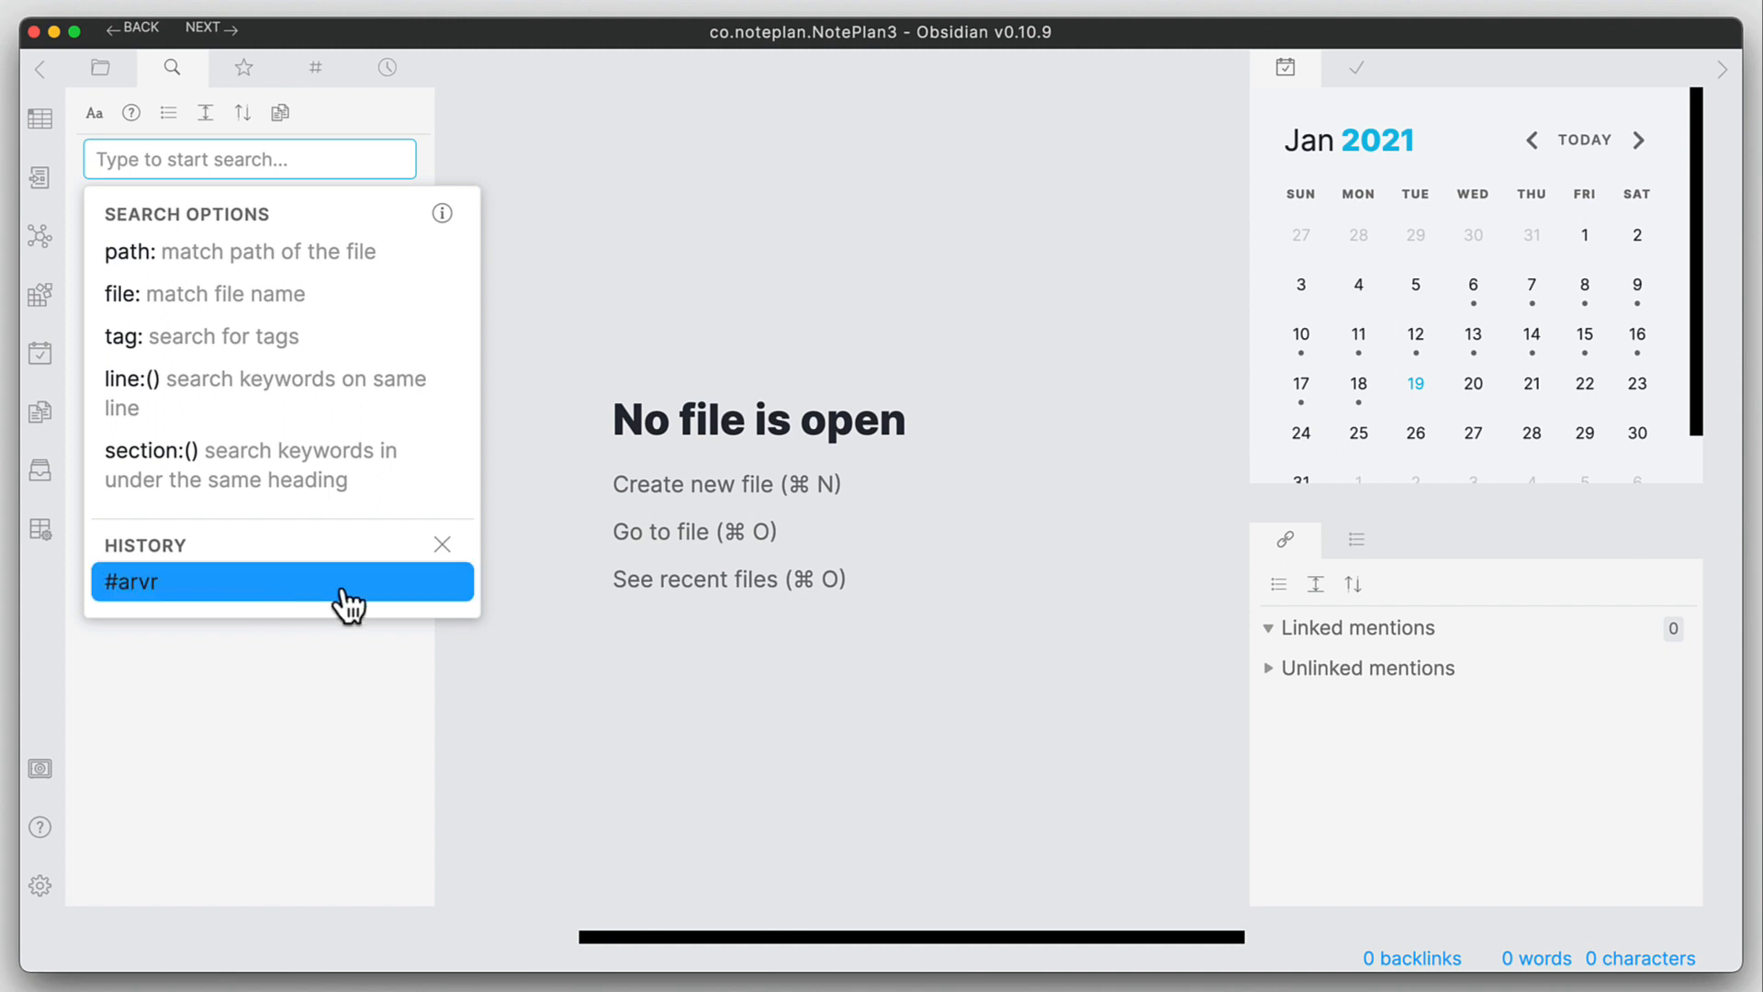
pyautogui.moveTo(442, 543)
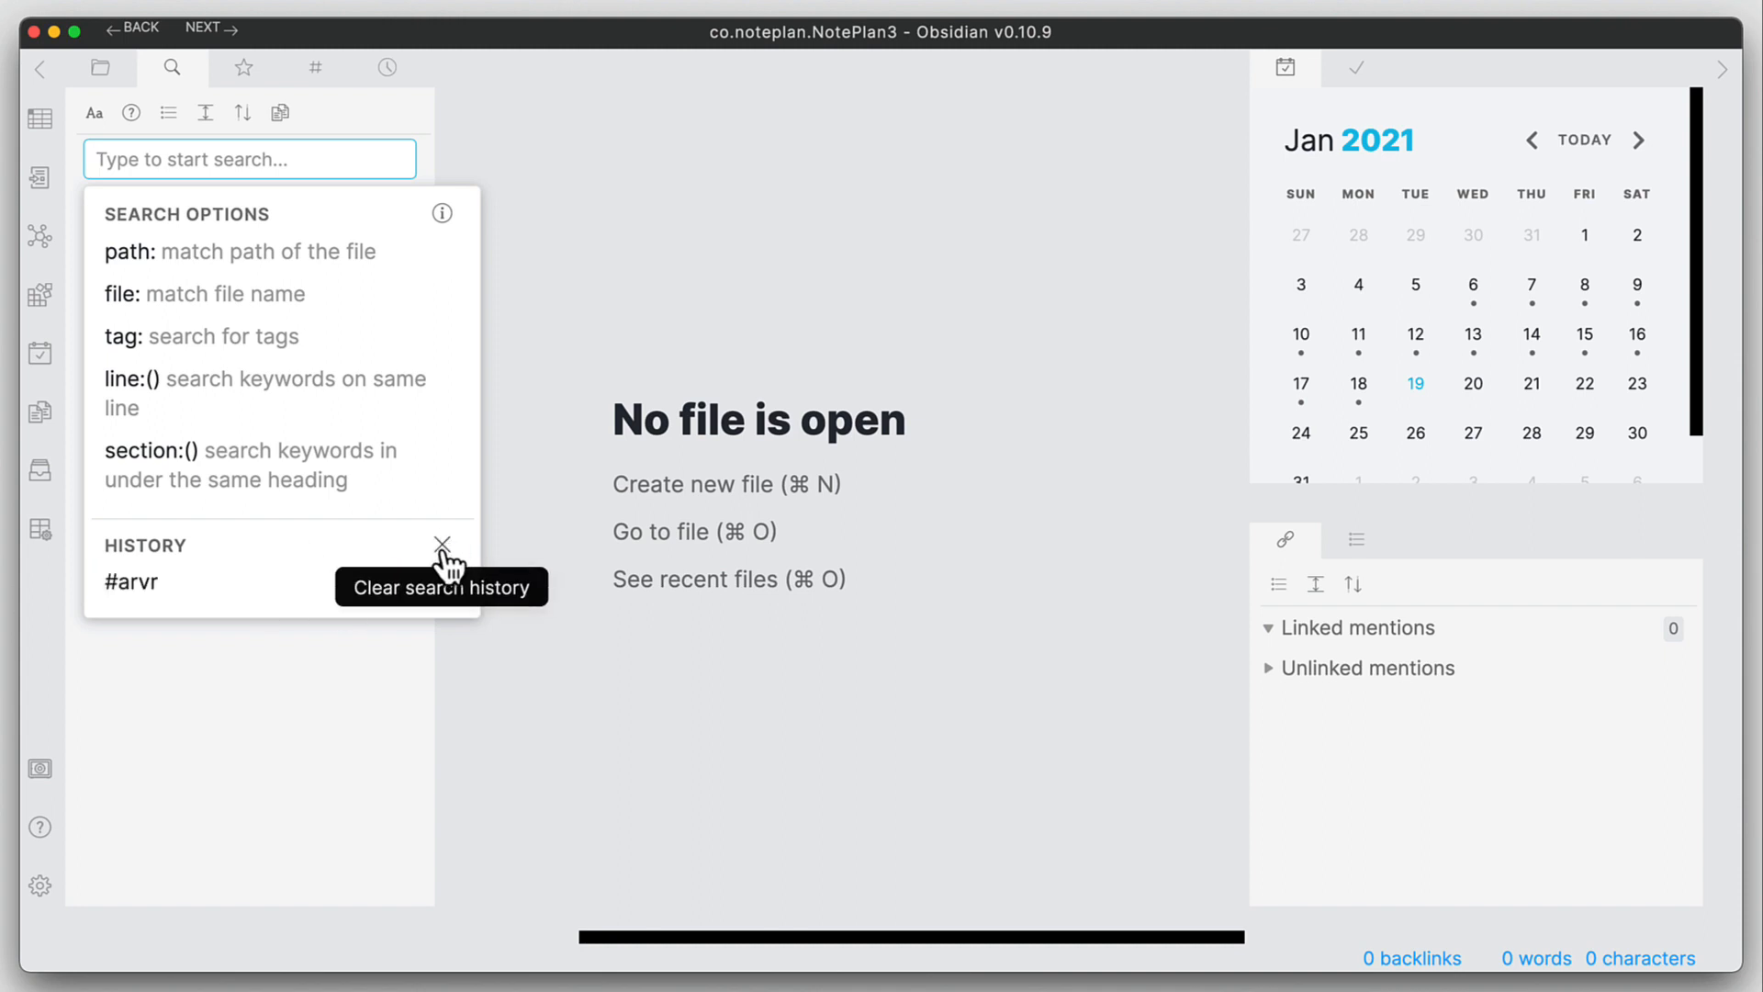
# - Clear the #arvr entry from the search history, leaving only the search options
pyautogui.click(442, 542)
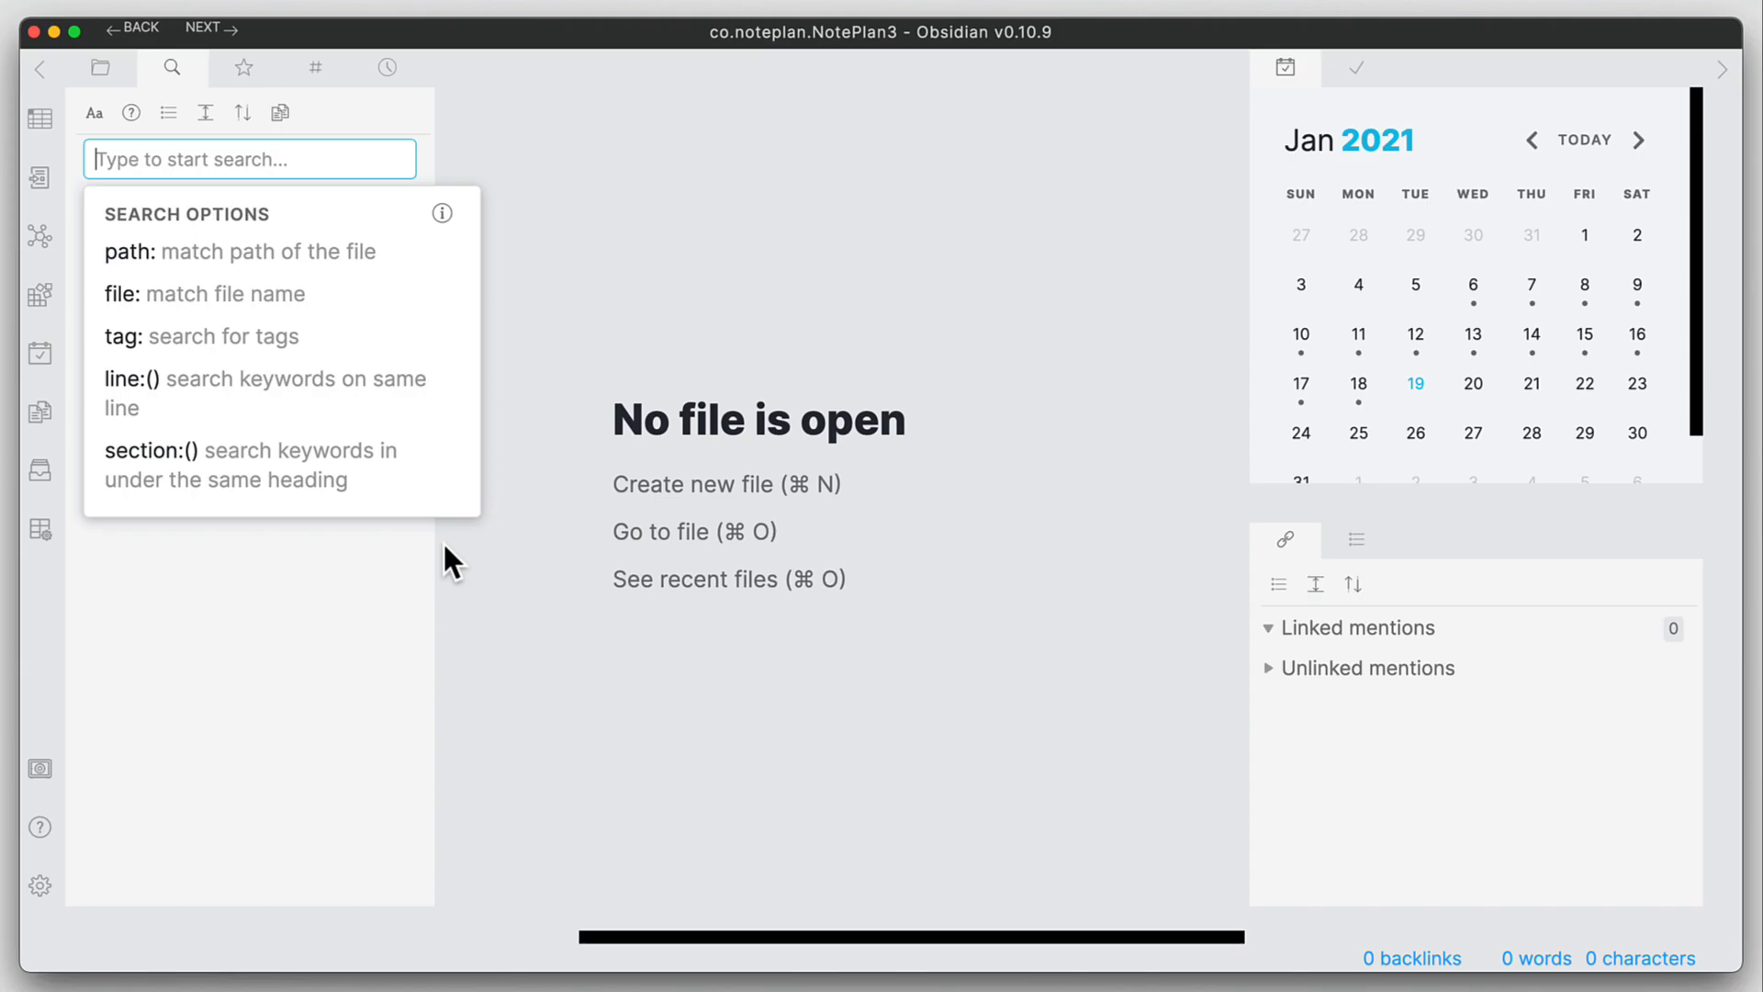
# - Open the Digital Reality AR-VR-MR note from the File explorer
pyautogui.click(100, 69)
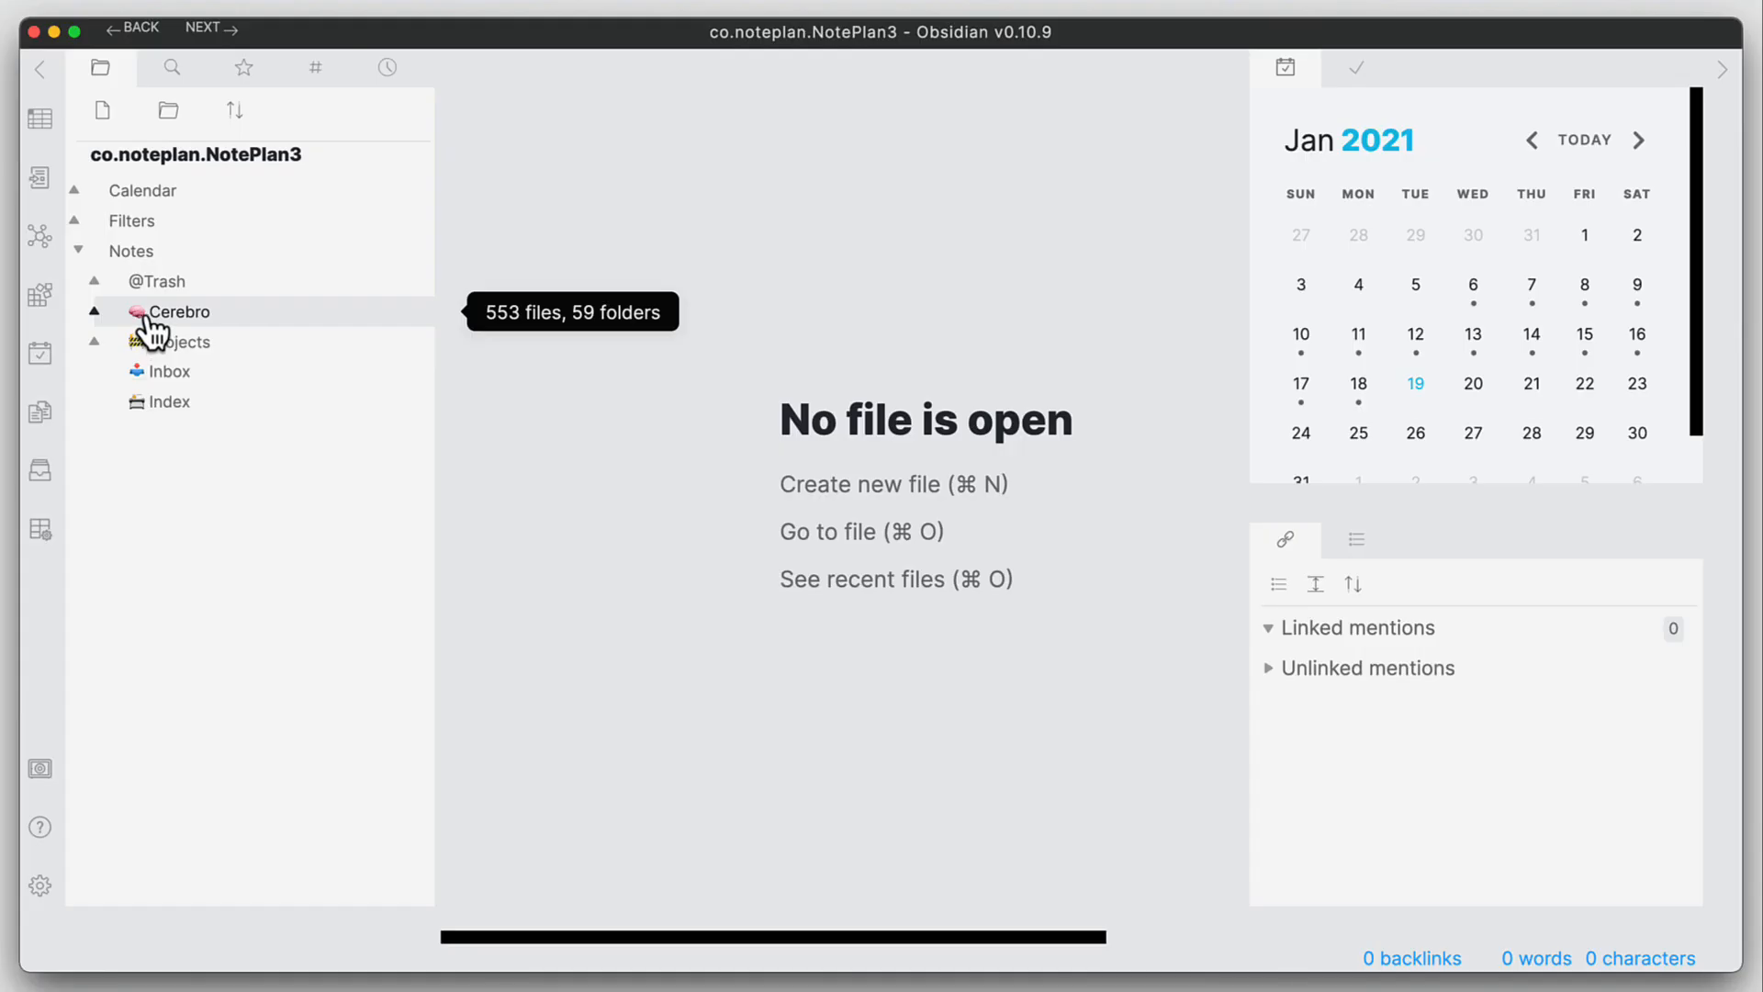
pyautogui.click(171, 370)
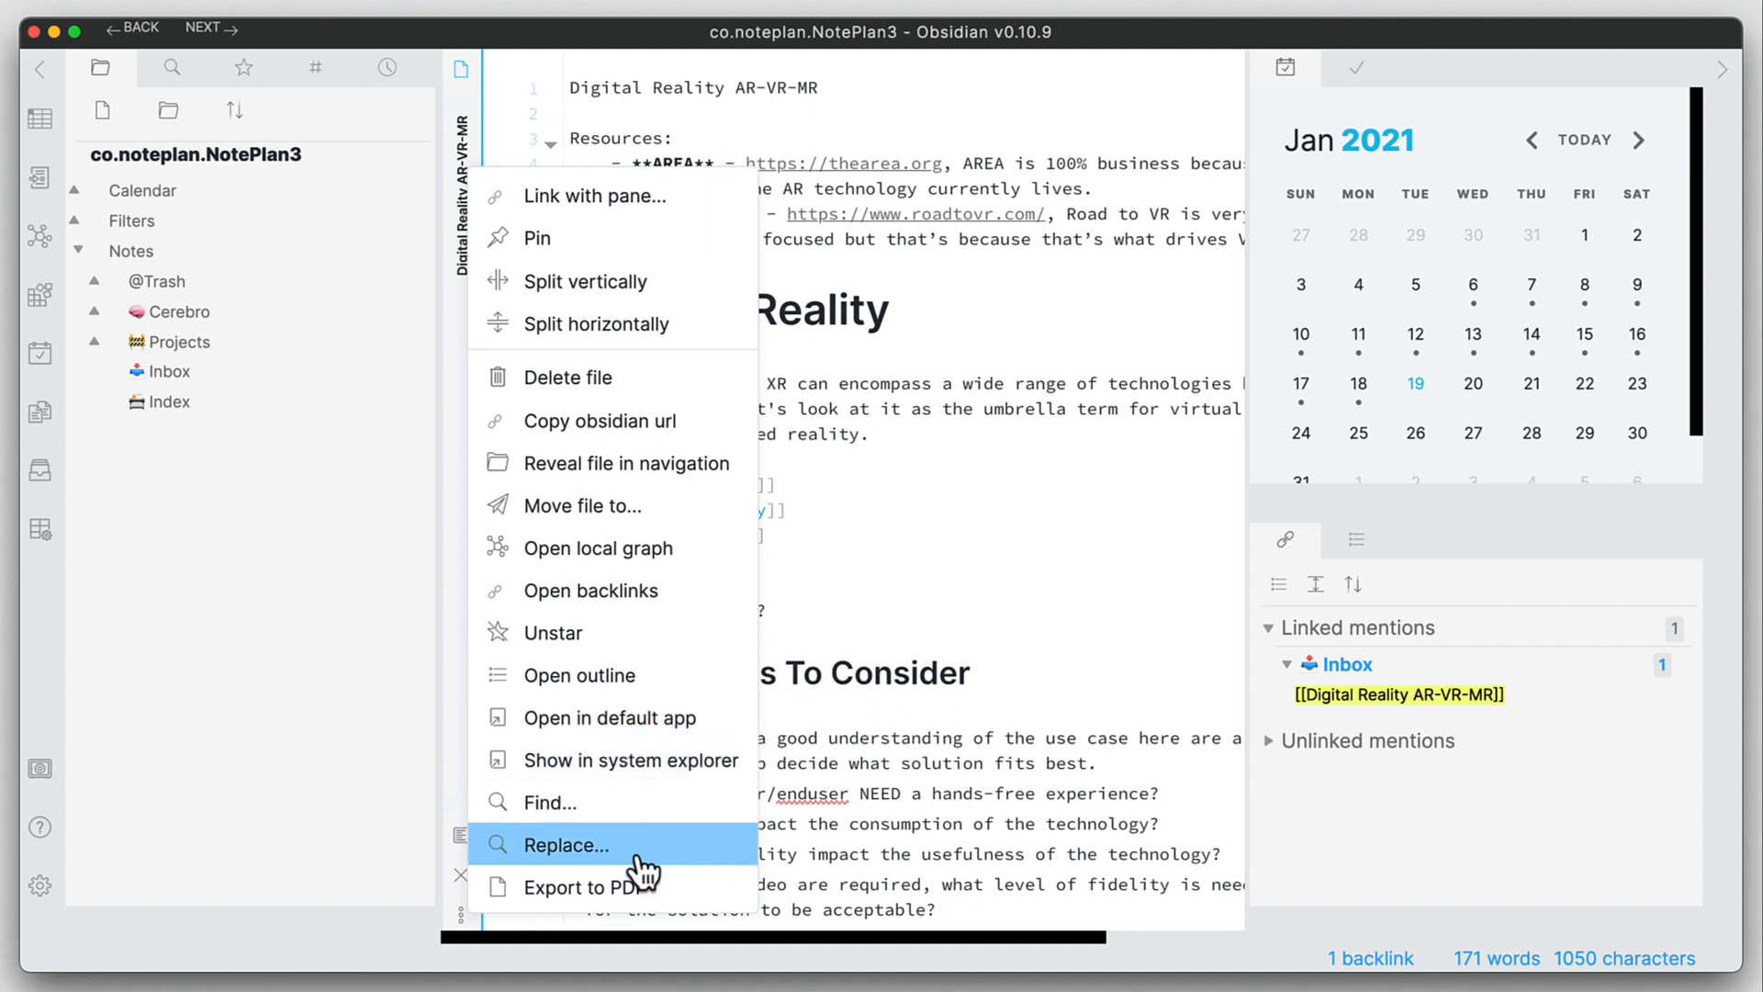
# - Turn on landscape in the PDF export settings, then close them without exporting
pyautogui.click(581, 887)
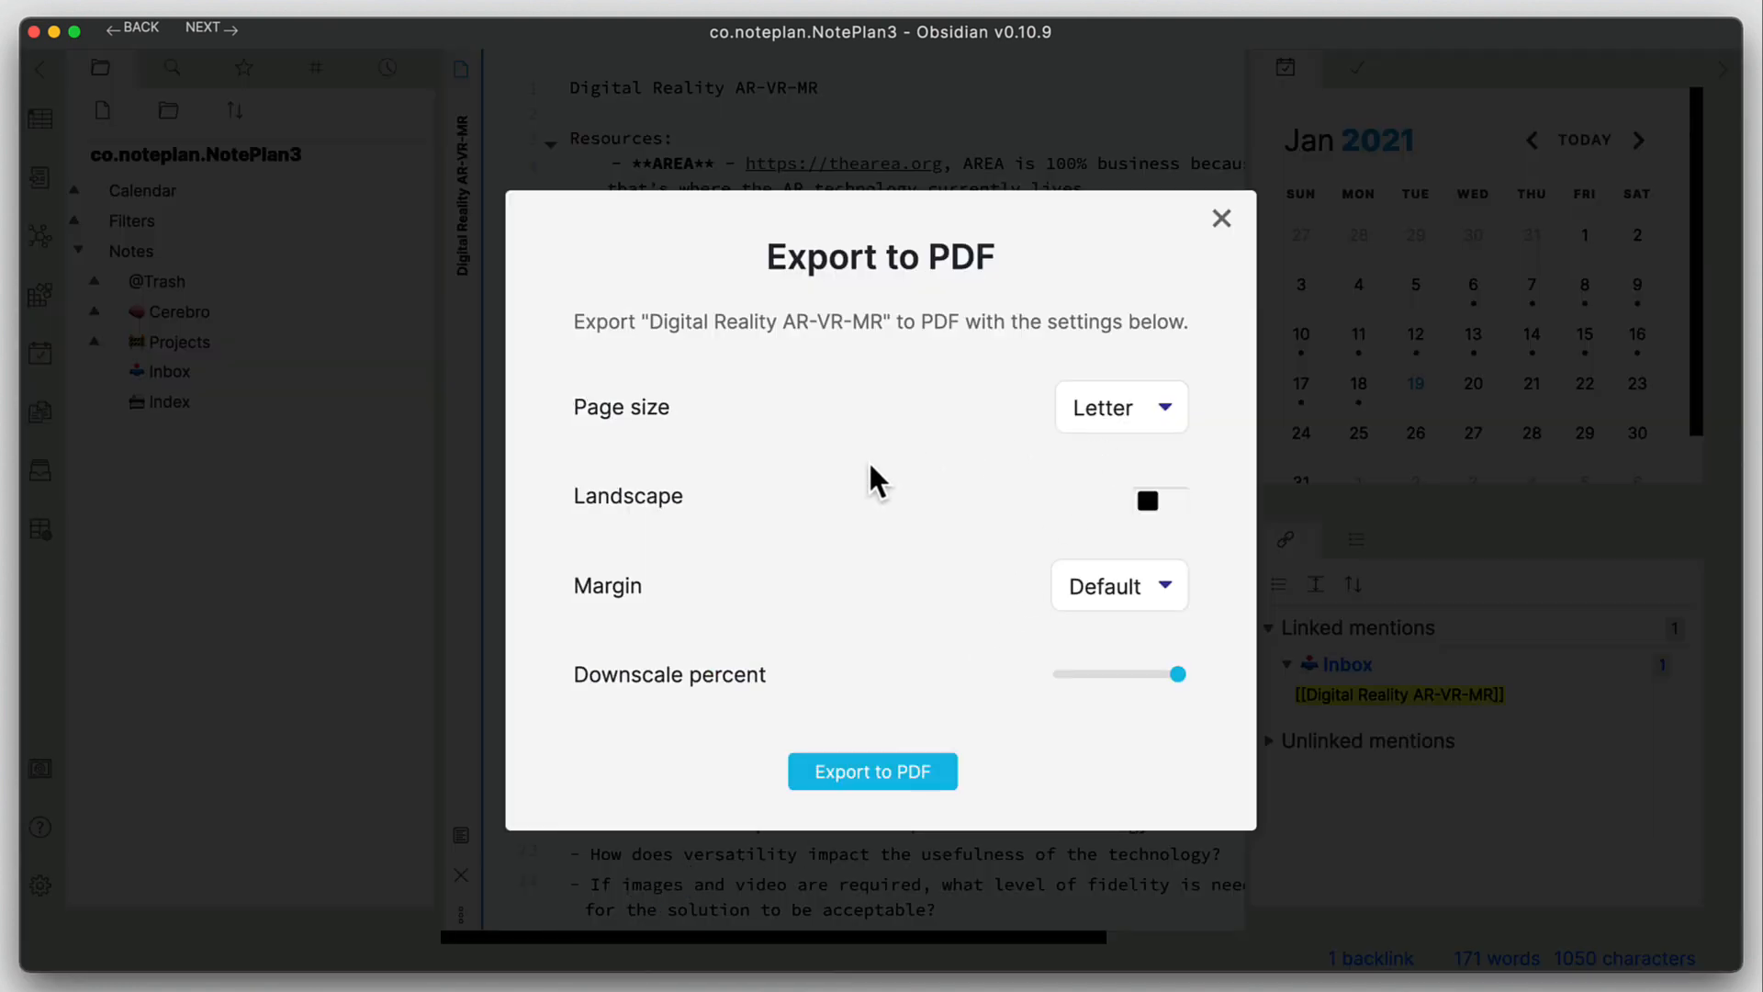
pyautogui.moveTo(1138, 559)
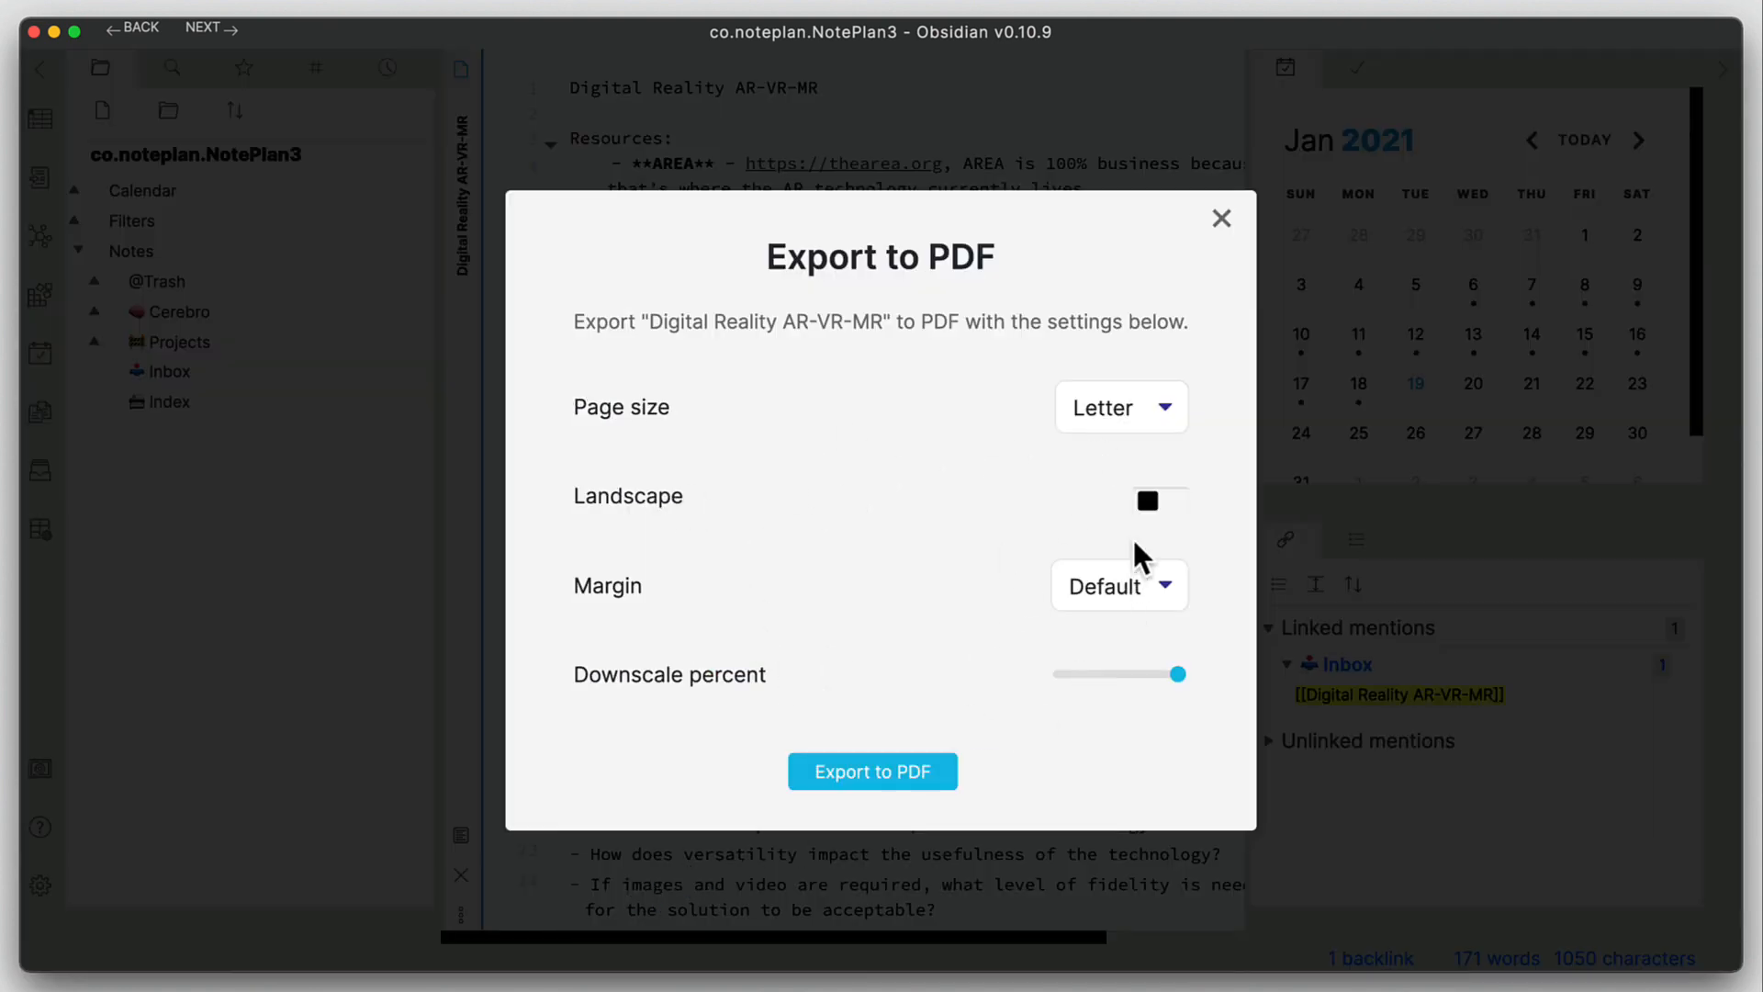
pyautogui.click(1158, 501)
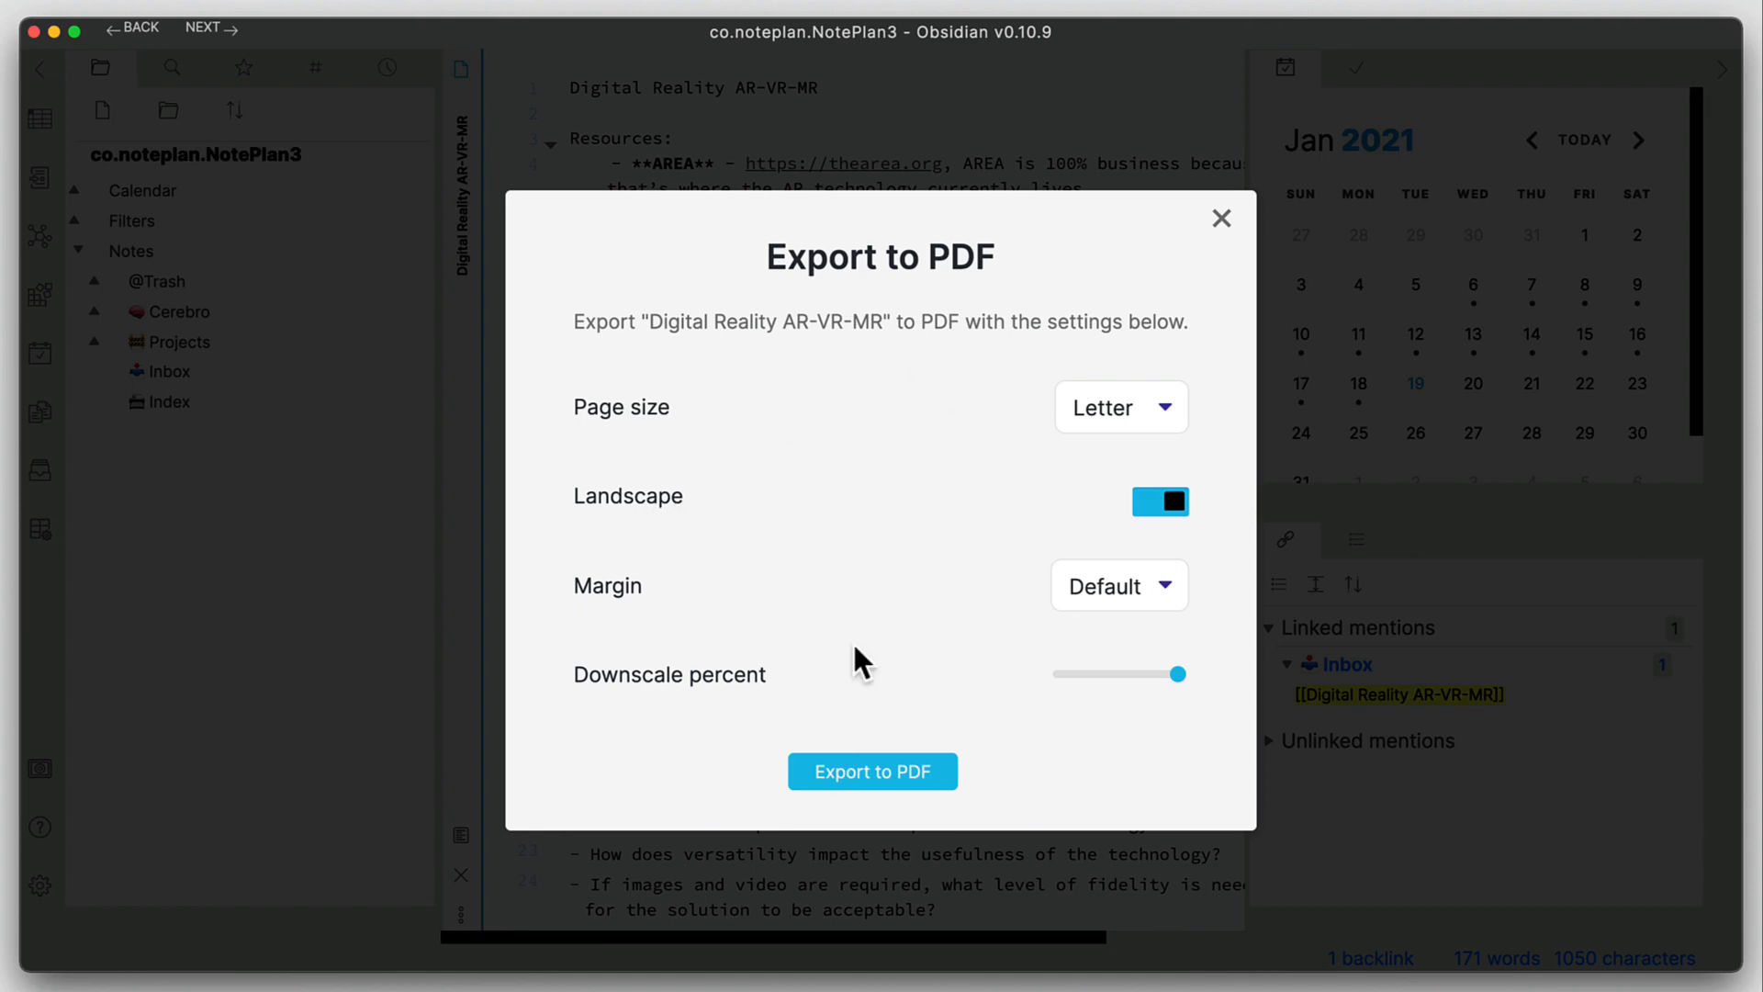
pyautogui.moveTo(1222, 220)
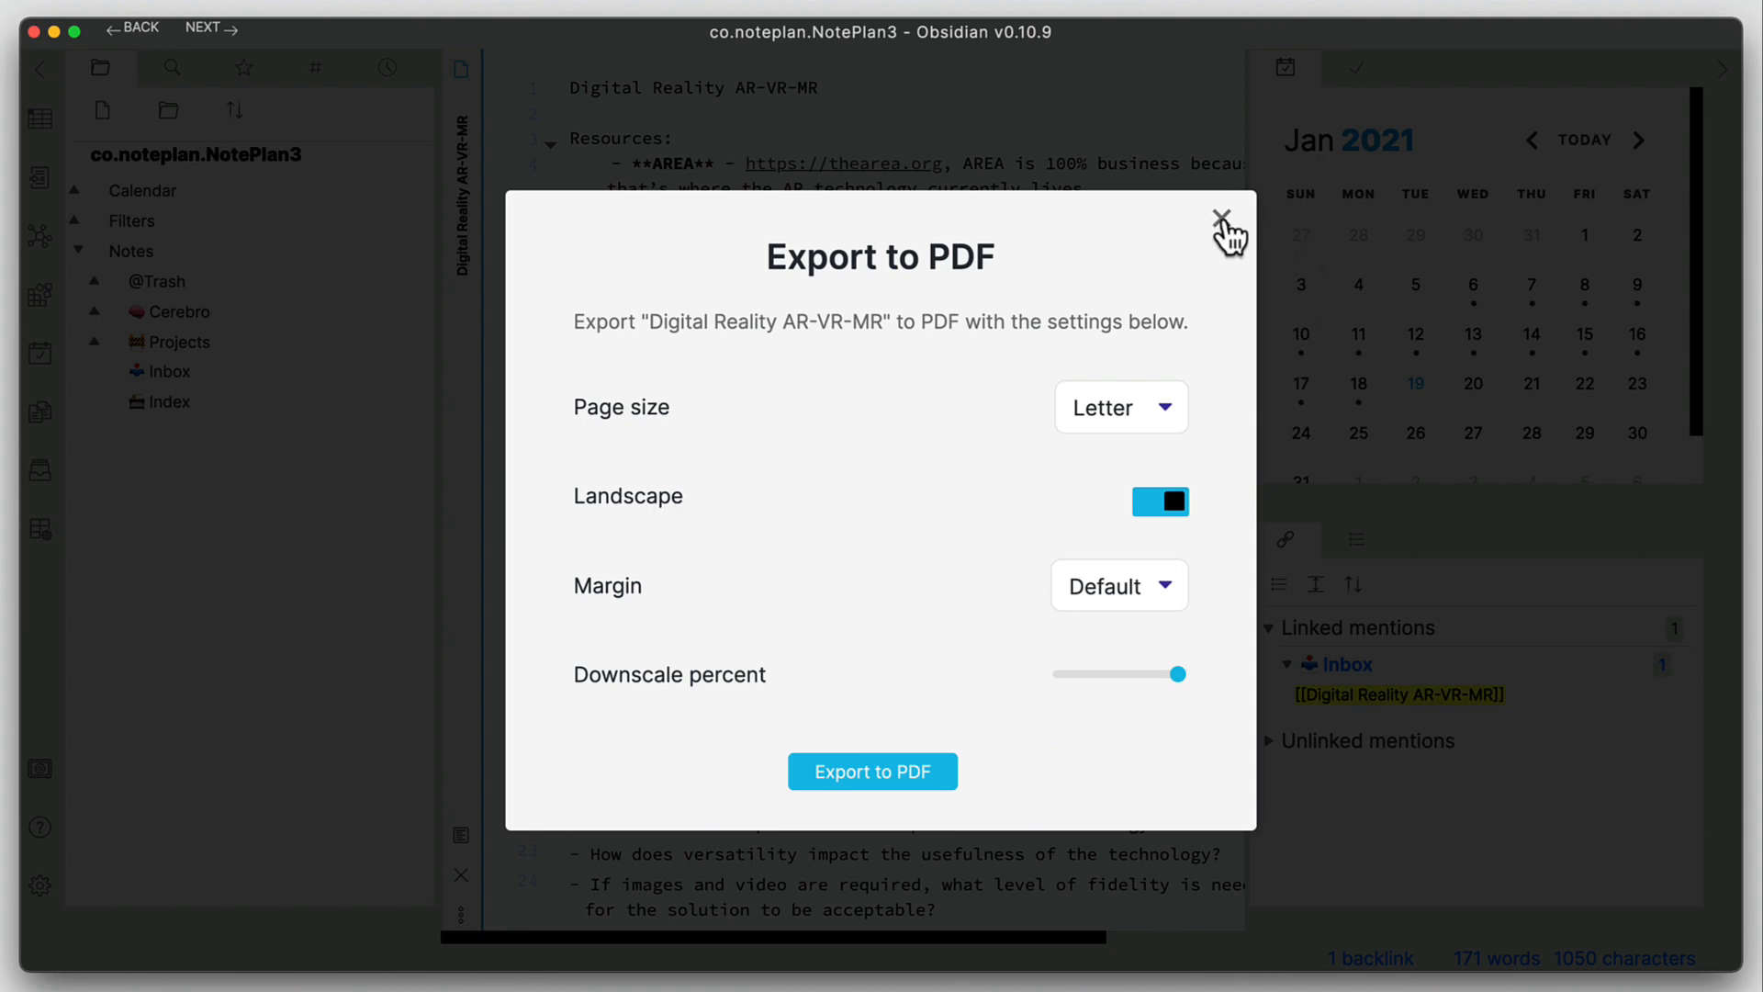
pyautogui.click(1223, 220)
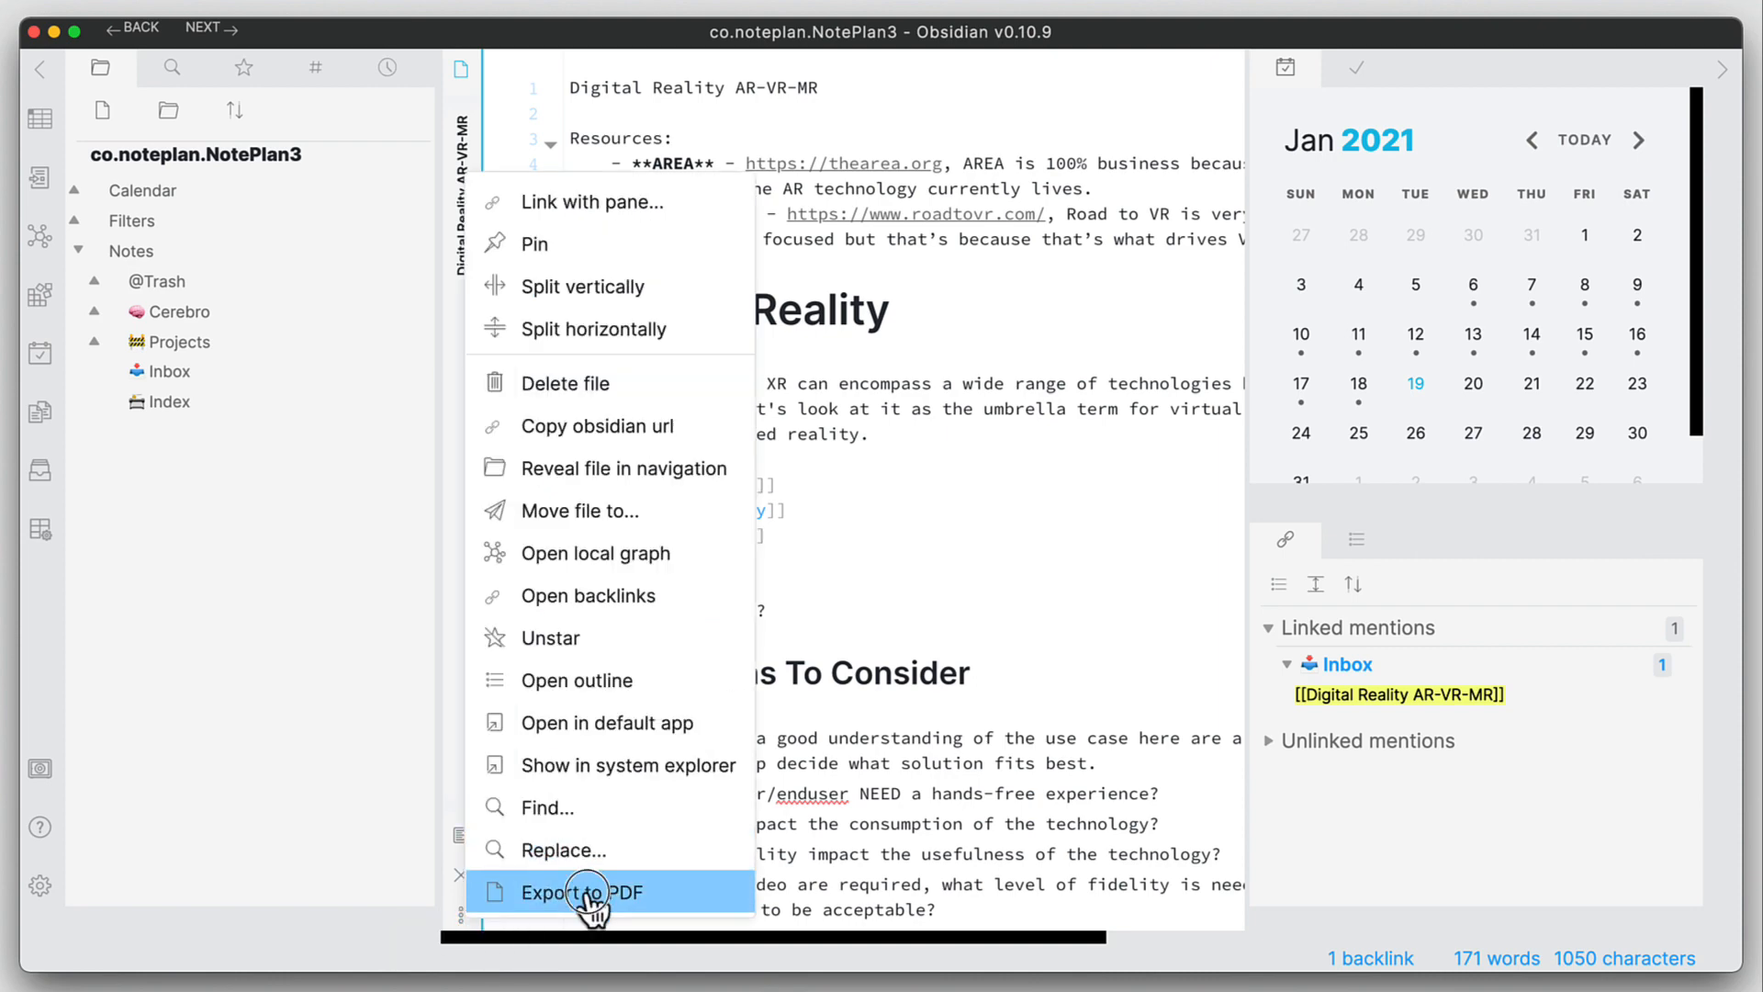
# - Reopen PDF export, enable landscape, and save the note as a PDF
pyautogui.click(582, 892)
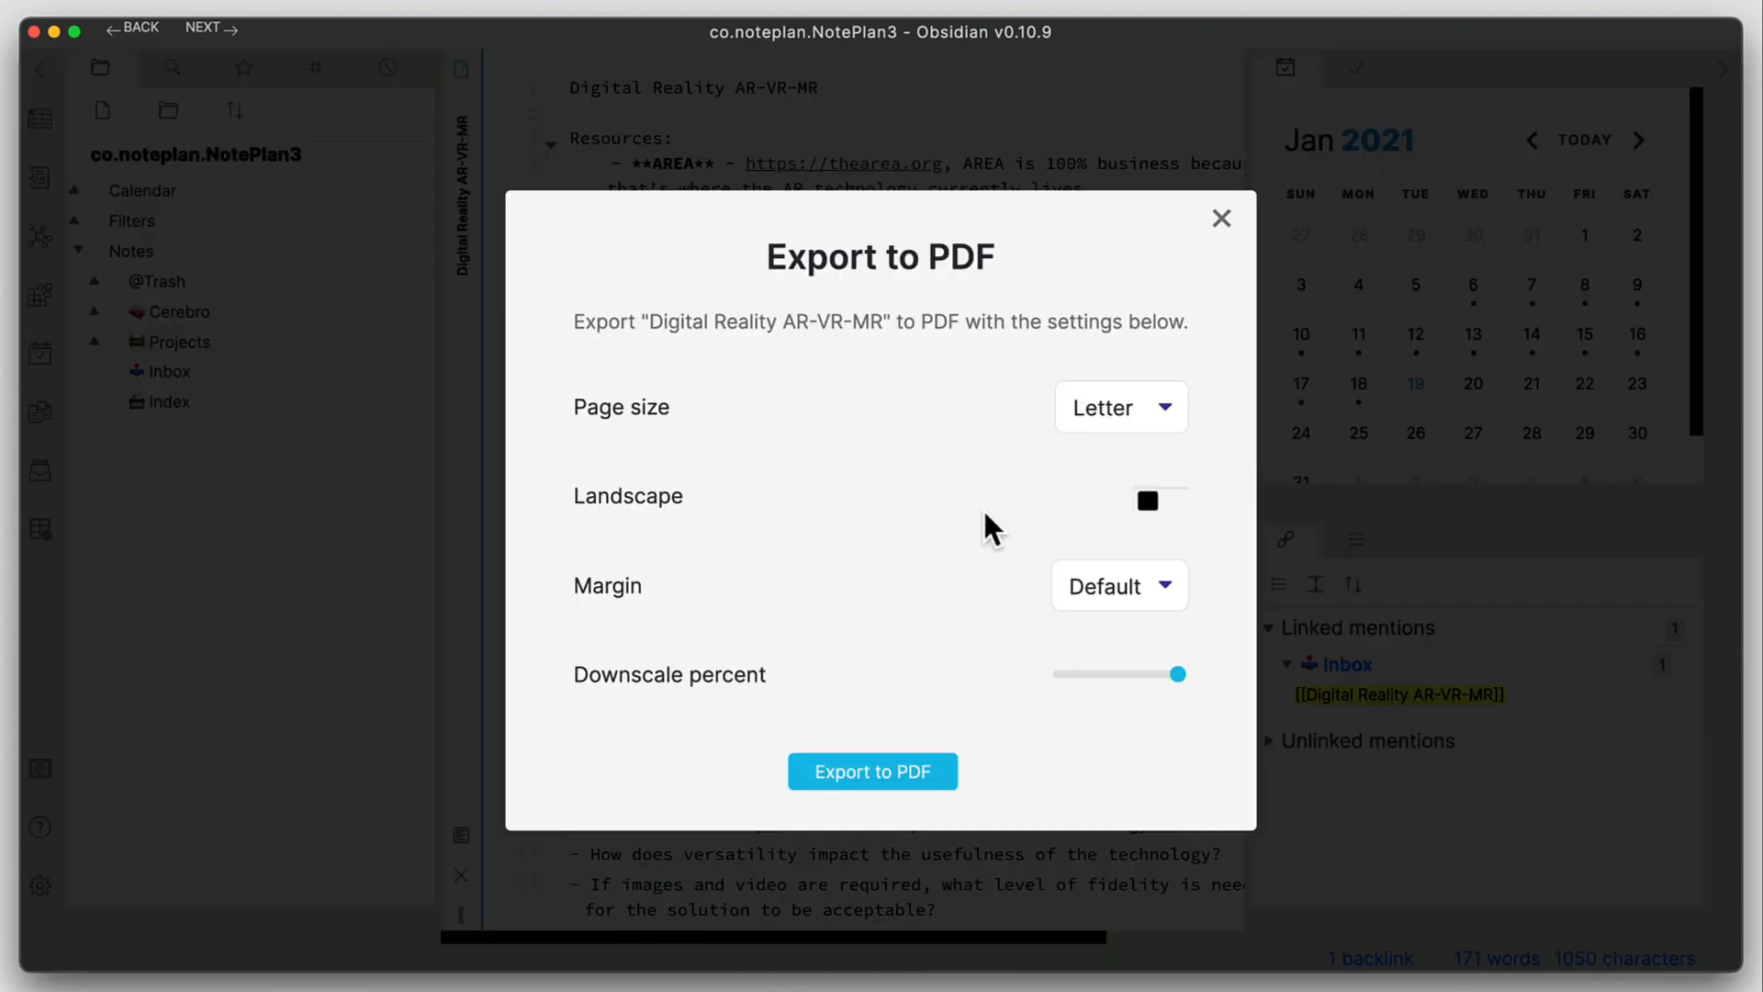
pyautogui.click(1159, 501)
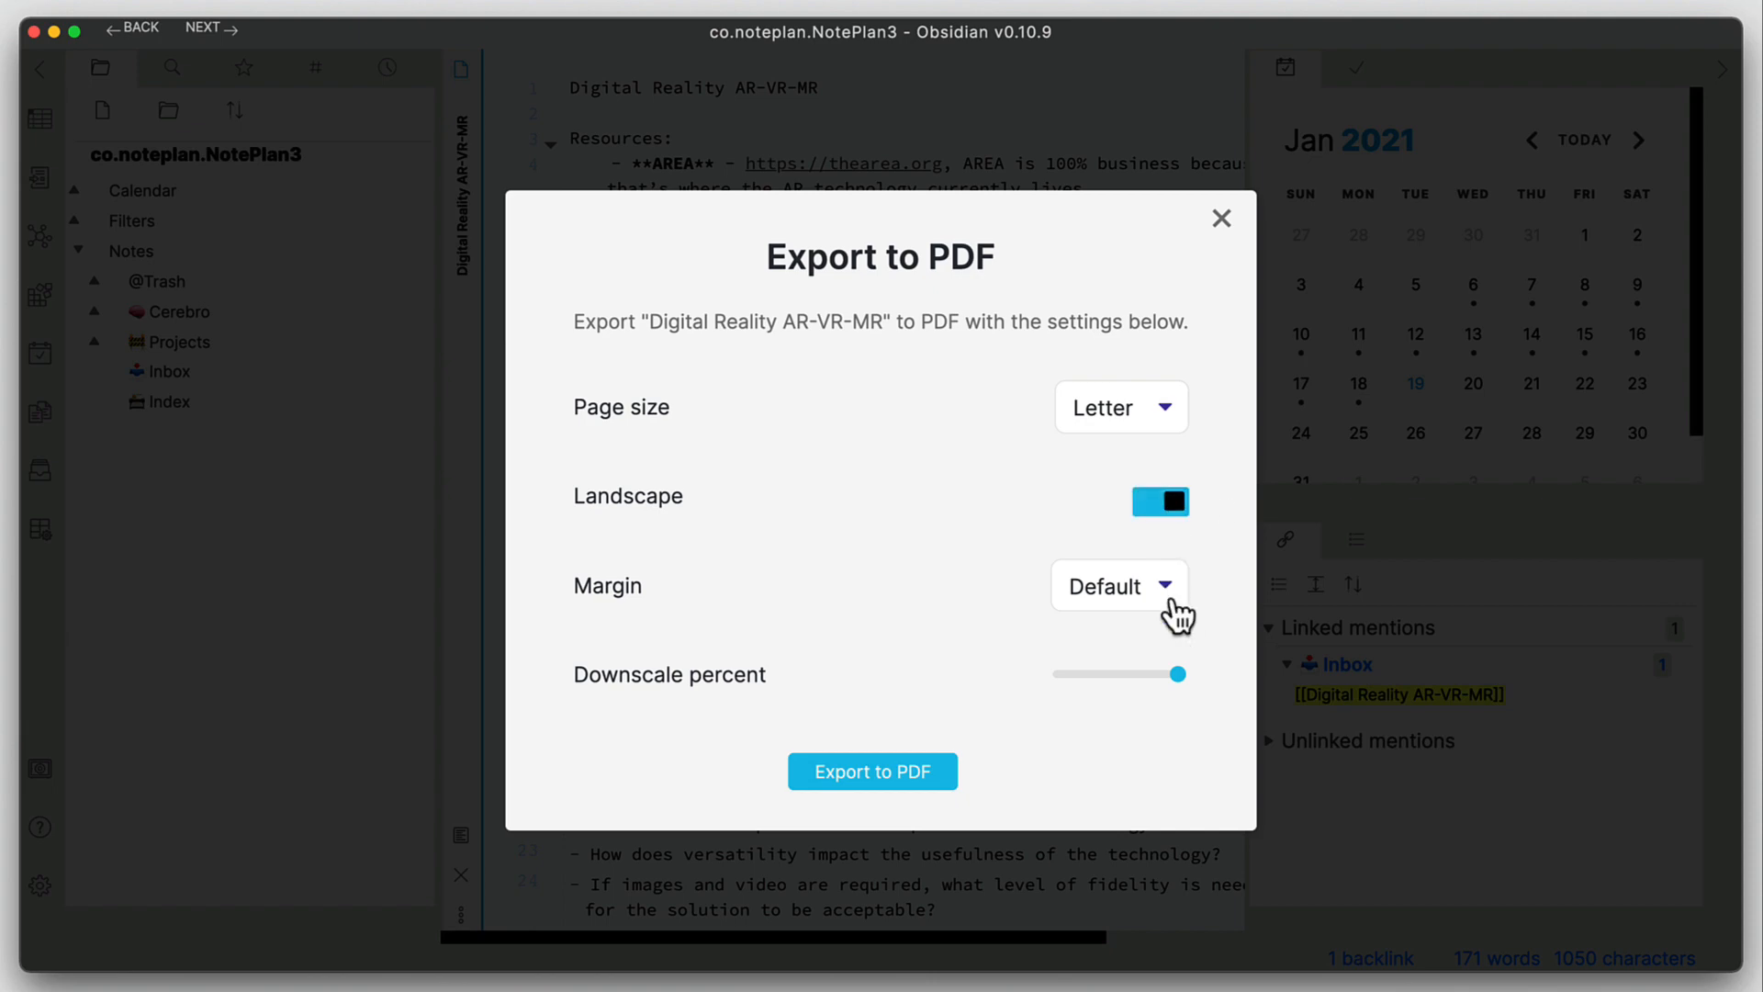
pyautogui.moveTo(1087, 786)
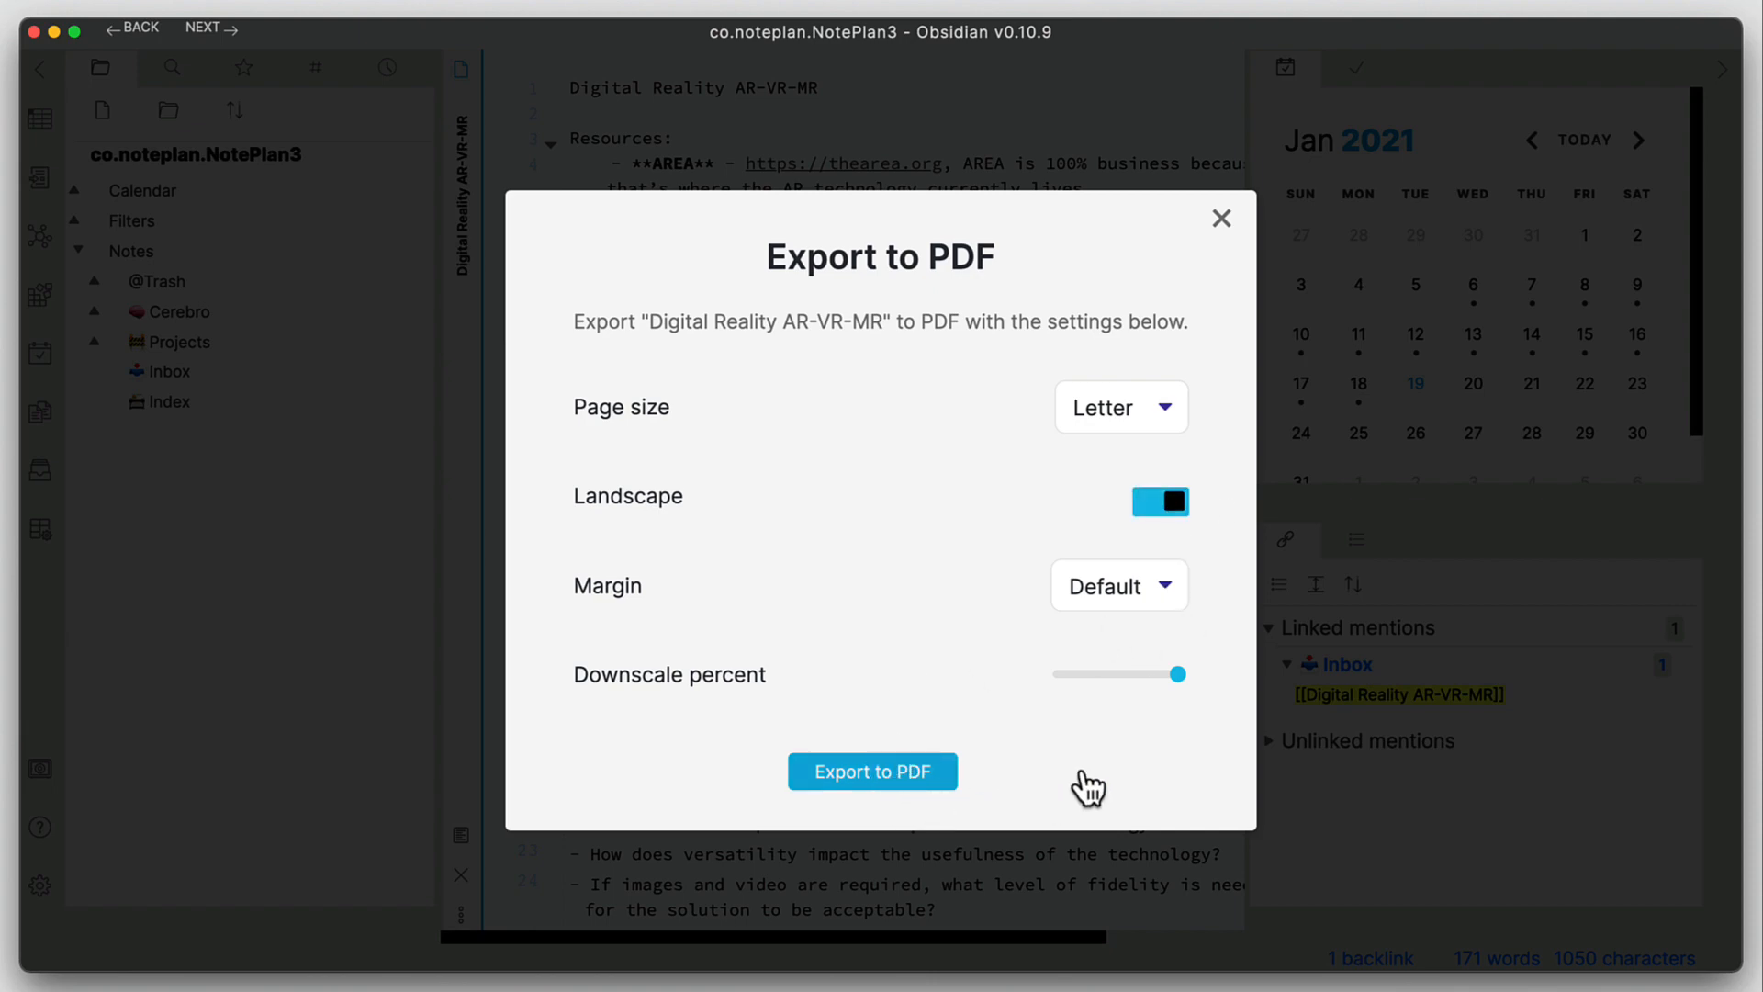
pyautogui.click(872, 771)
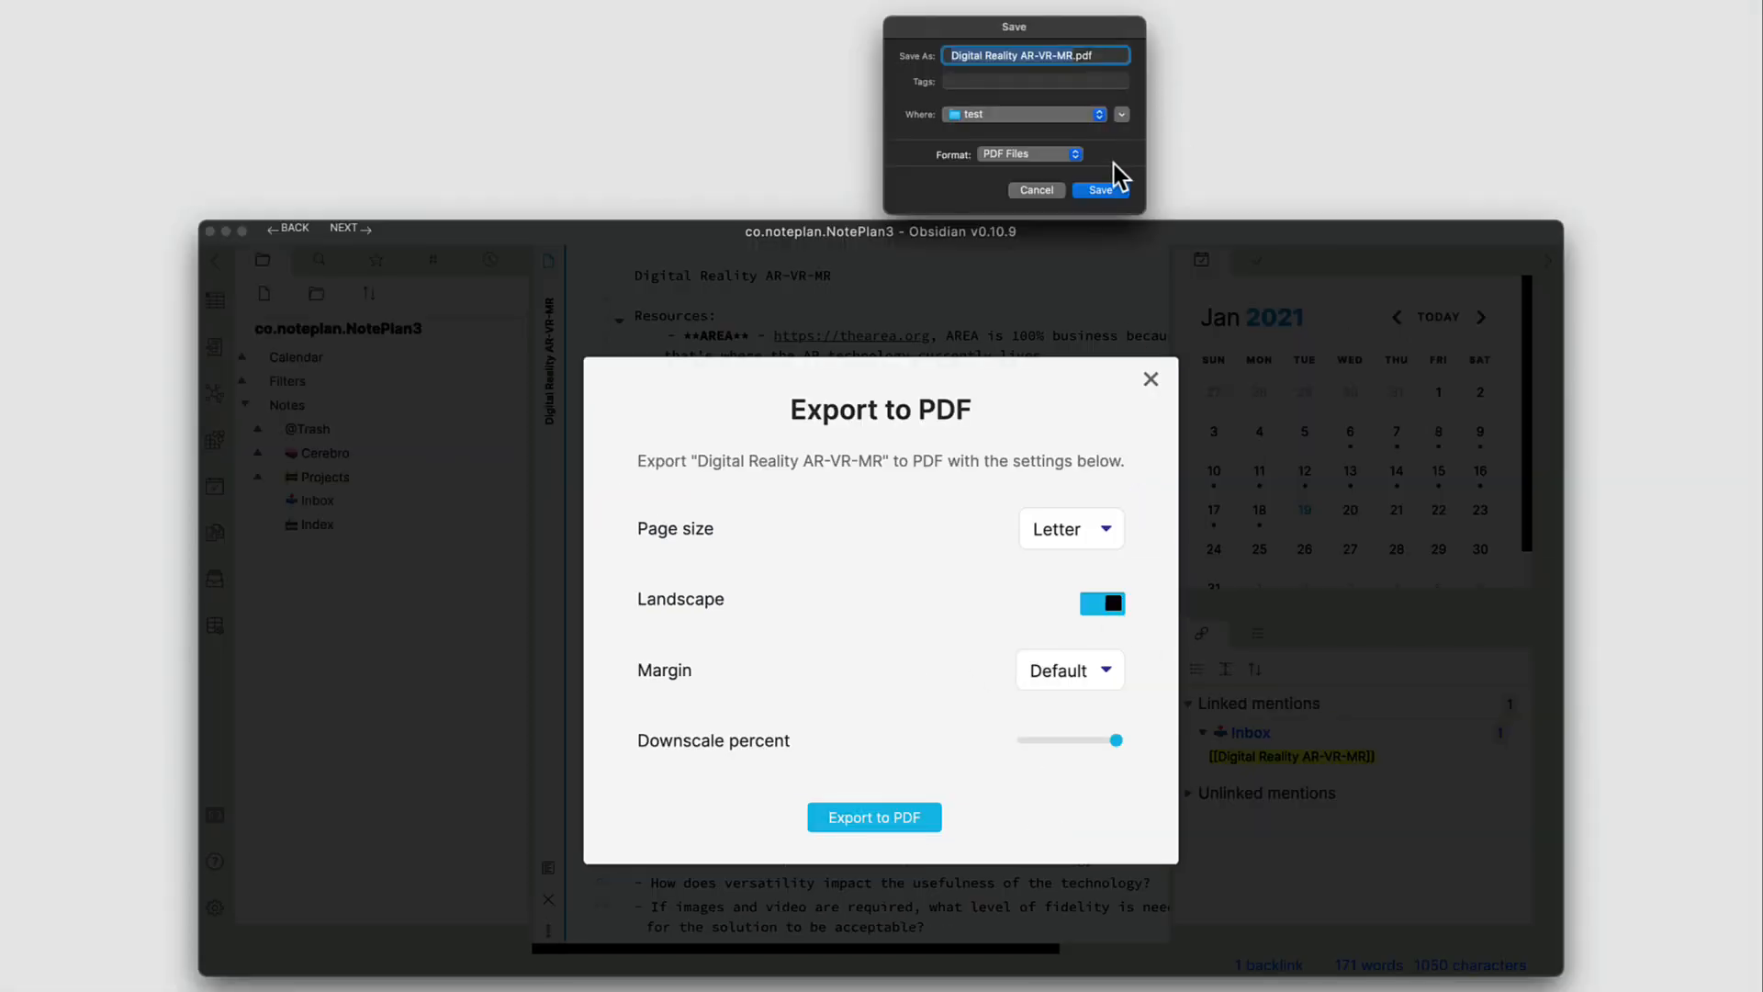
pyautogui.click(1101, 189)
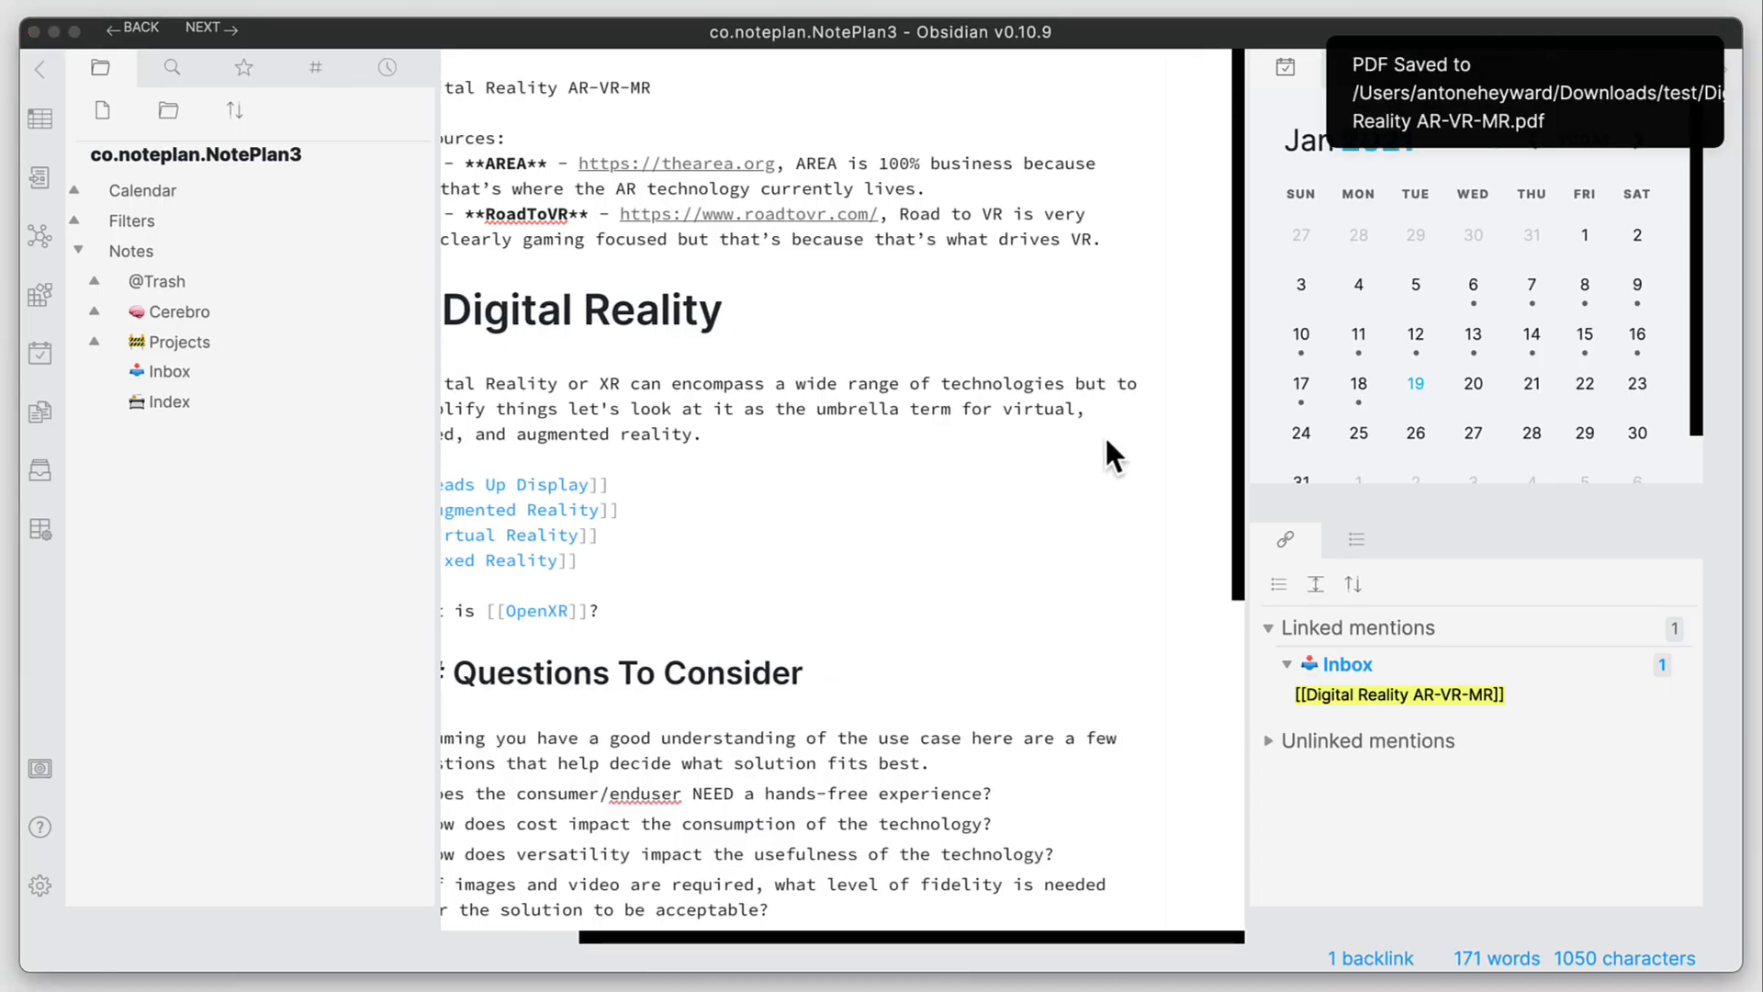
pyautogui.moveTo(633, 740)
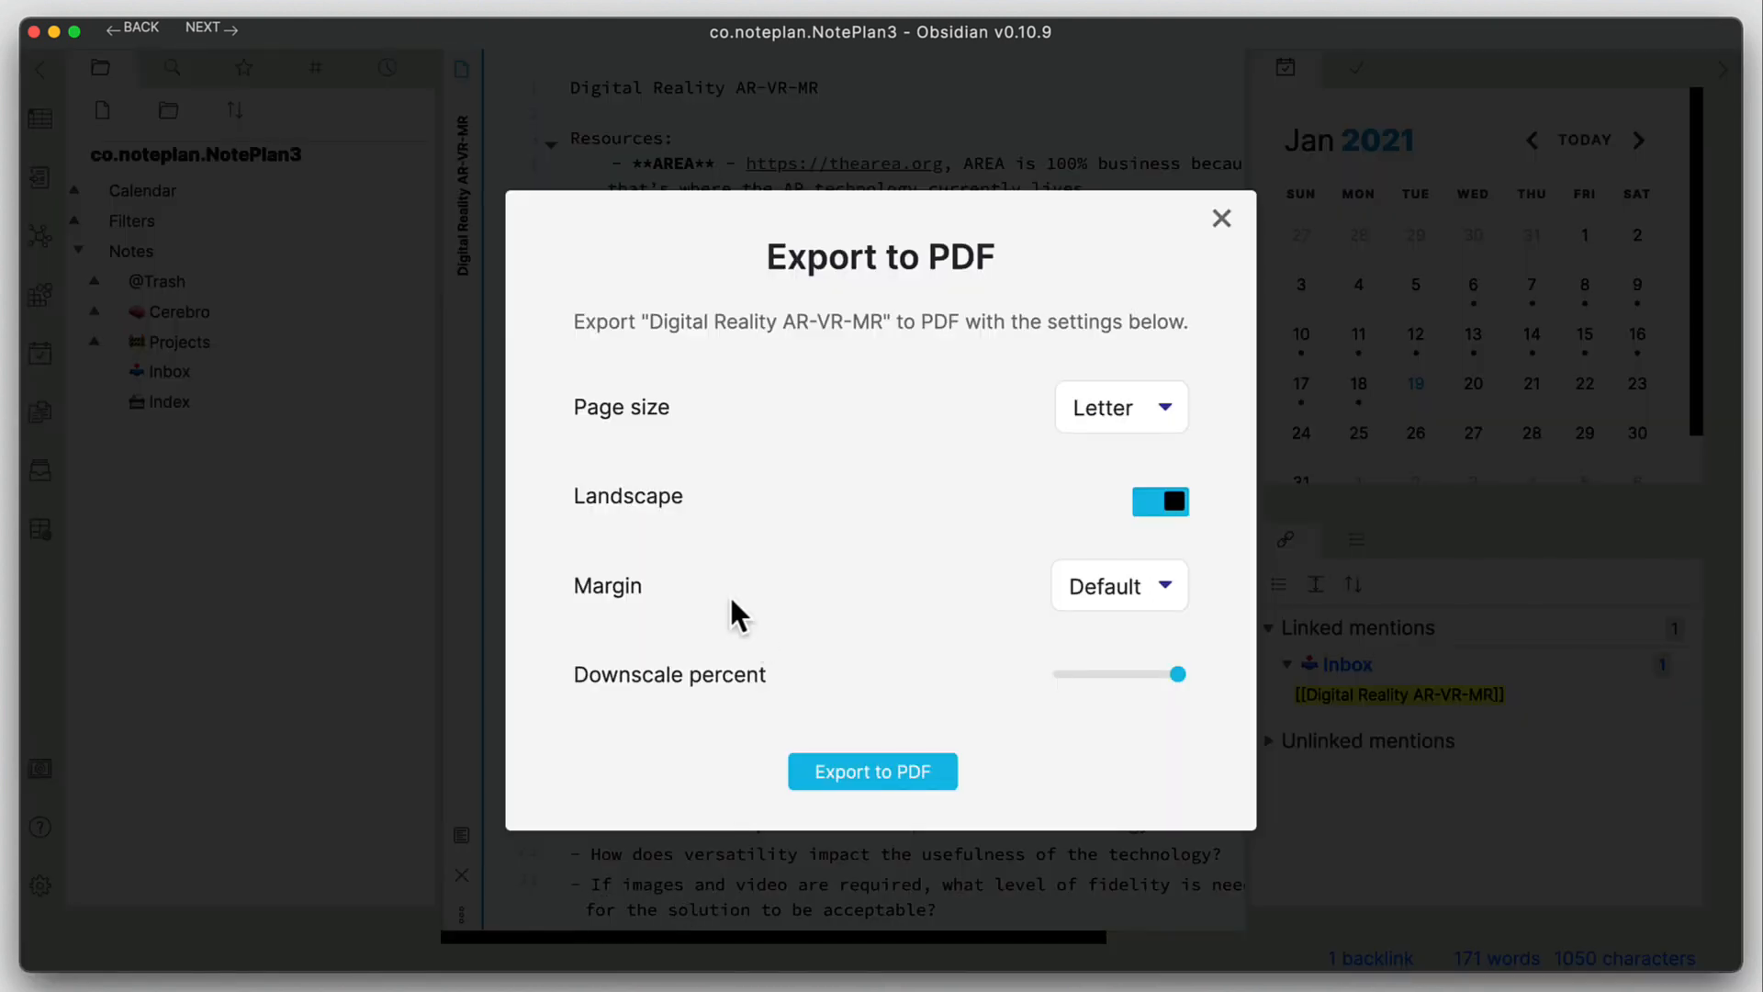
pyautogui.moveTo(728, 471)
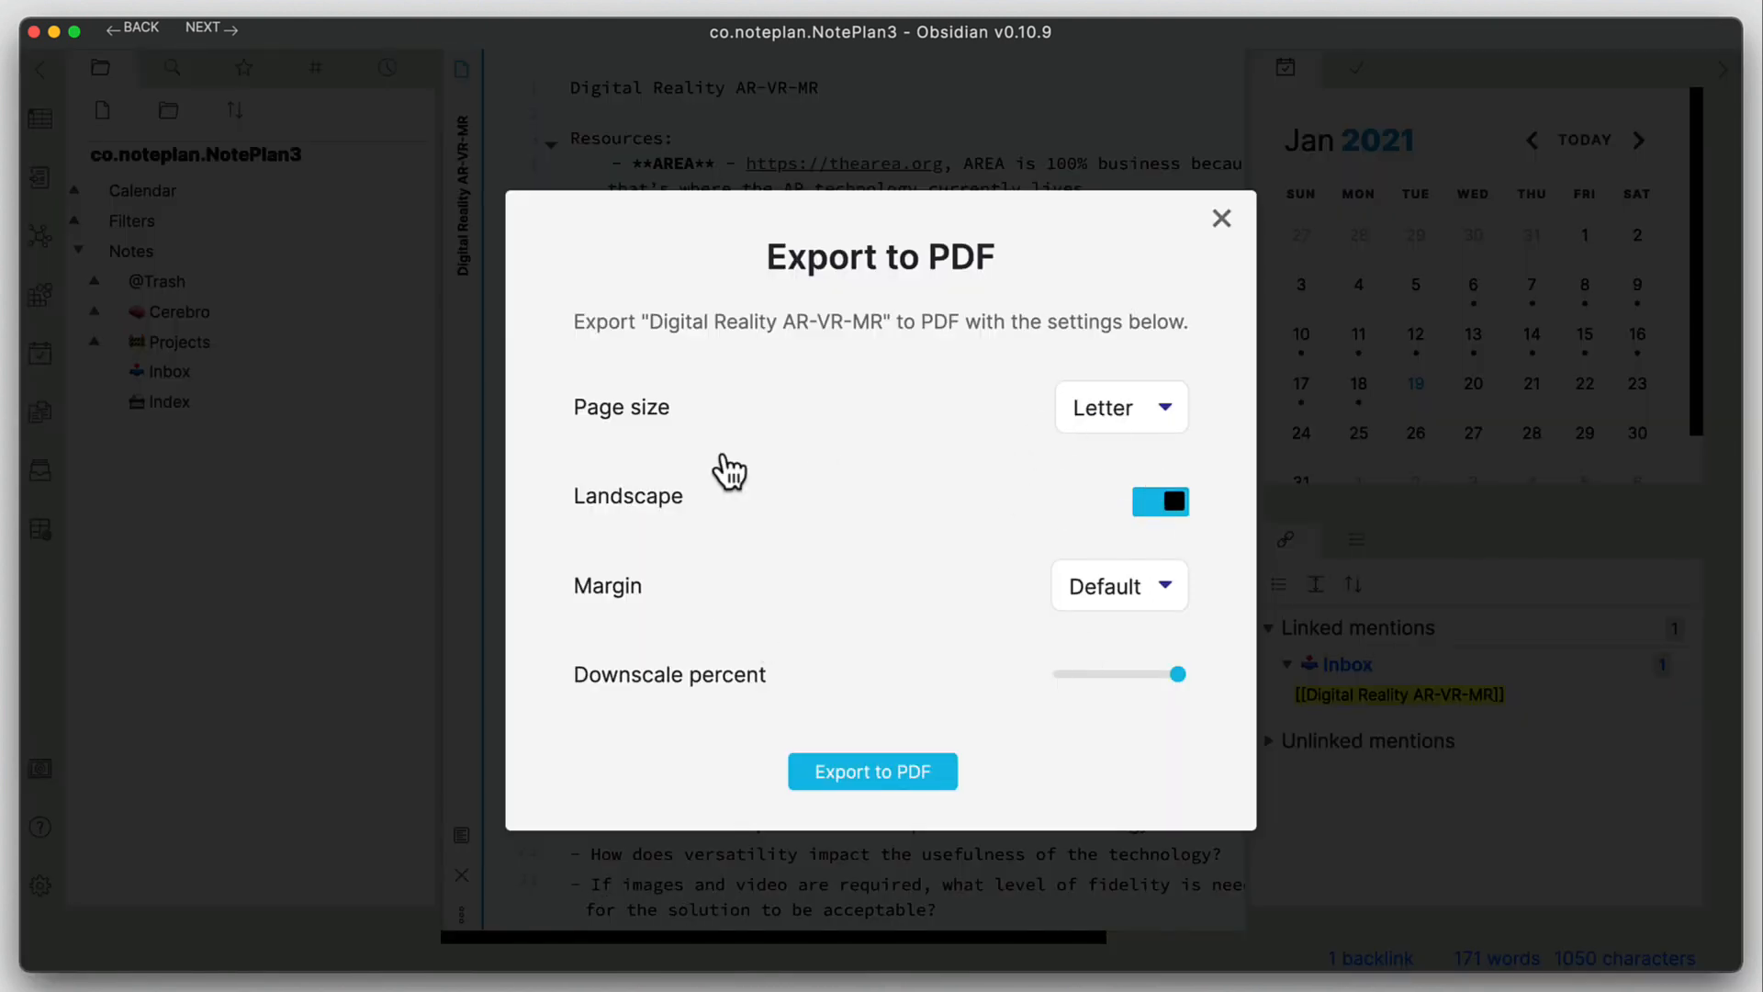
pyautogui.moveTo(872, 771)
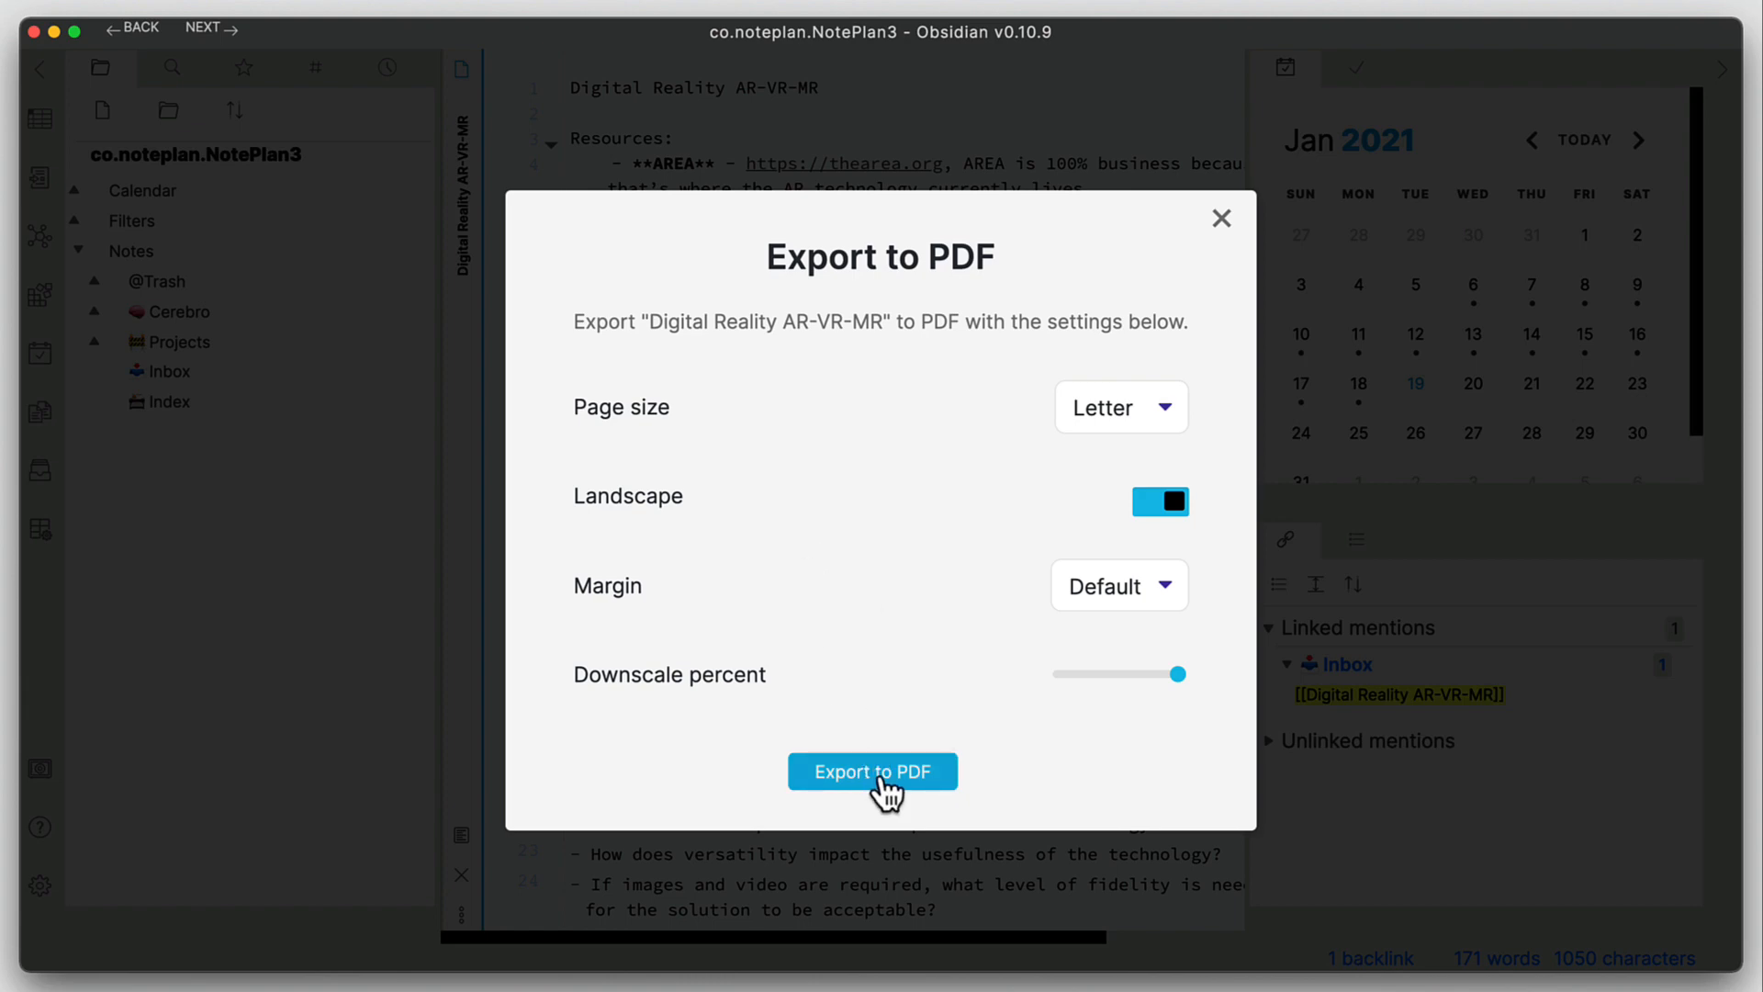
pyautogui.moveTo(985, 639)
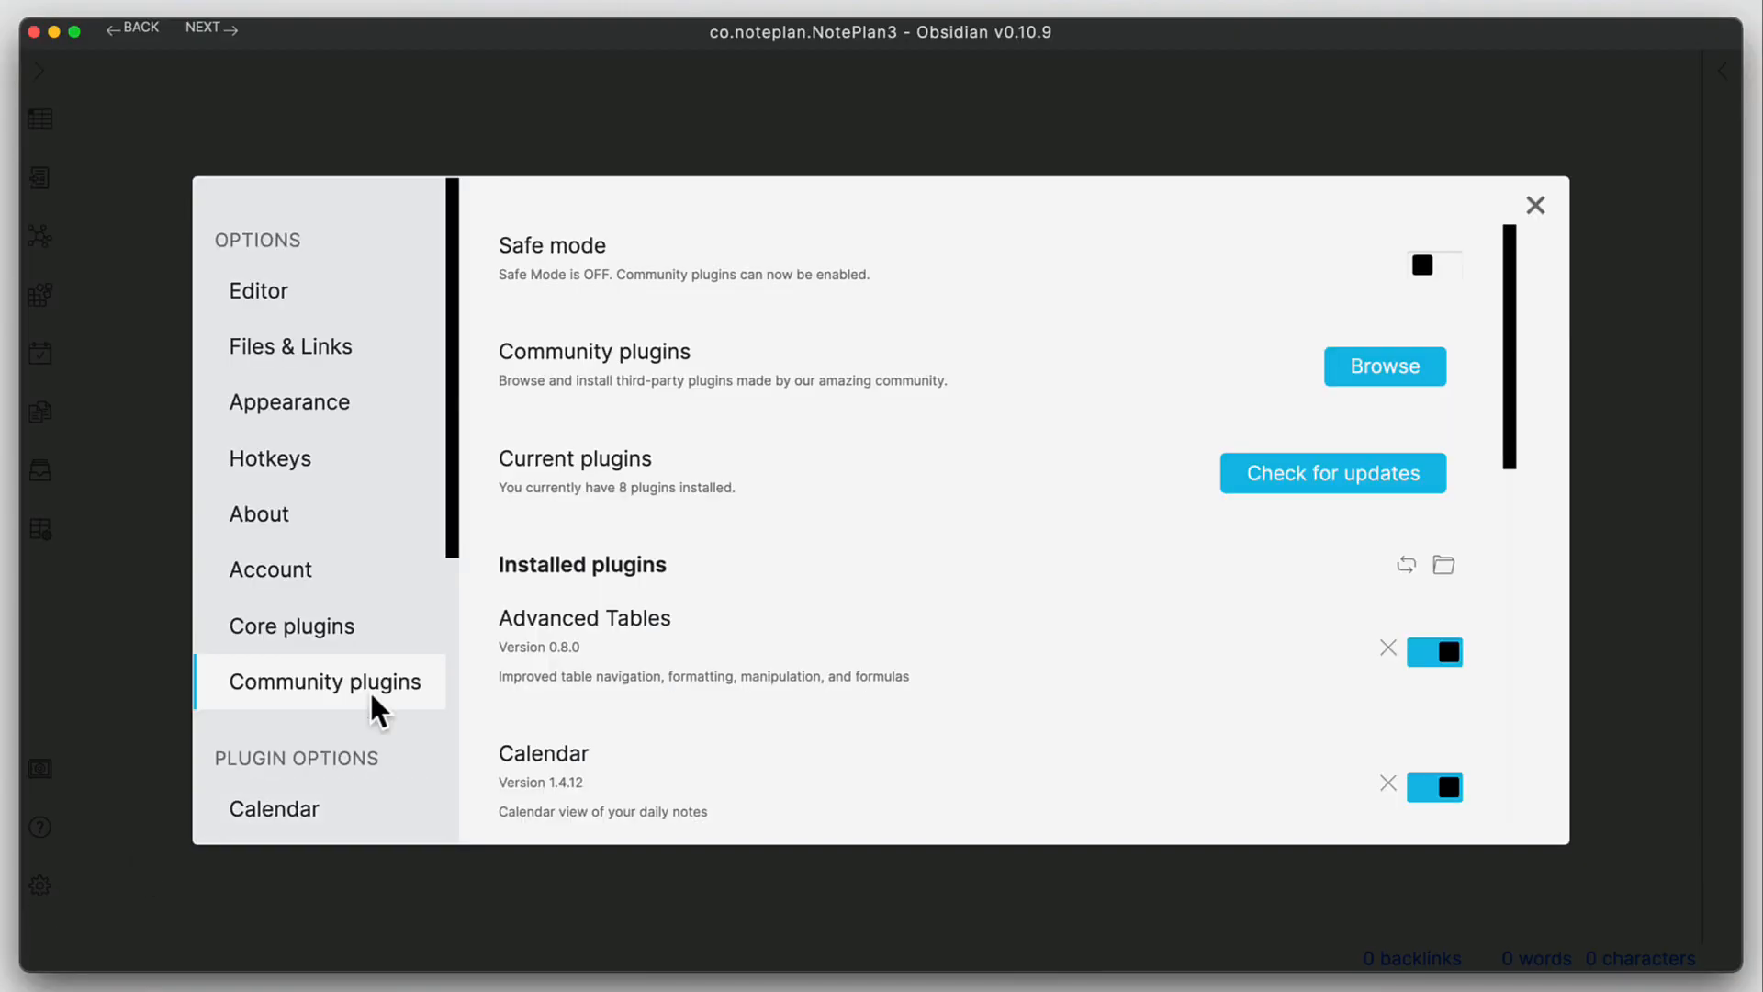
# - Scroll through the installed plugins, from Calendar and Advanced Tables to Sliding Panes
pyautogui.scroll(-3)
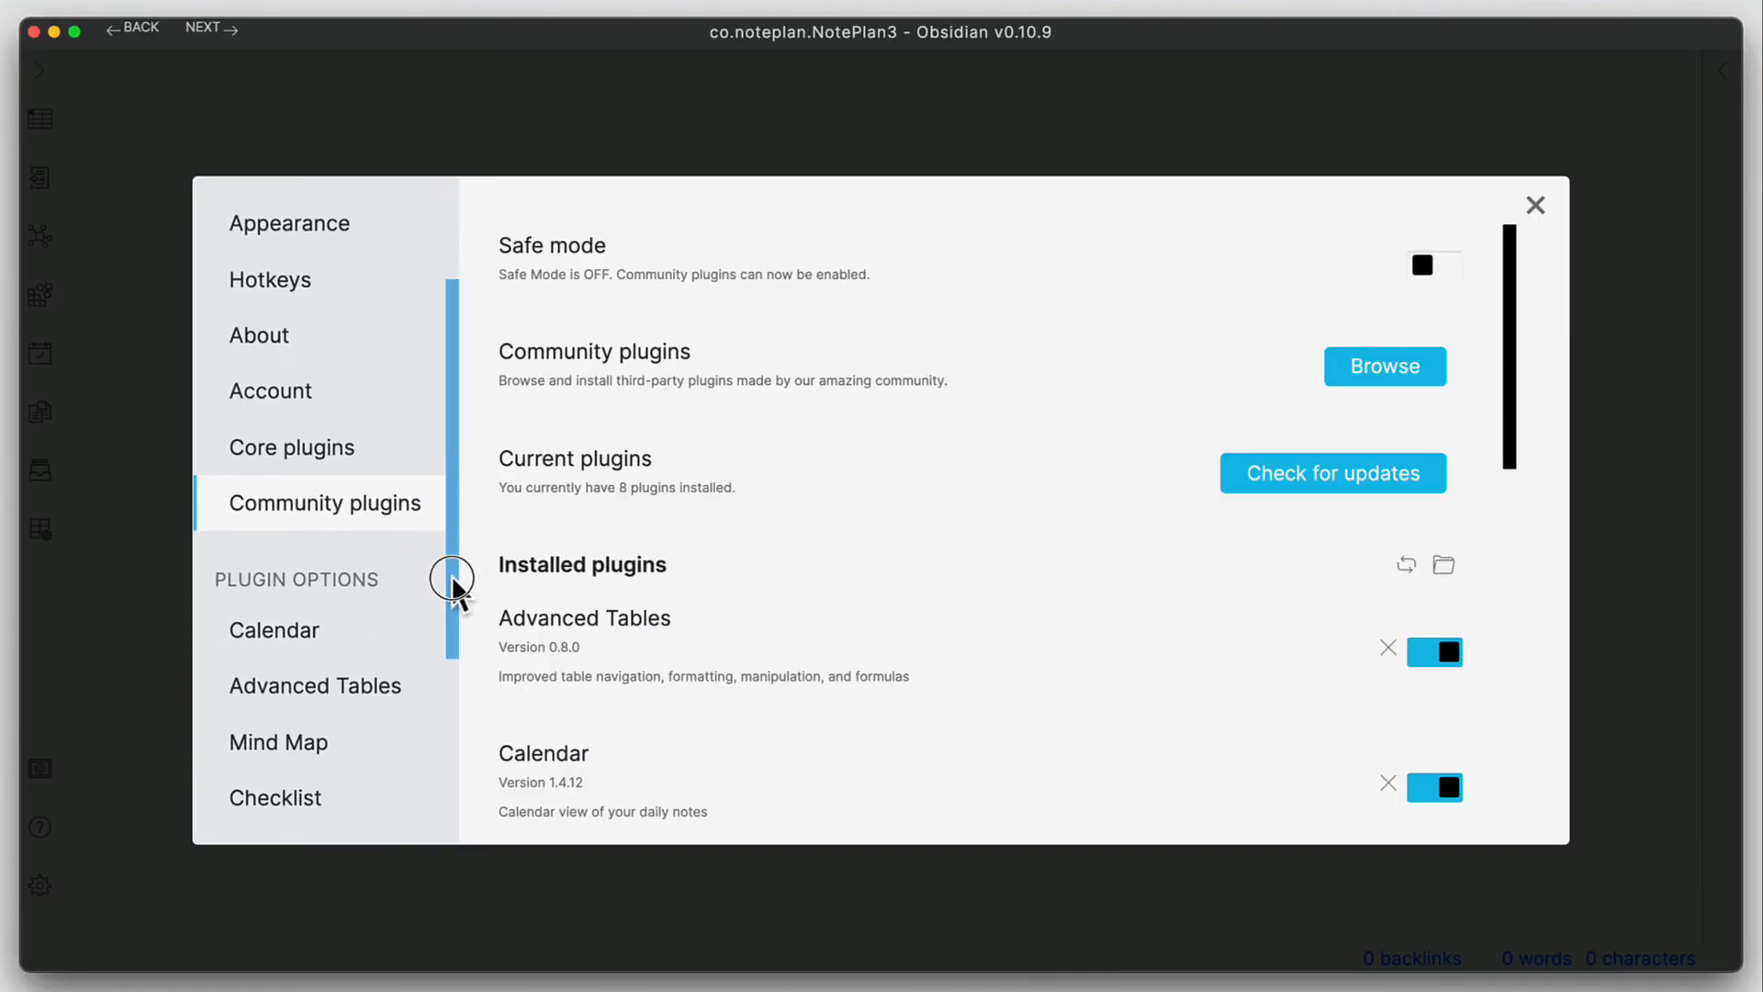
pyautogui.scroll(-3)
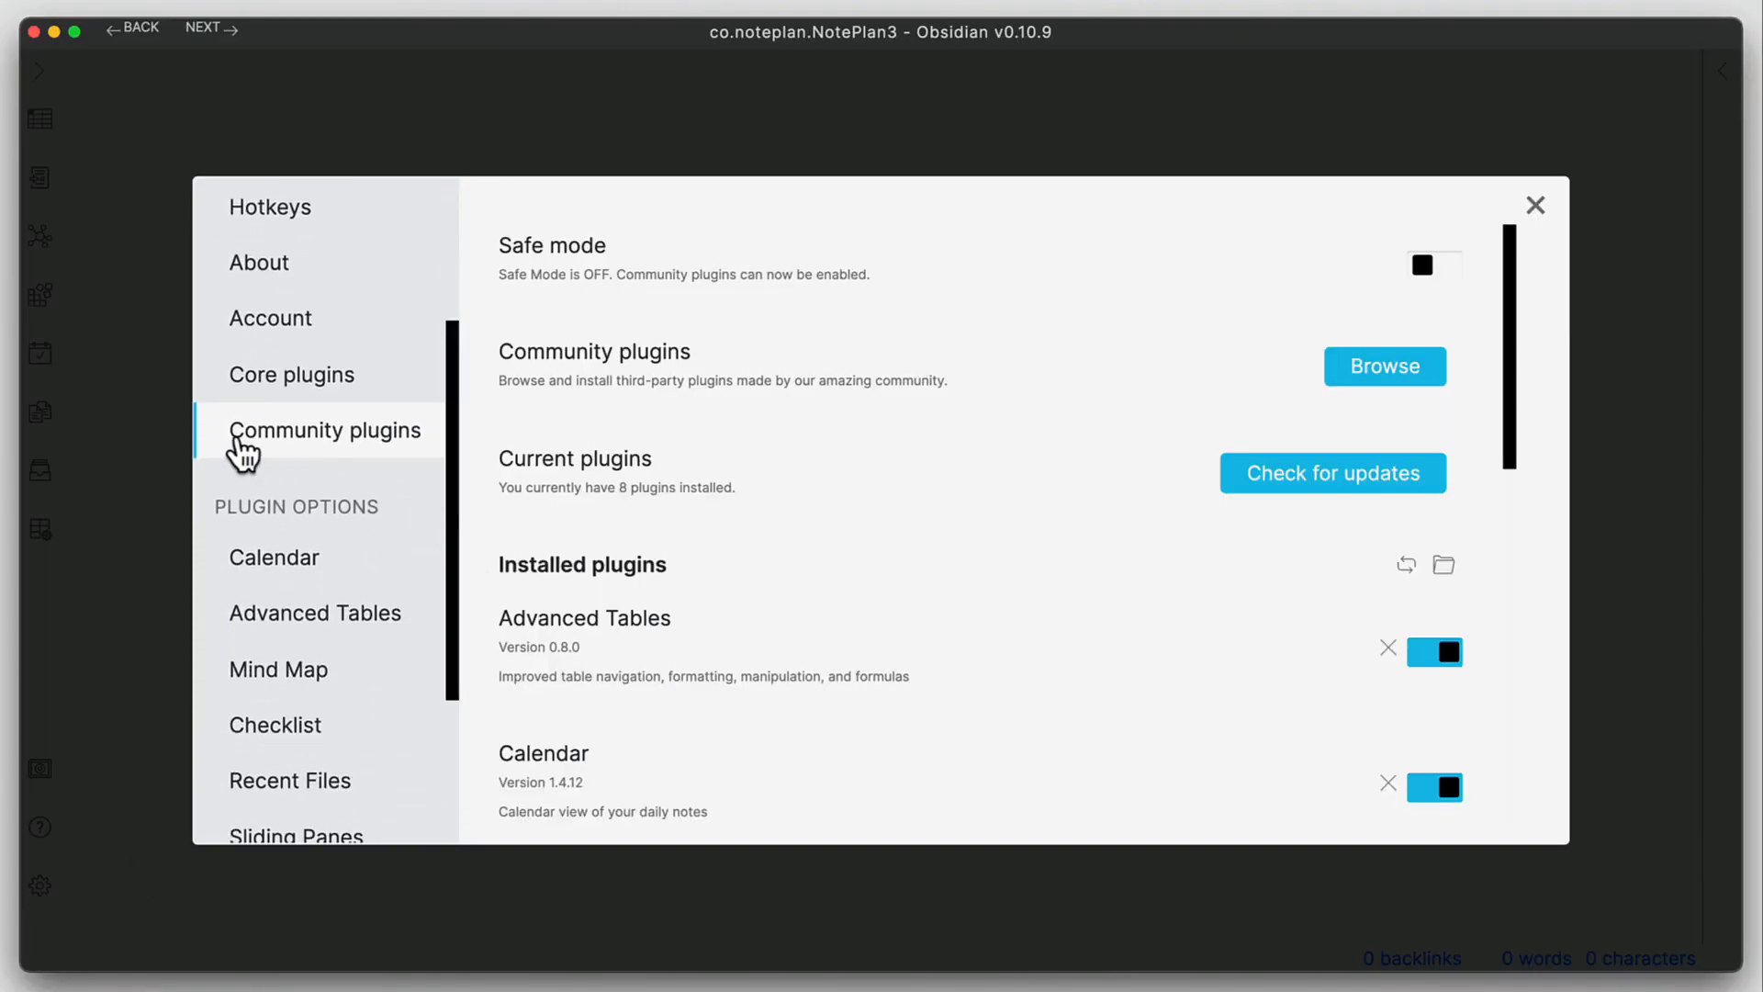
pyautogui.moveTo(284, 464)
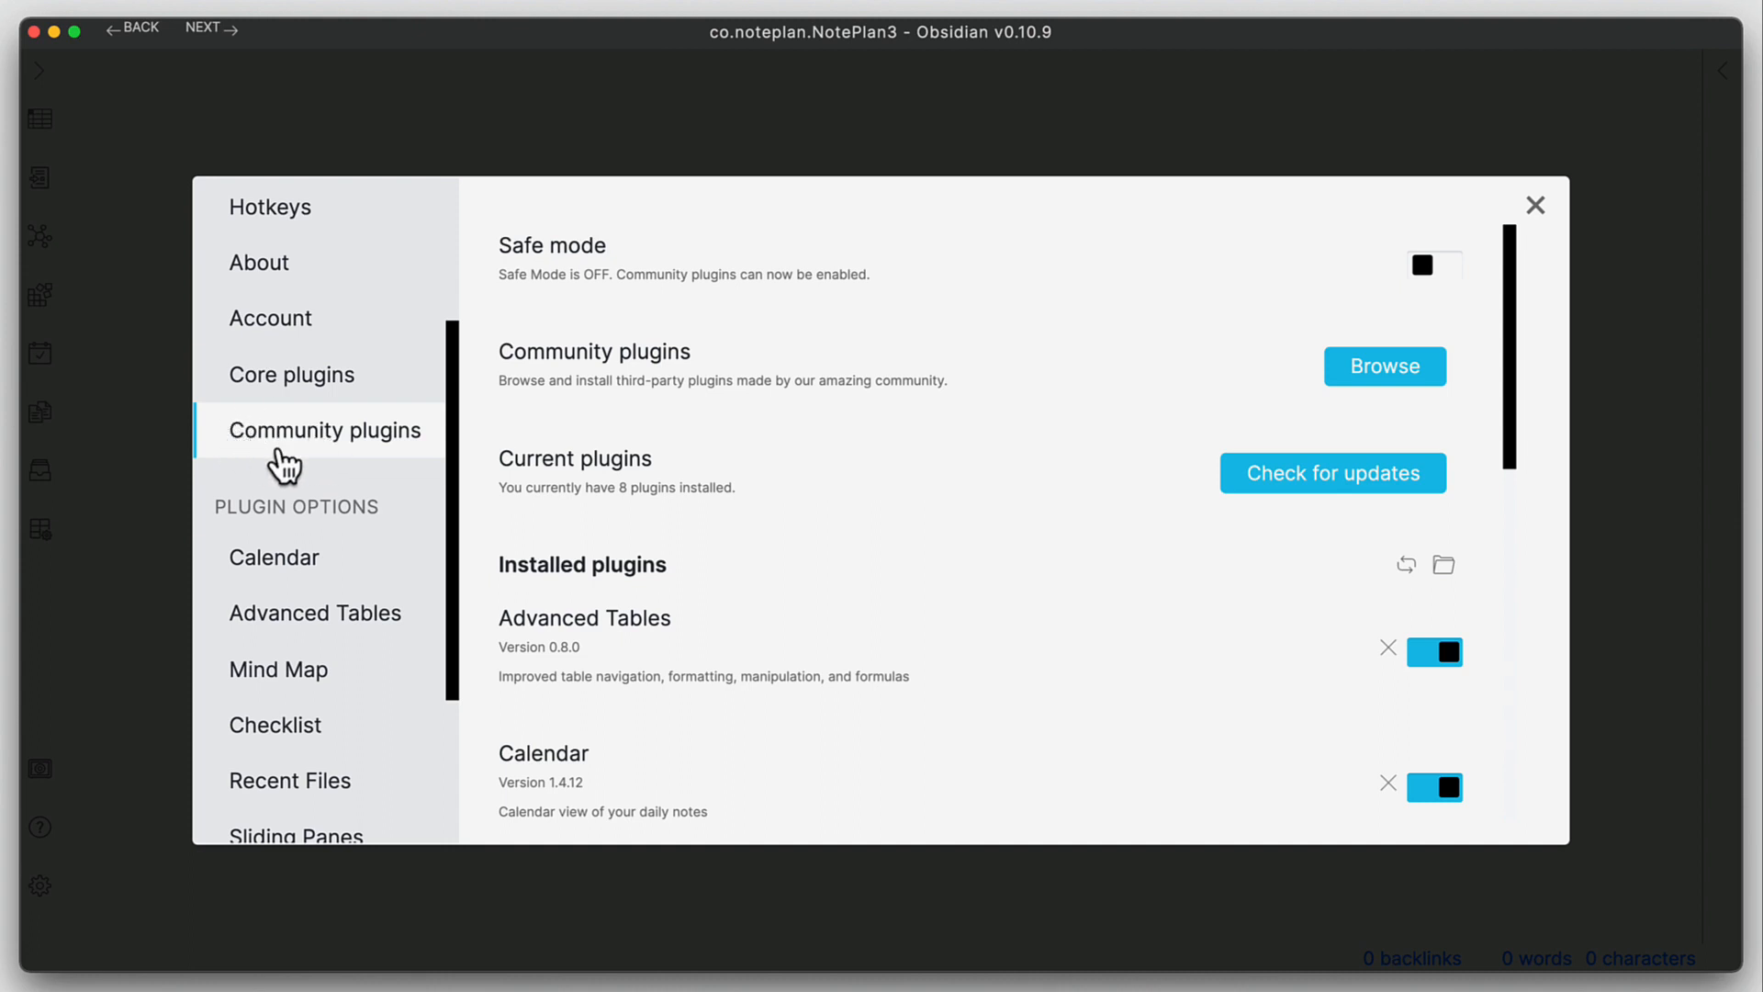
pyautogui.moveTo(290, 429)
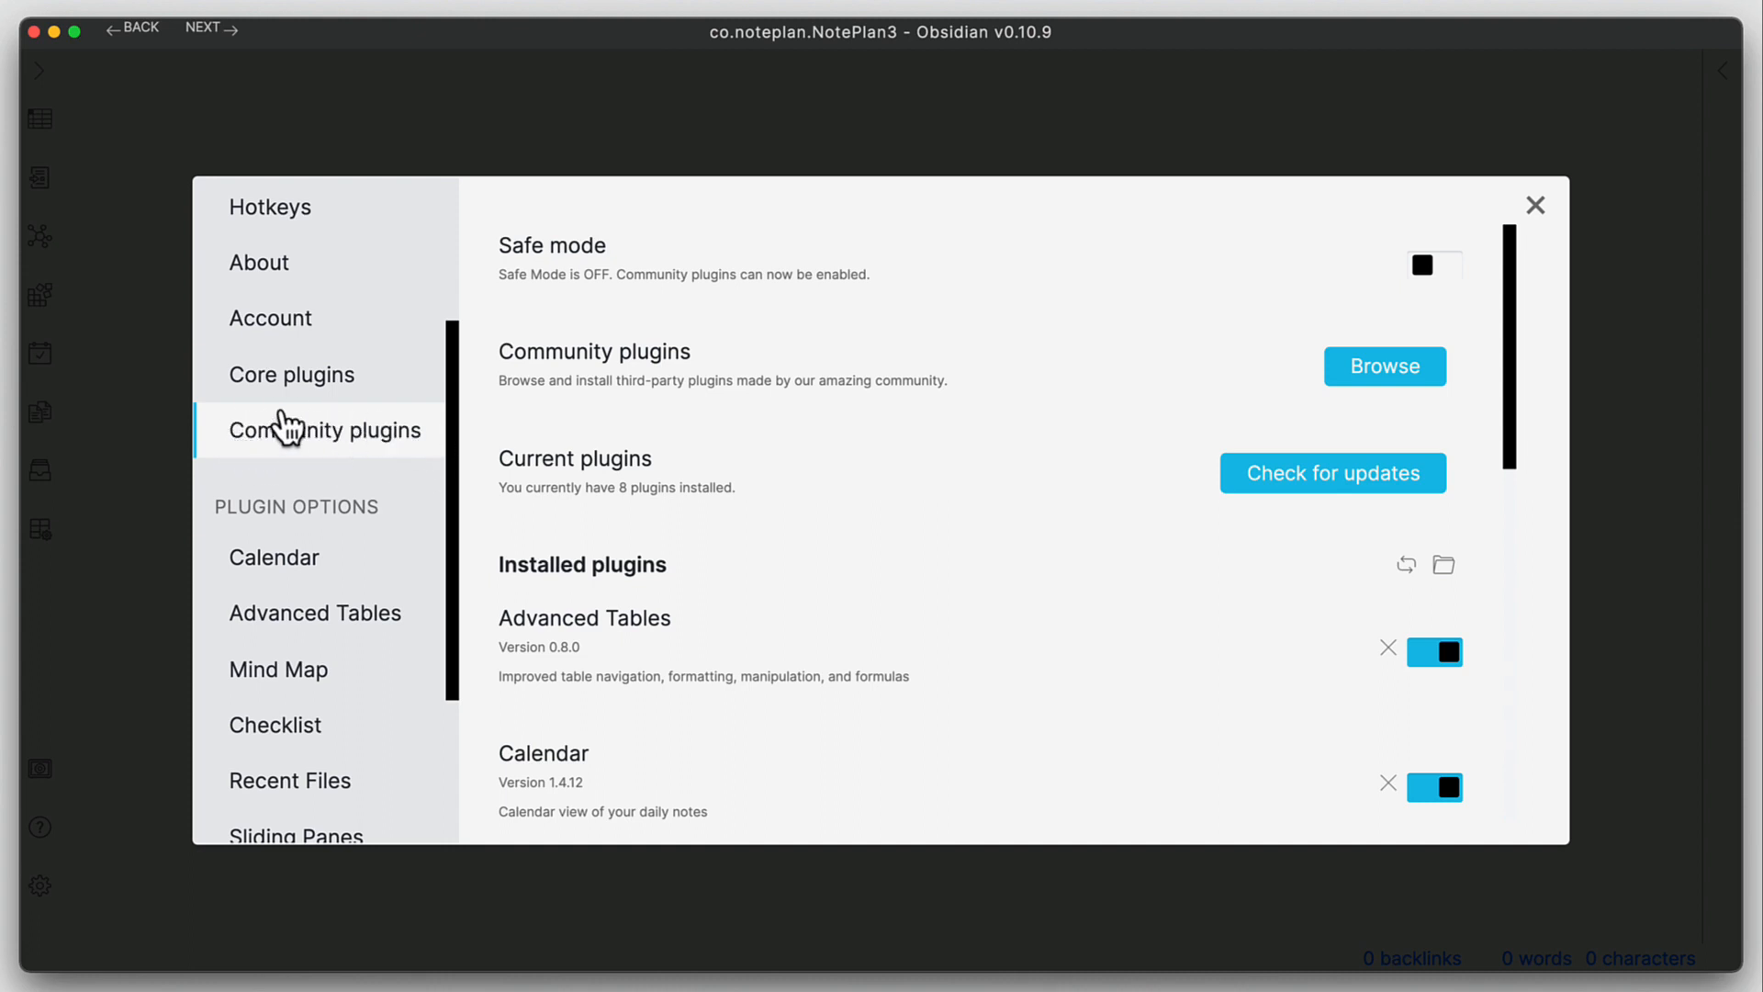
pyautogui.moveTo(341, 458)
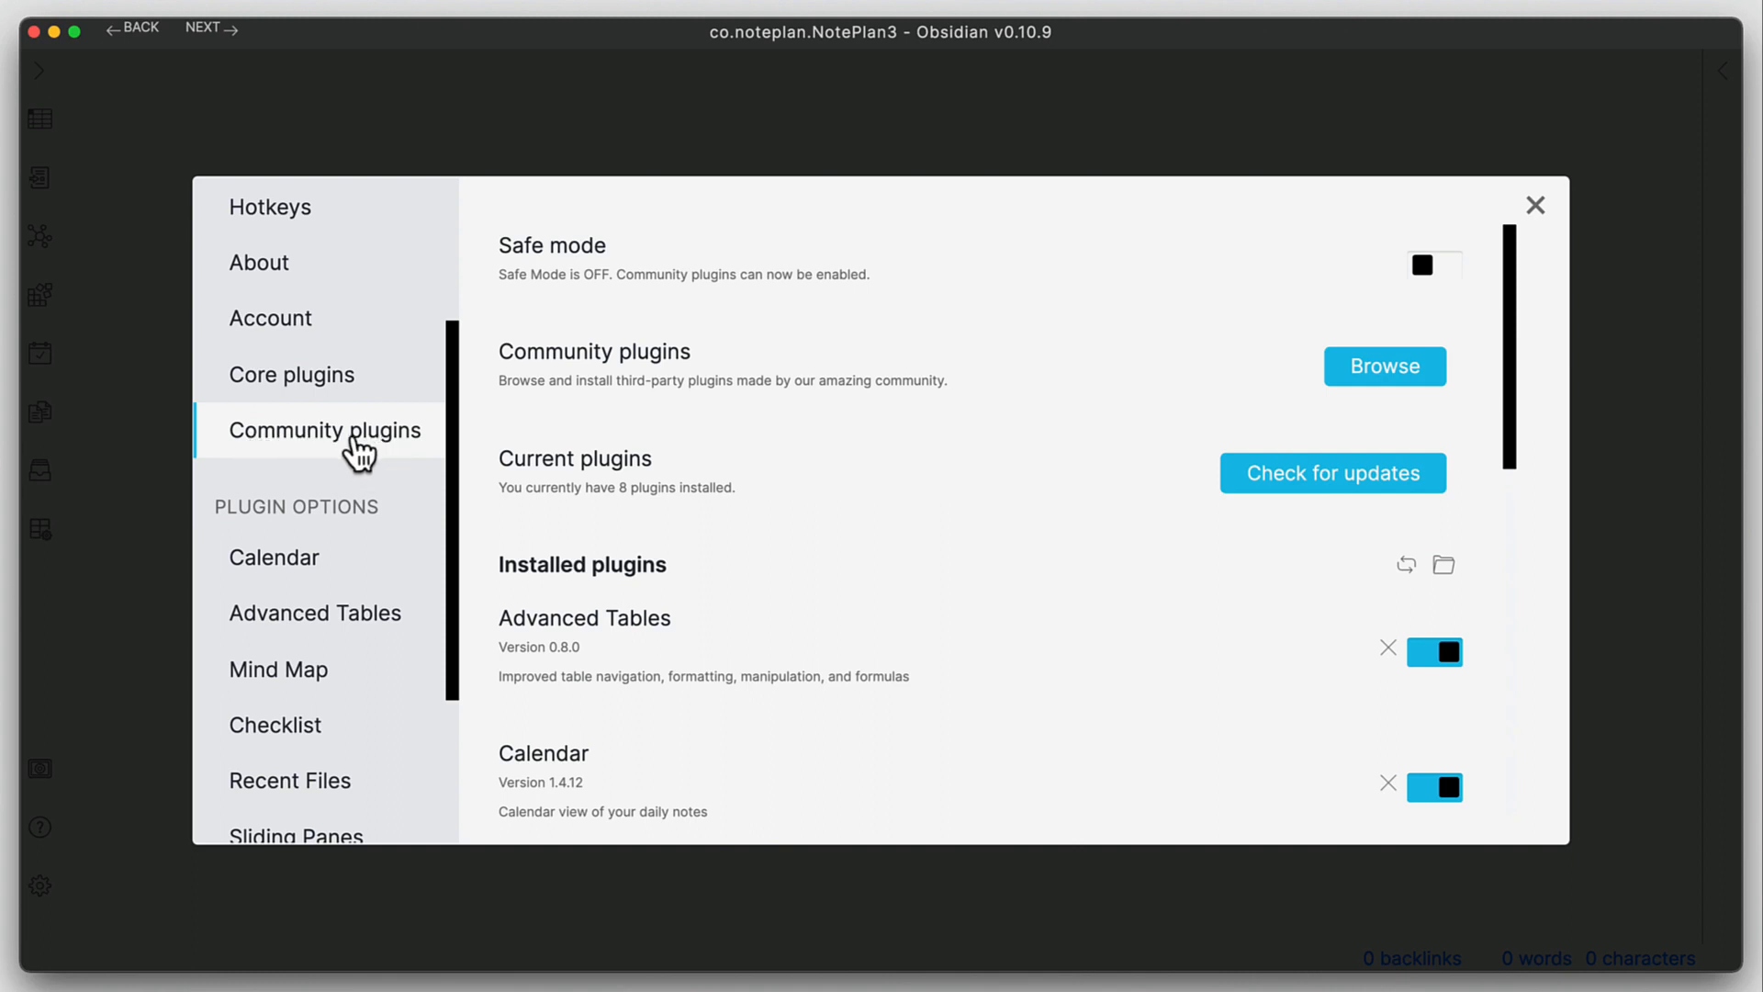
pyautogui.moveTo(689, 476)
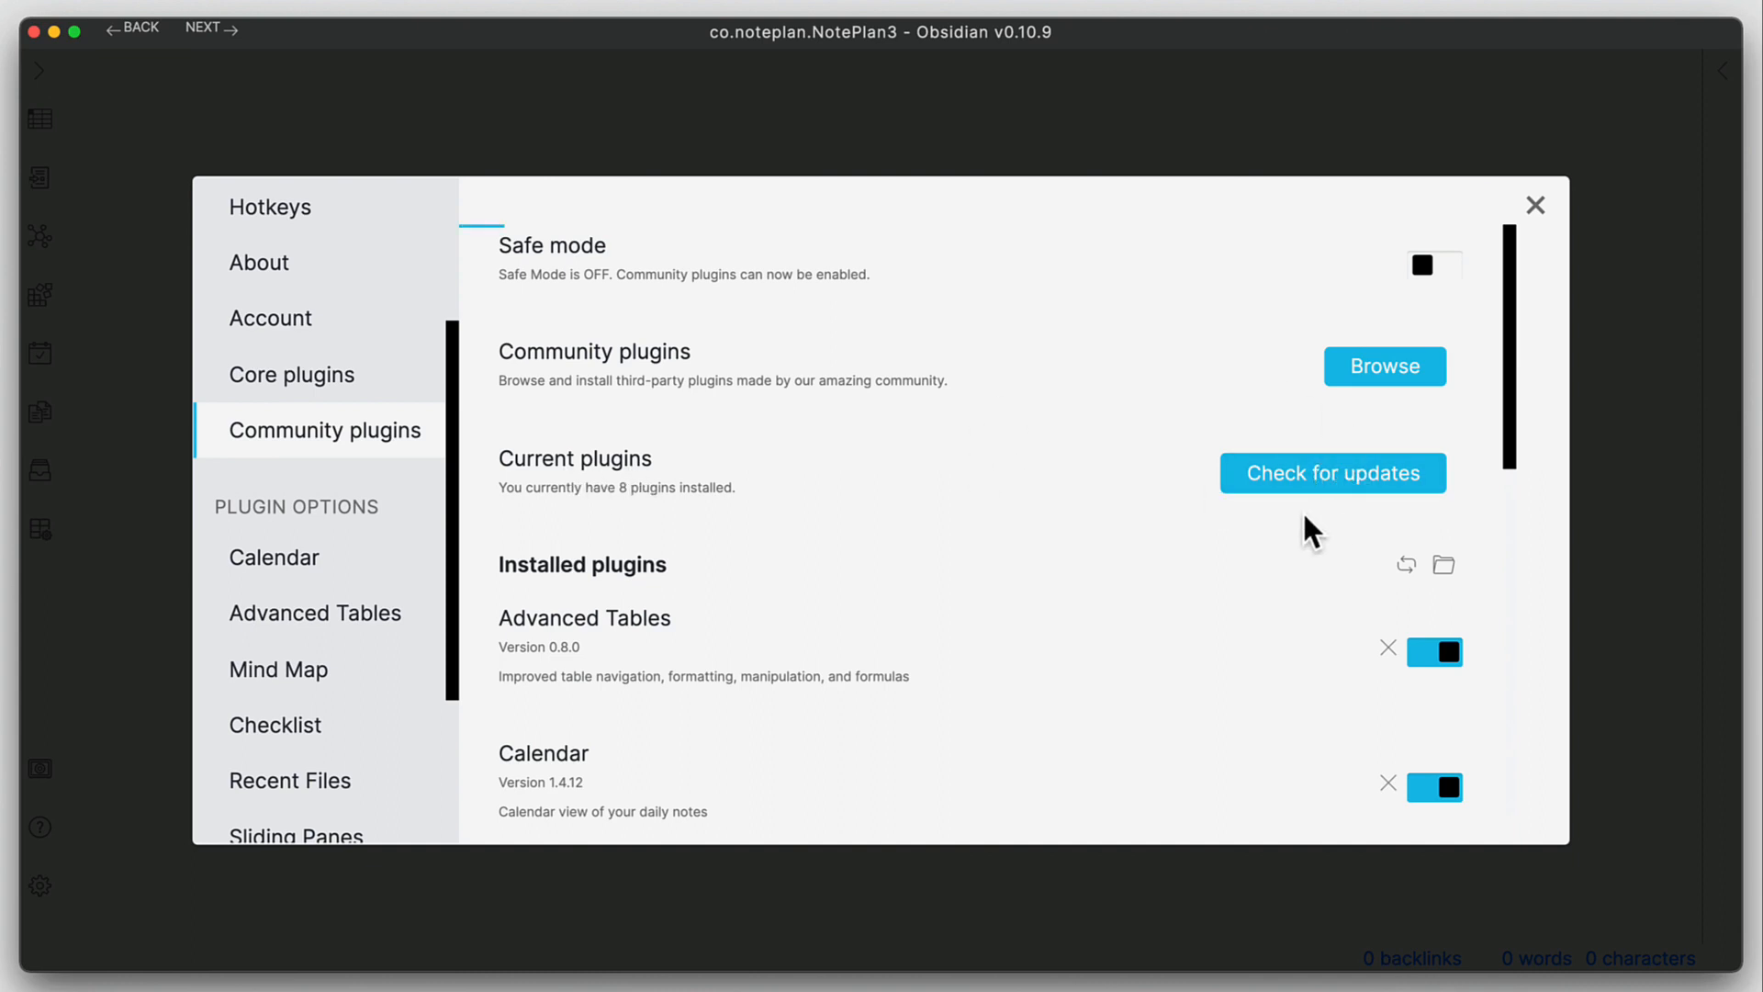
# - Check the installed community plugins for available updates
pyautogui.click(1331, 472)
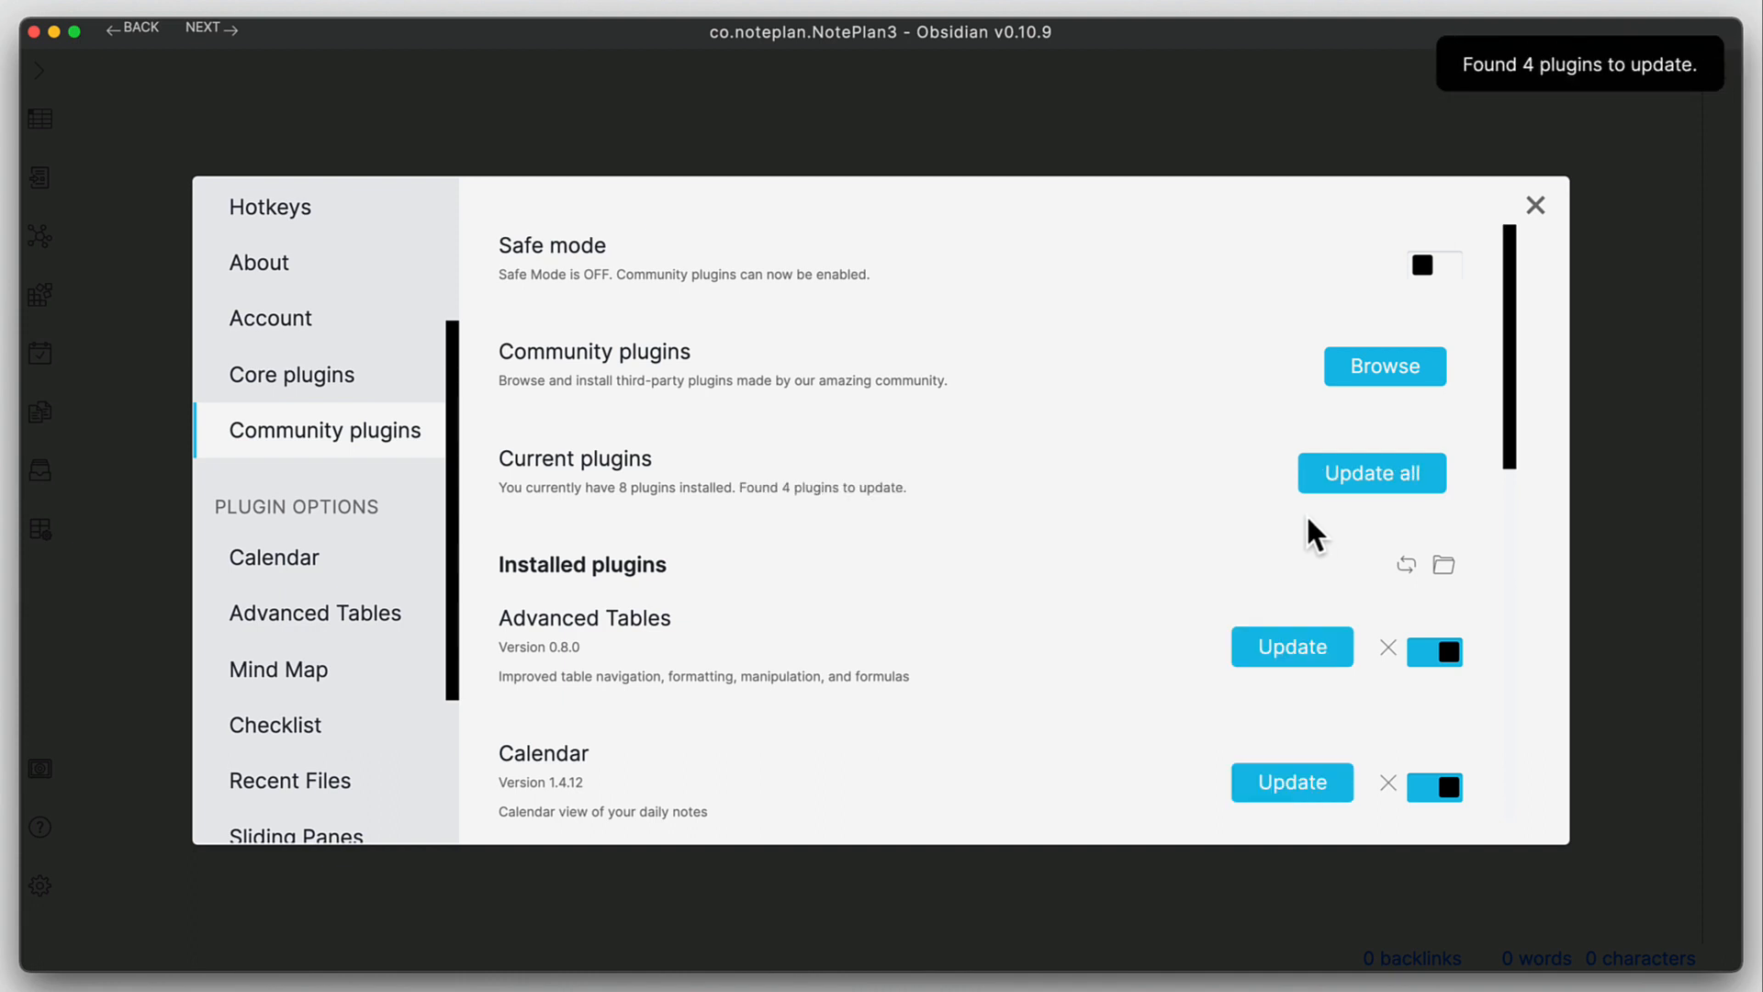
pyautogui.moveTo(1259, 566)
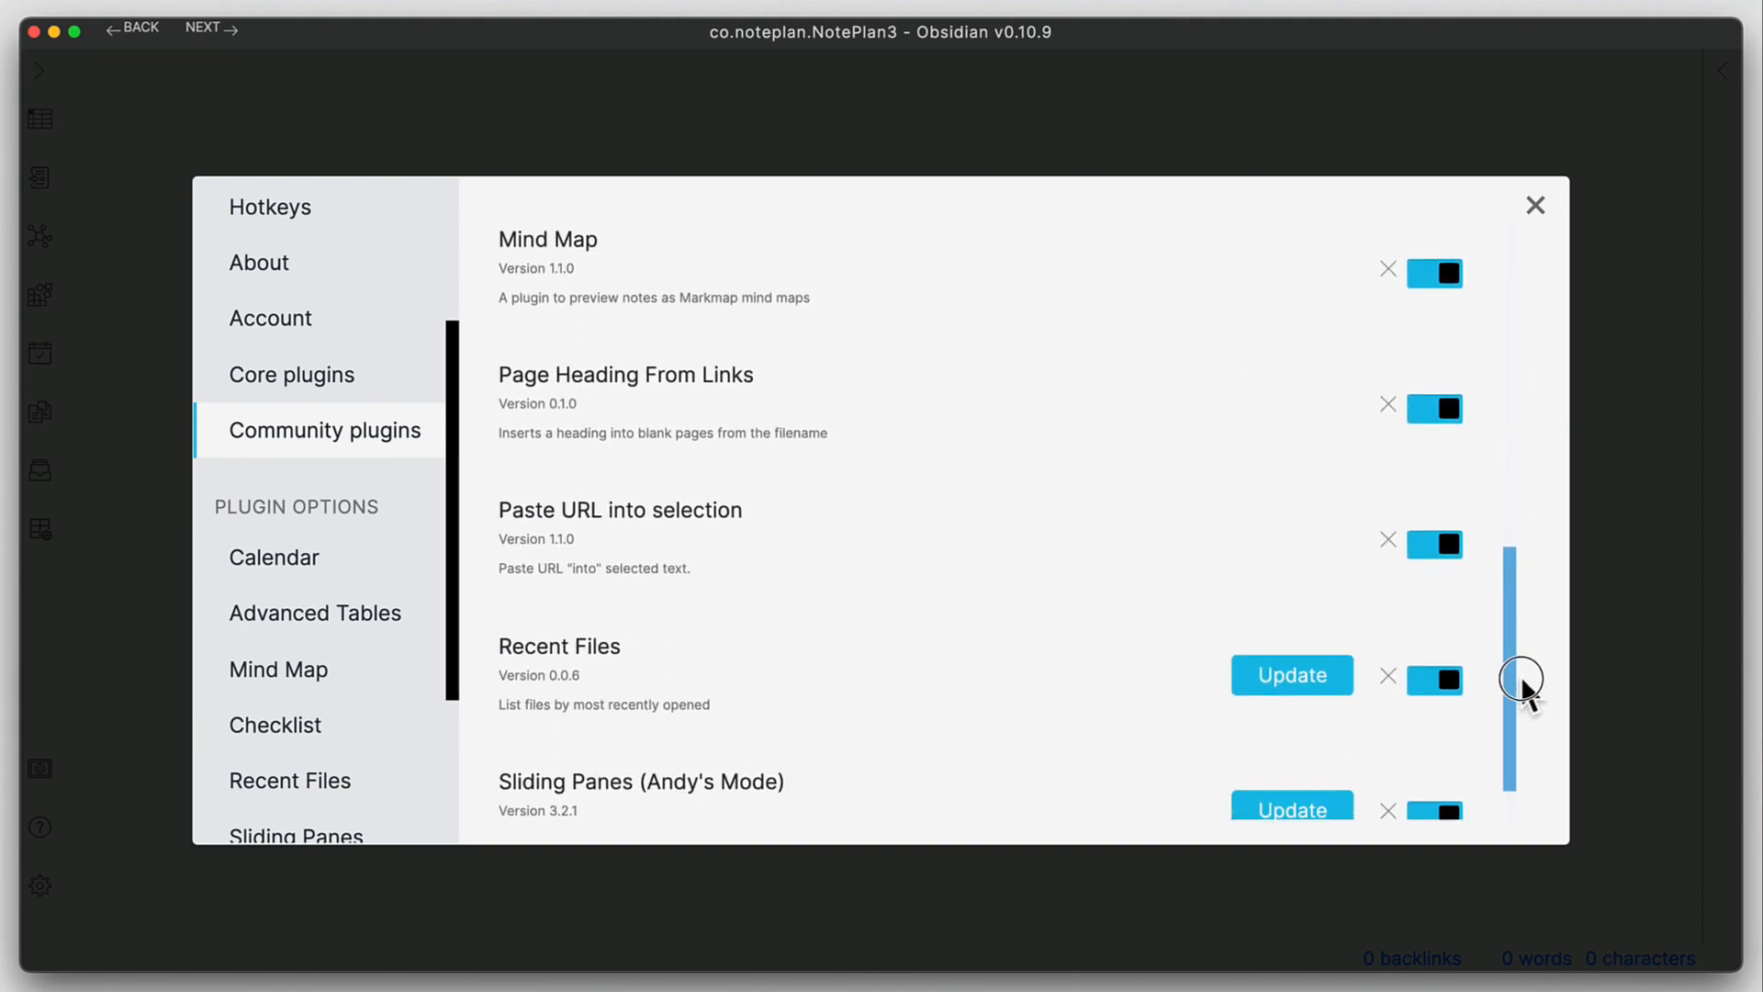
pyautogui.scroll(3)
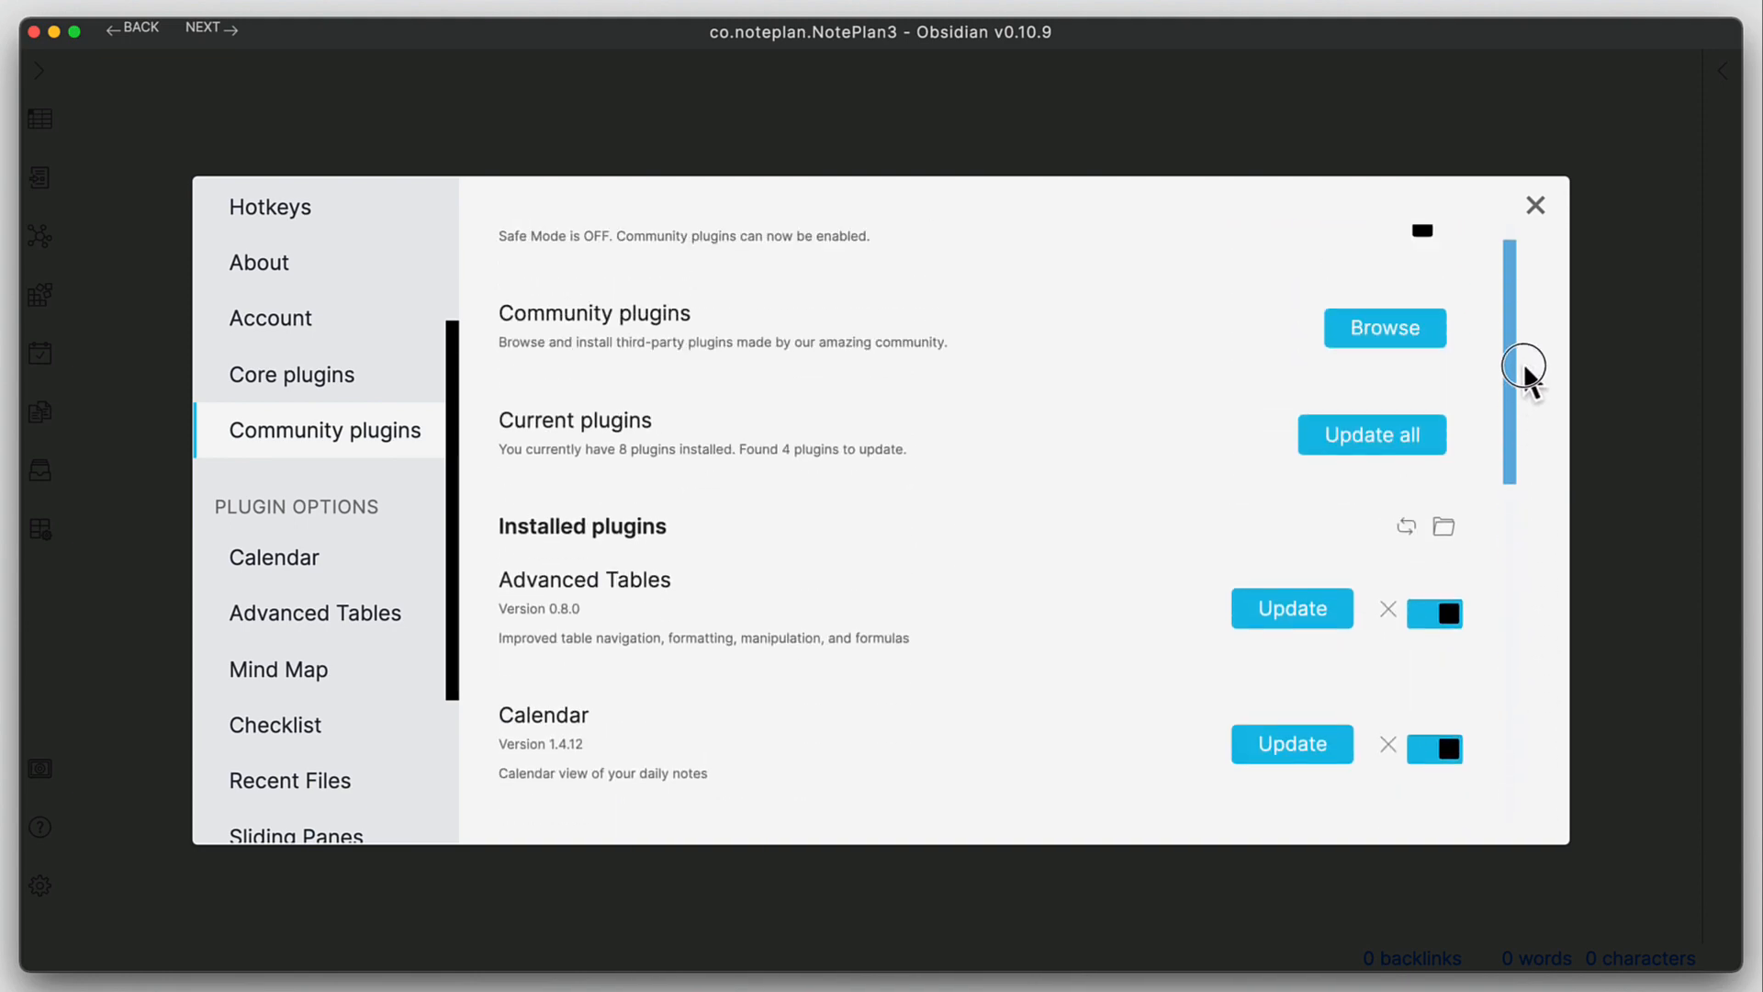
pyautogui.scroll(3)
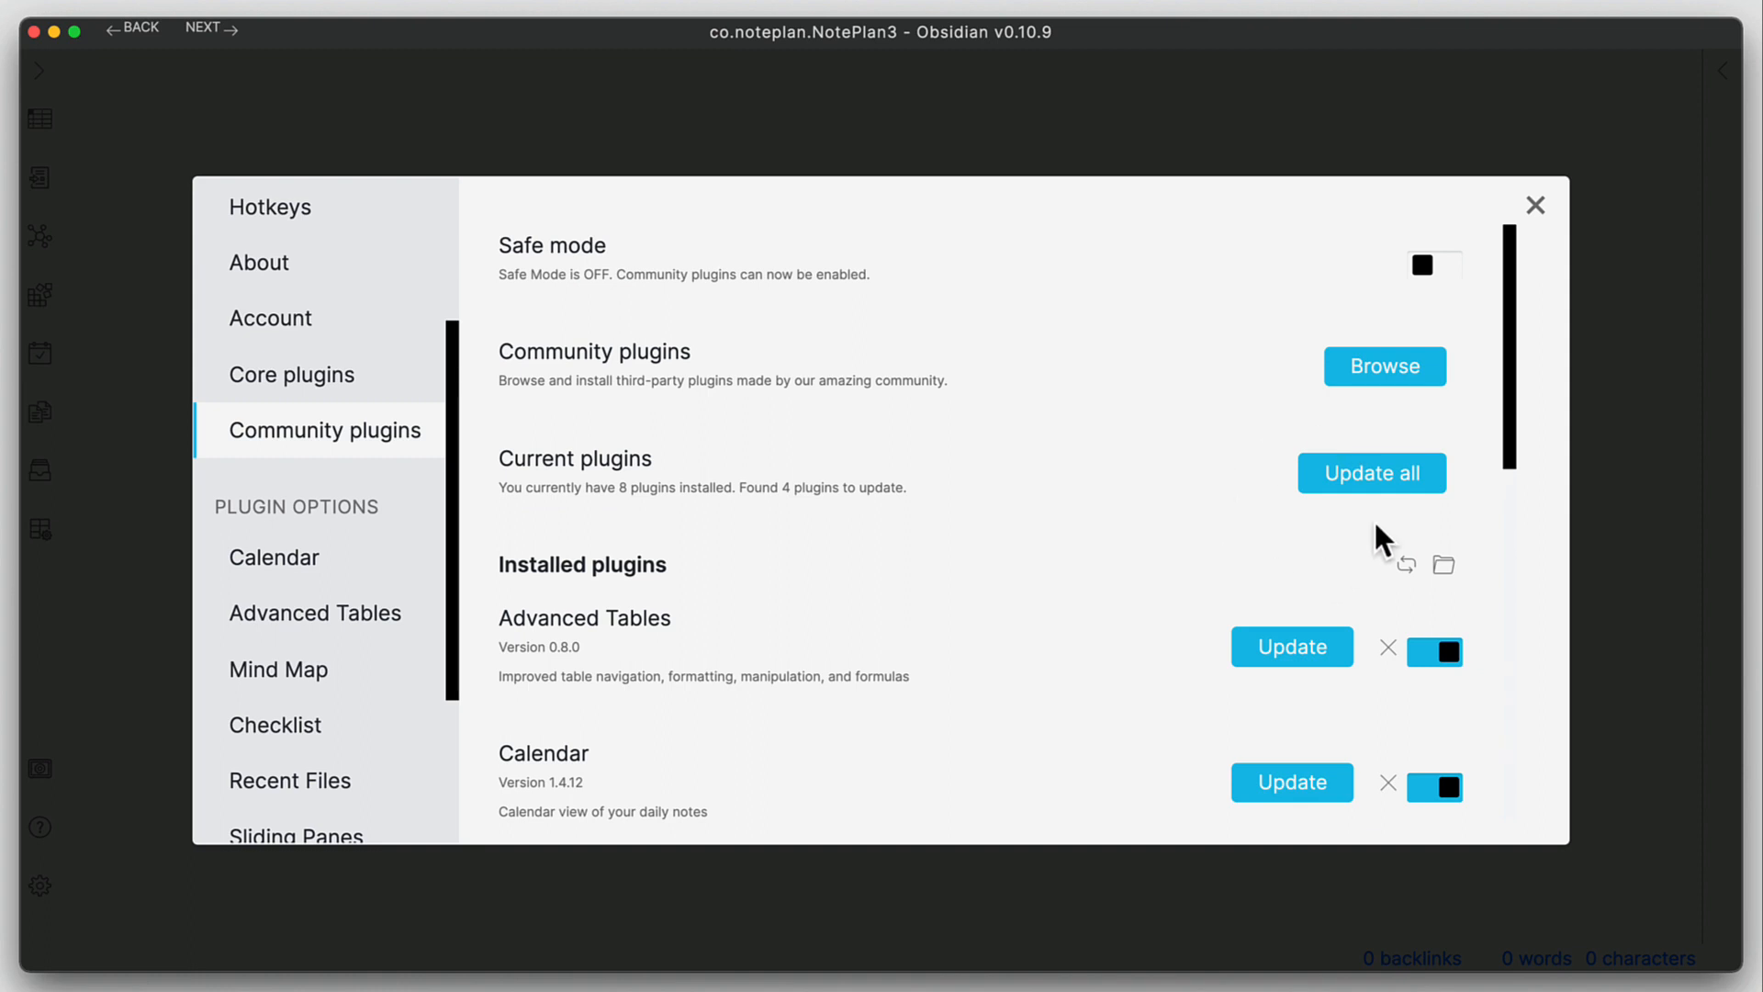
pyautogui.moveTo(1291, 646)
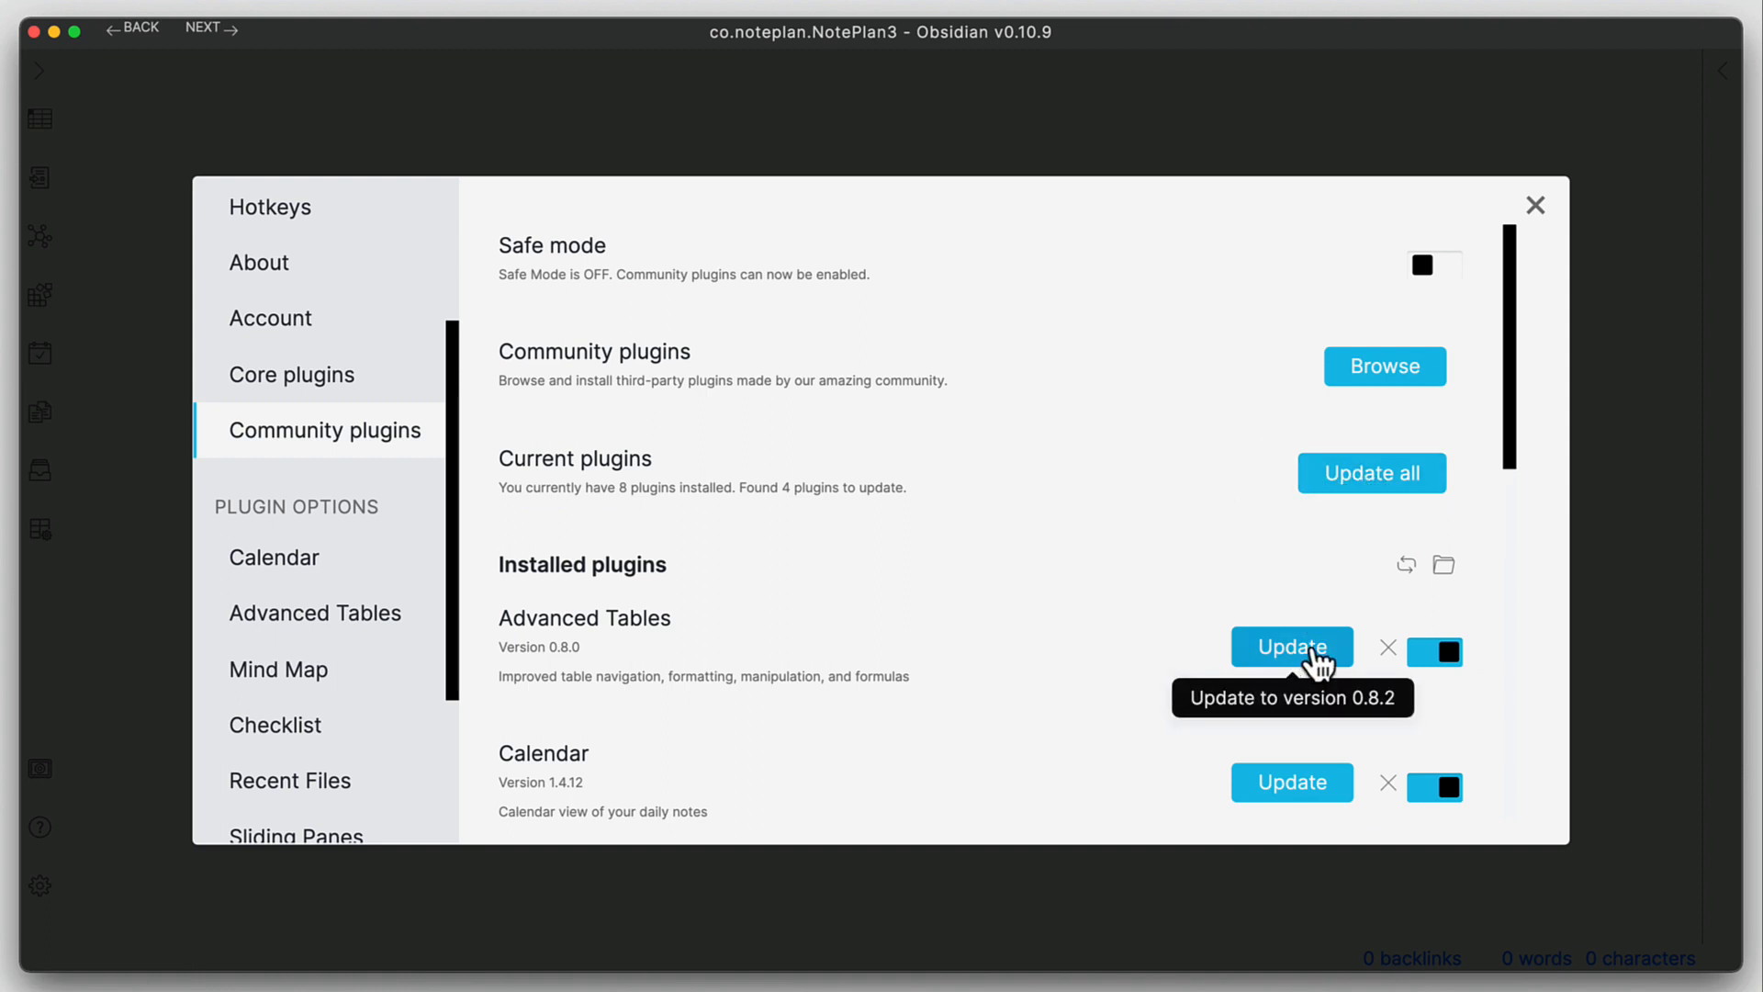
pyautogui.moveTo(1273, 680)
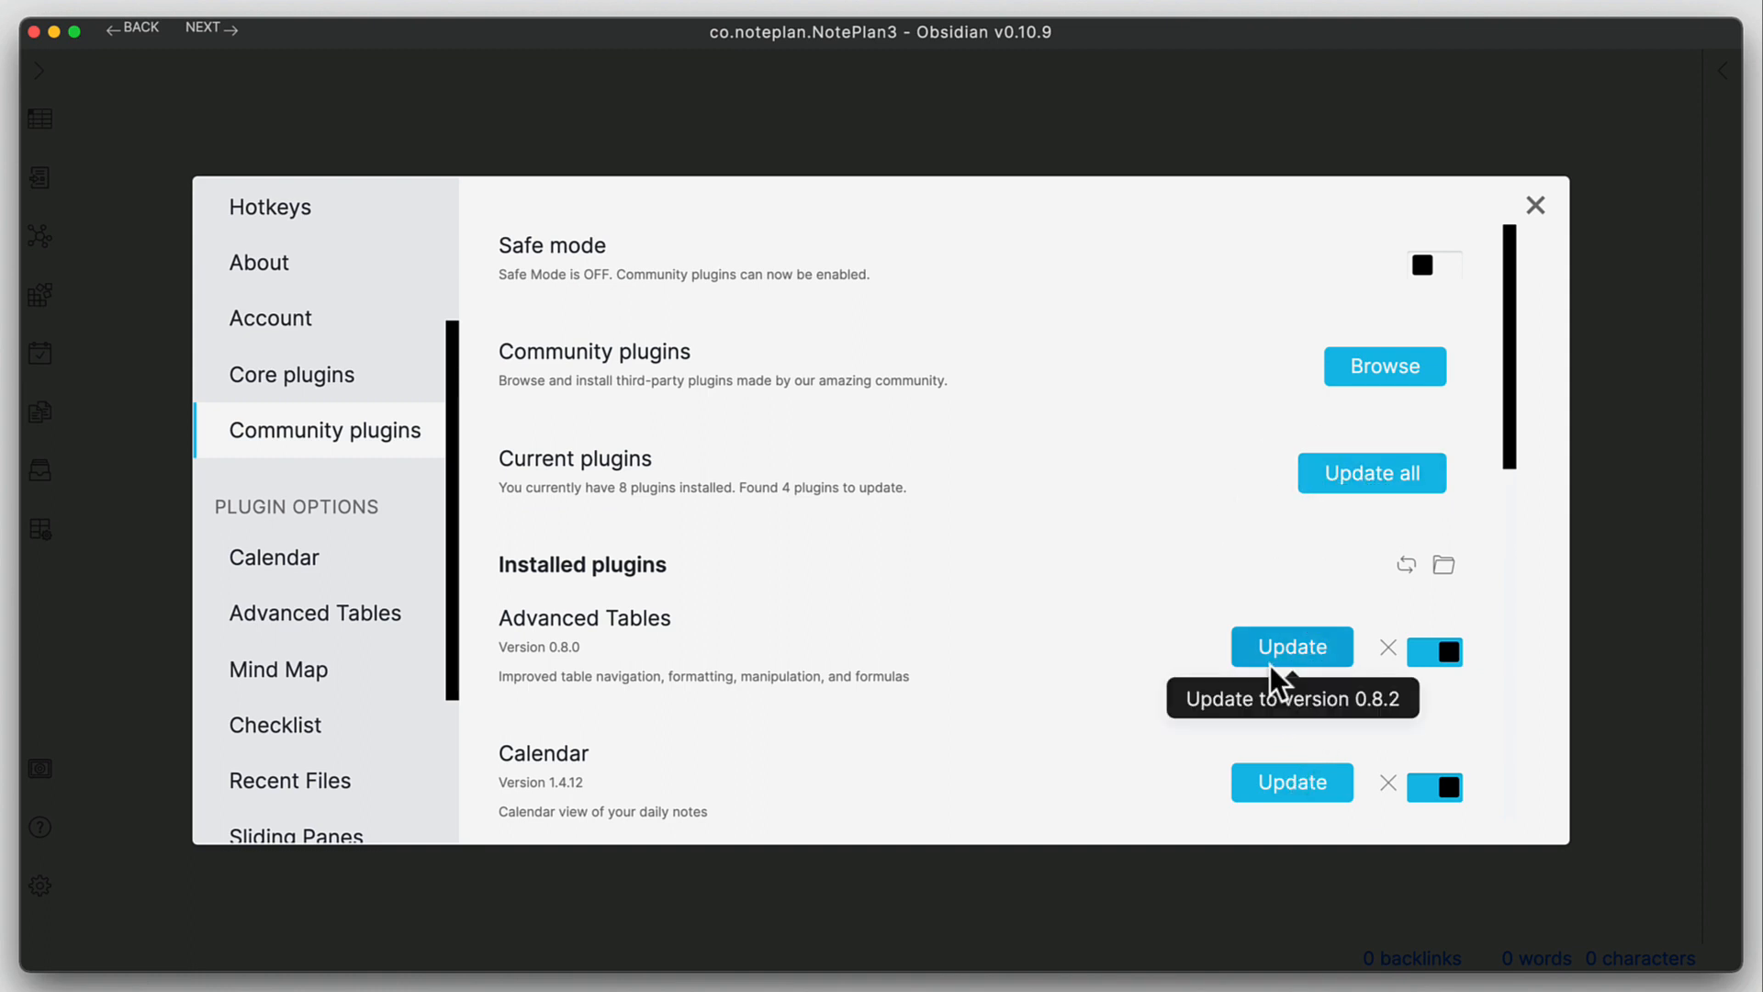
pyautogui.moveTo(1291, 781)
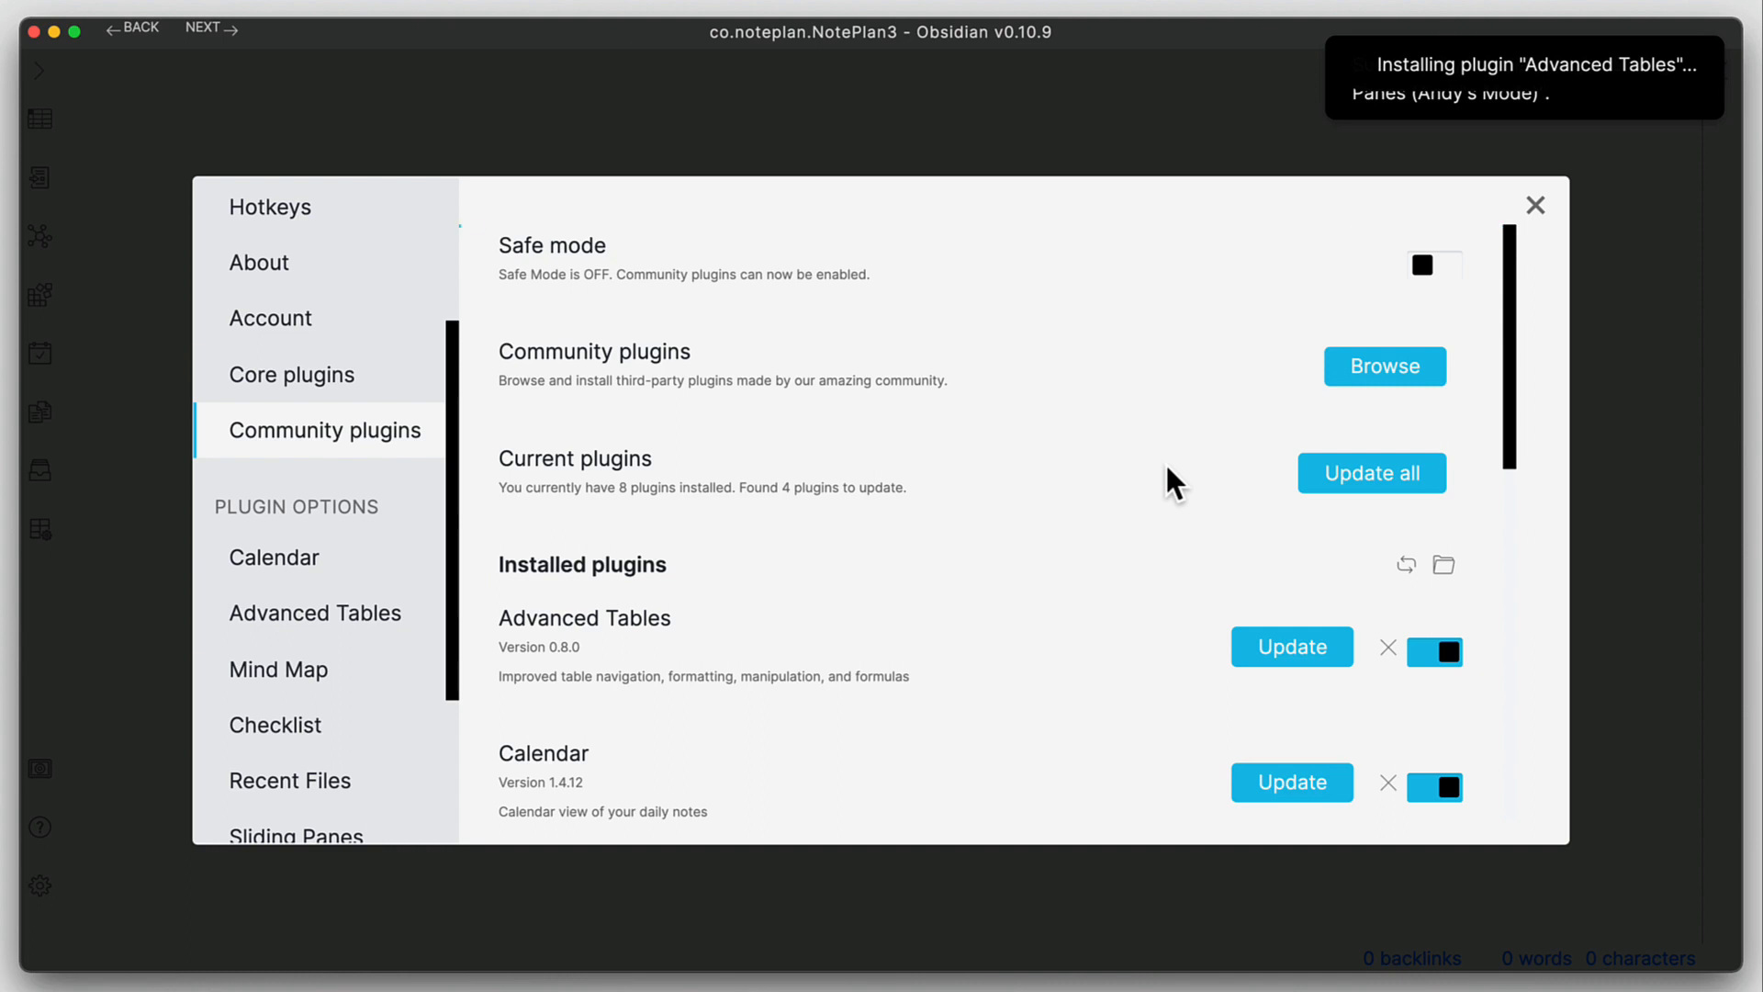
# - Update all four outdated plugins, including Advanced Tables and Calendar, then close Settings
pyautogui.click(1371, 472)
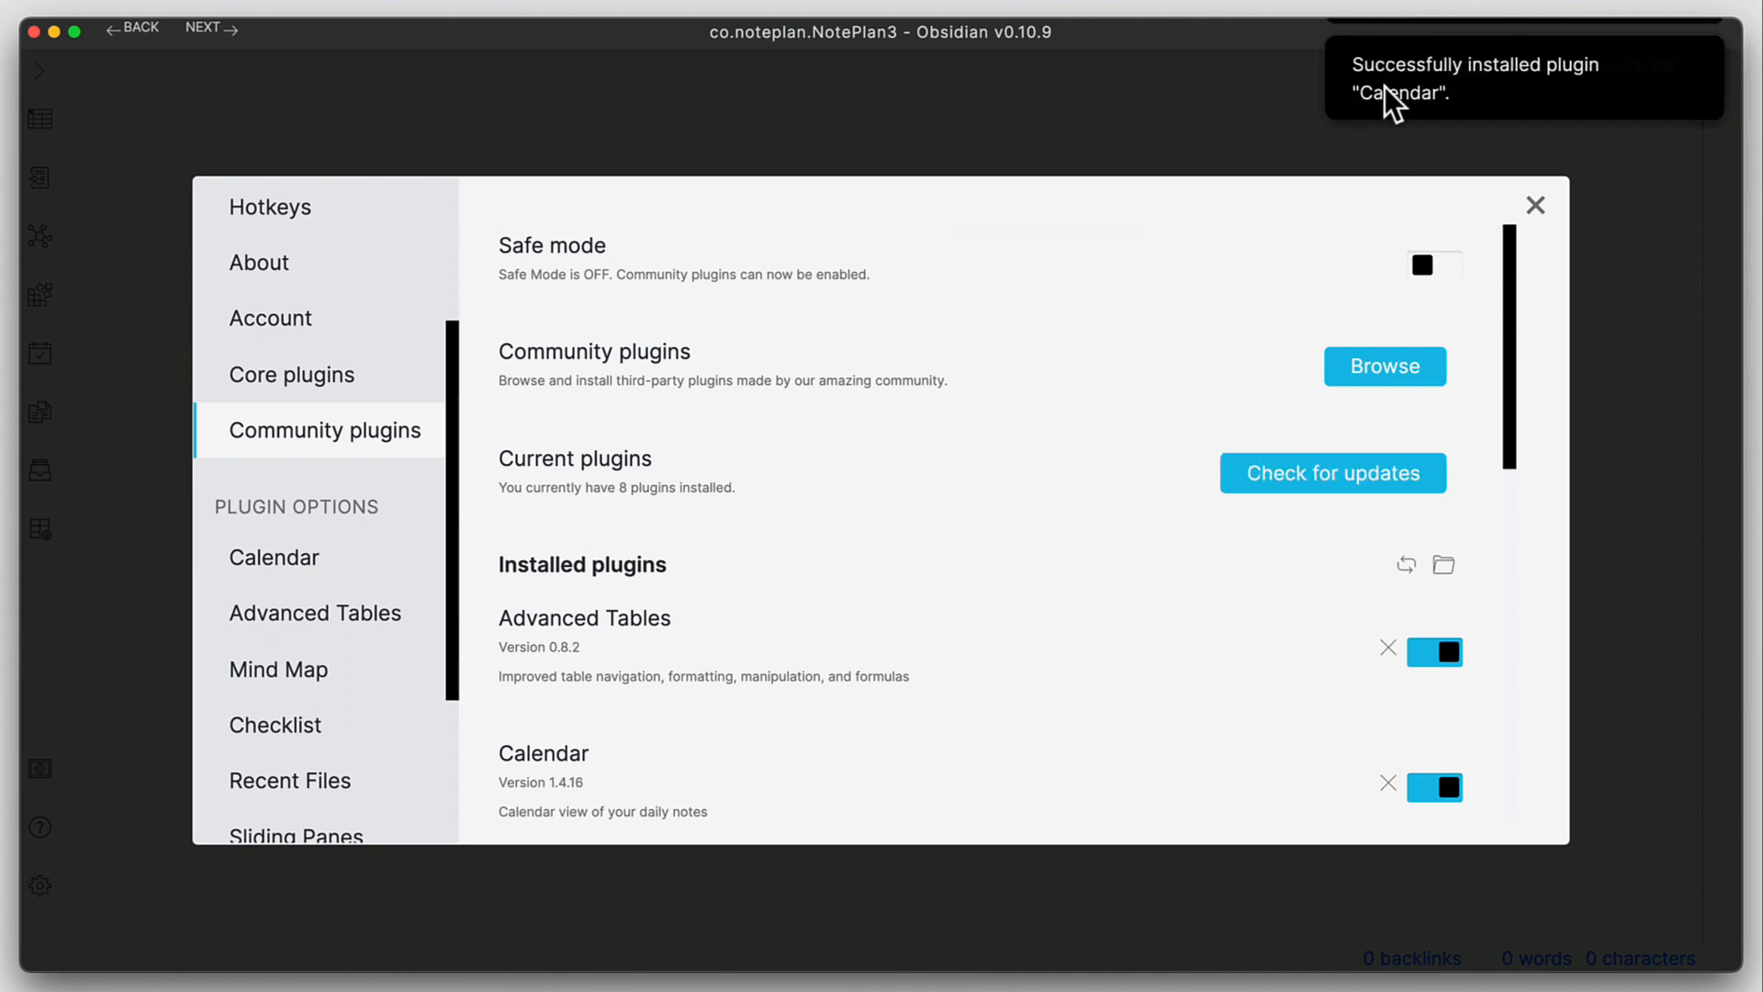
pyautogui.moveTo(1522, 408)
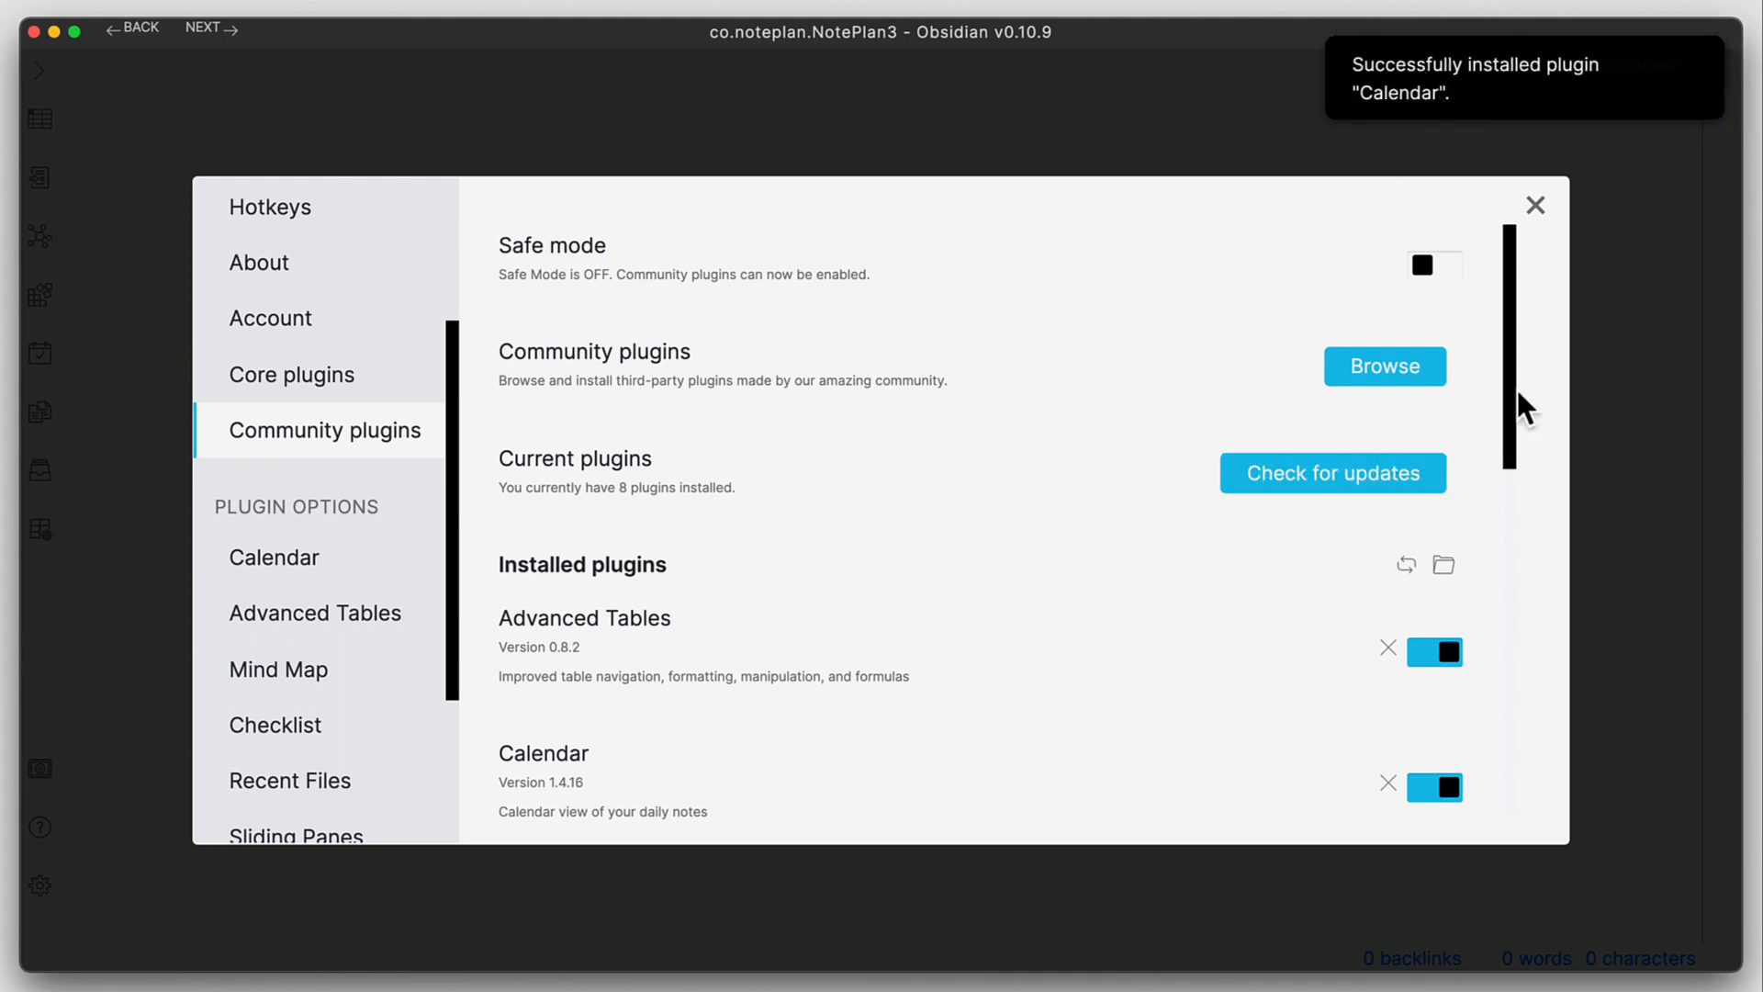
pyautogui.scroll(-3)
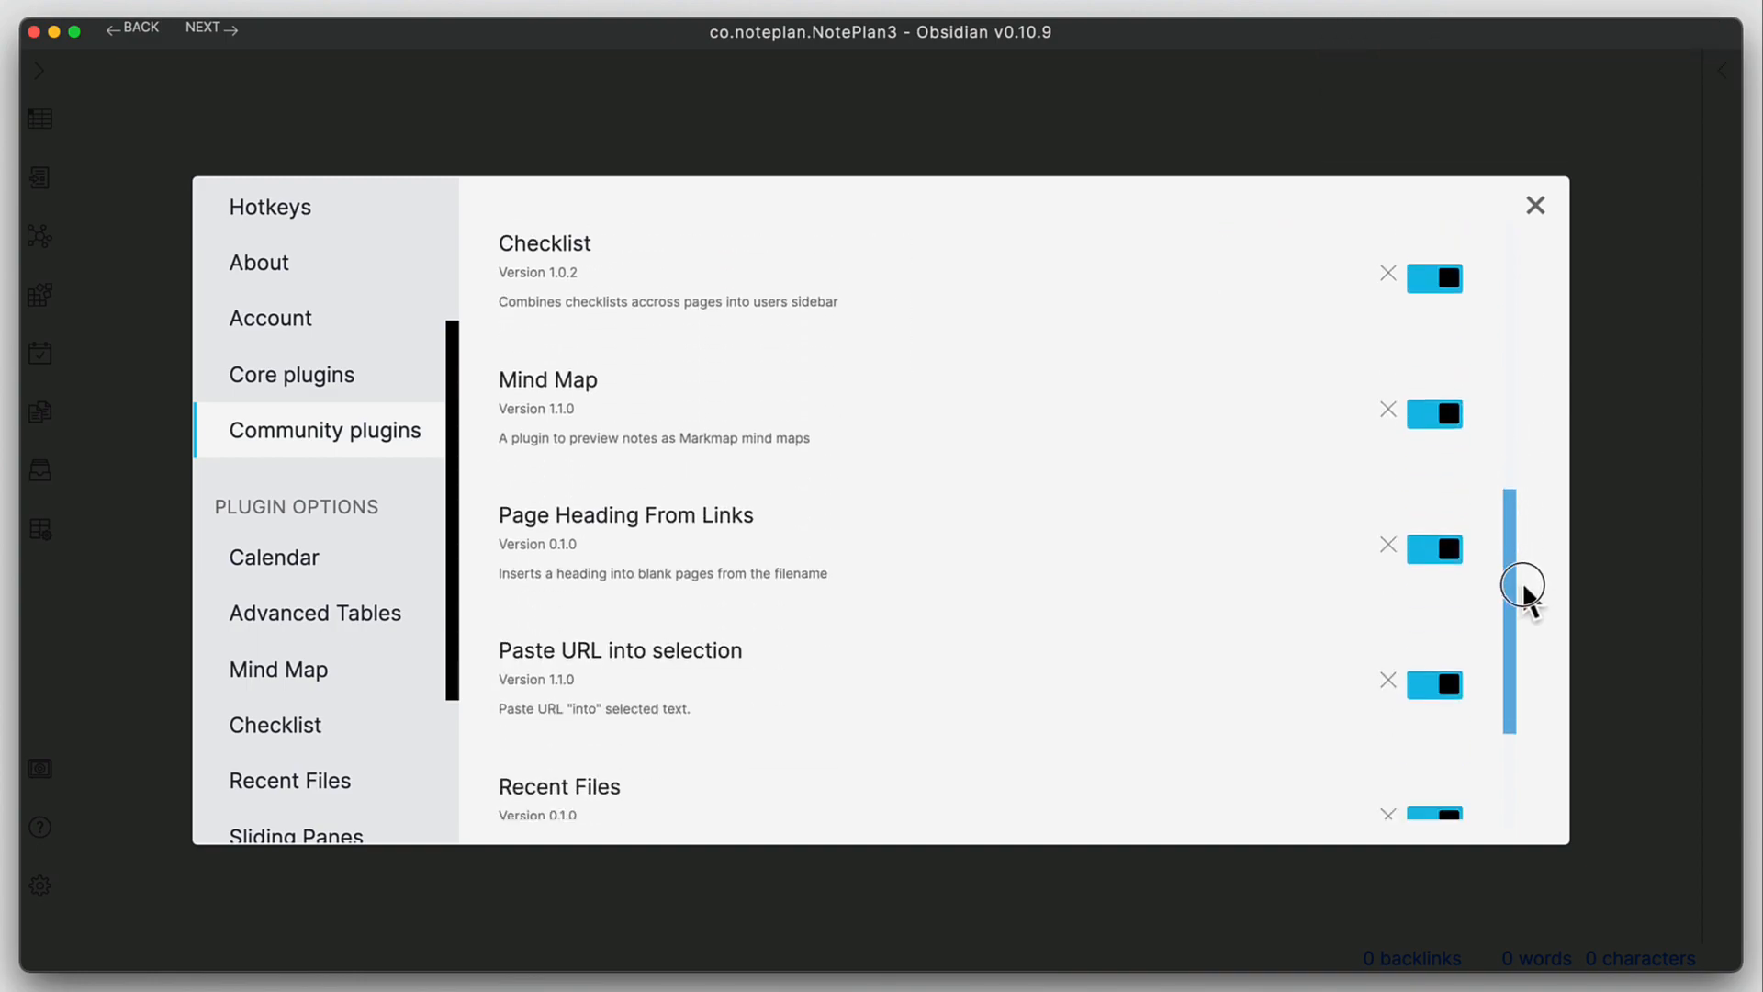
pyautogui.click(1535, 205)
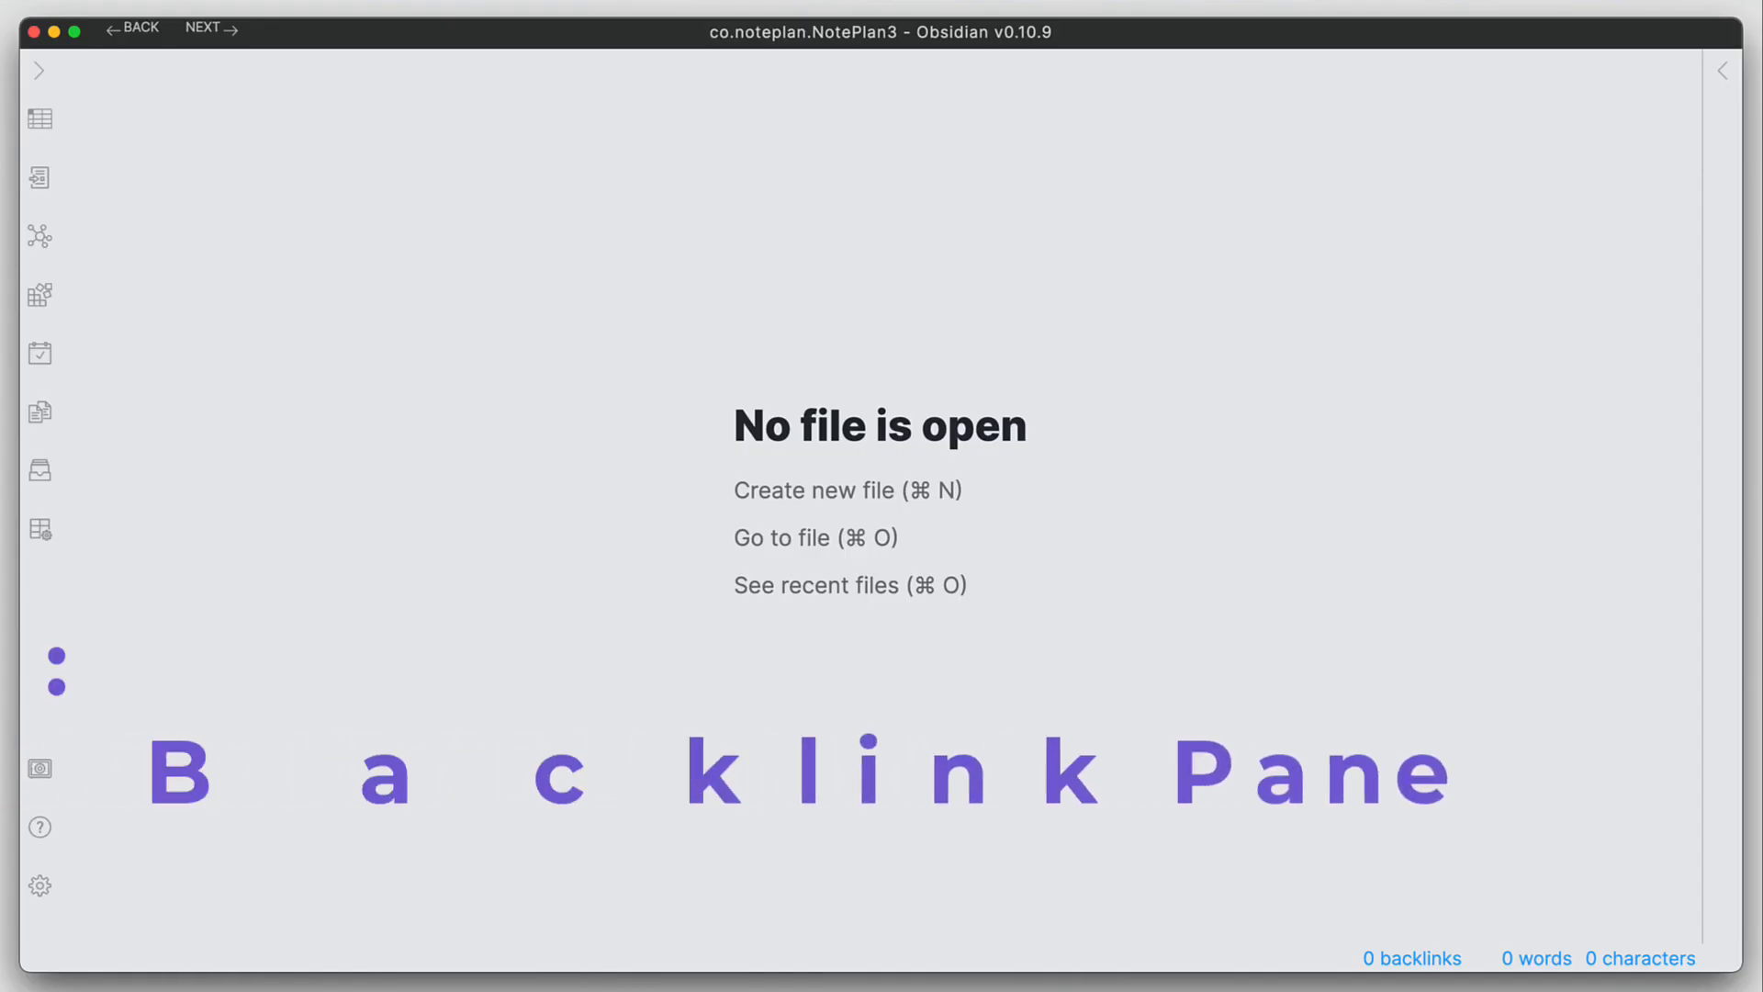